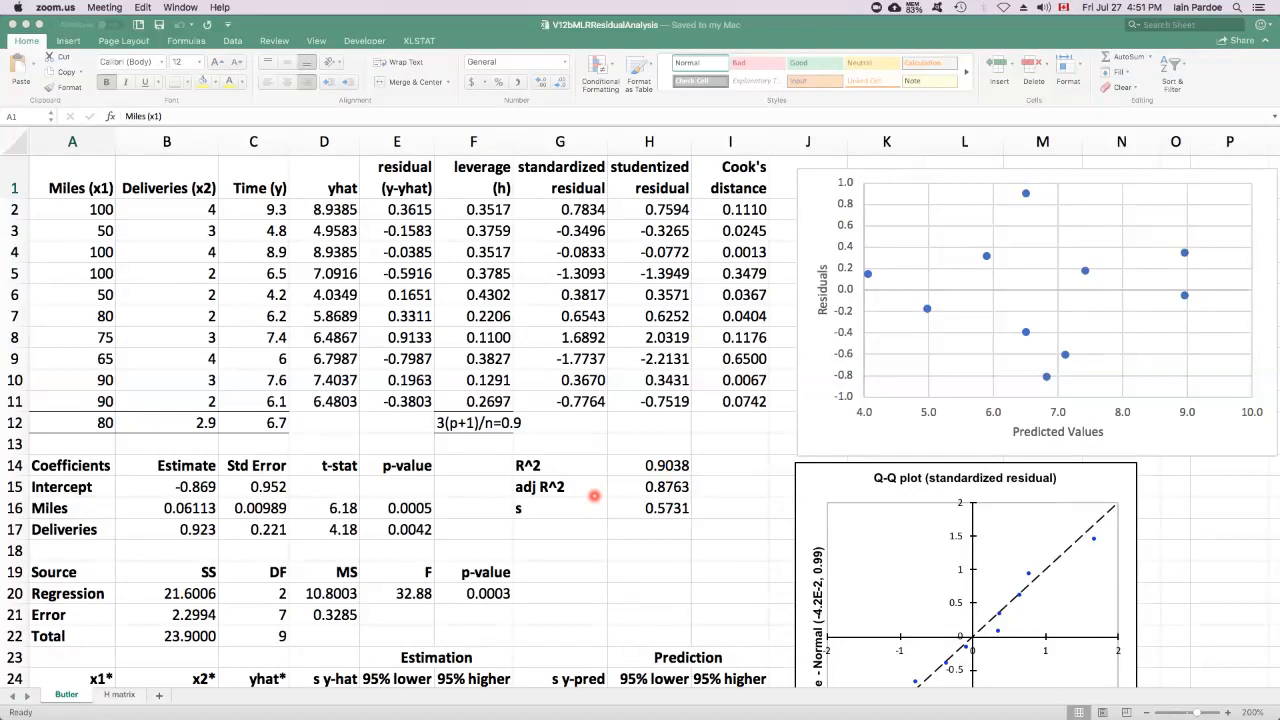
mouse_move(160, 277)
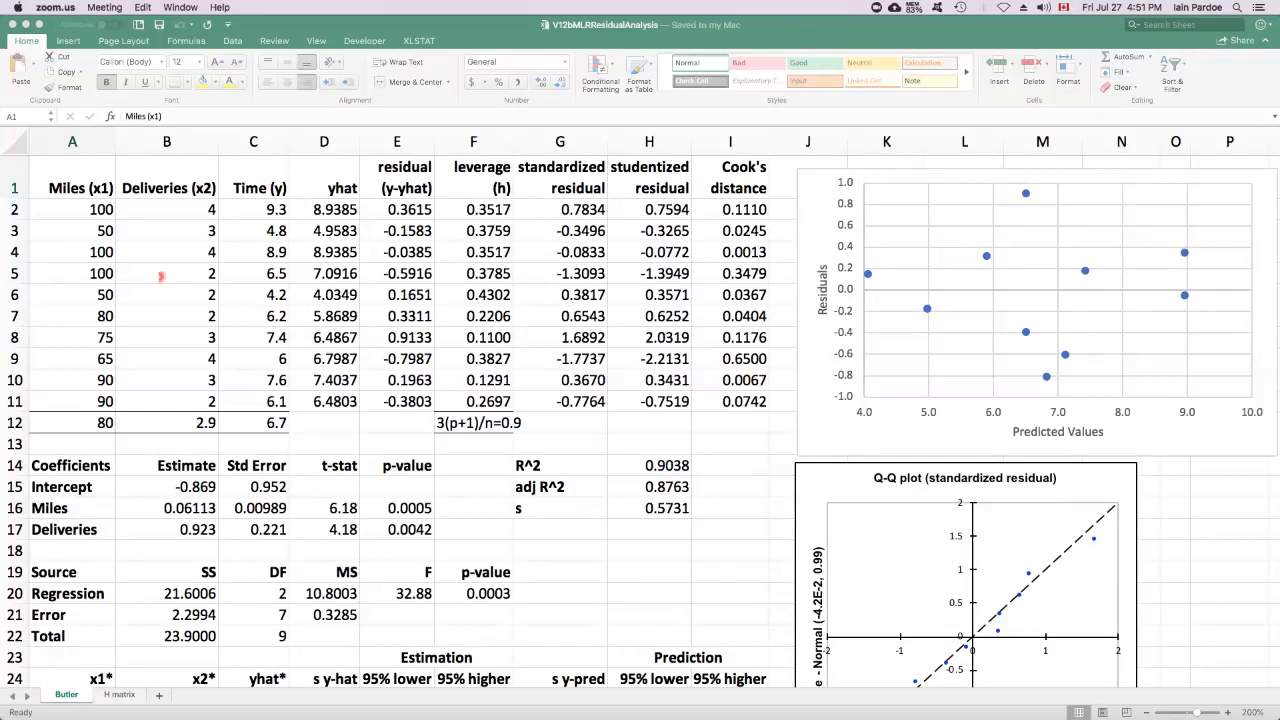
mouse_move(141, 263)
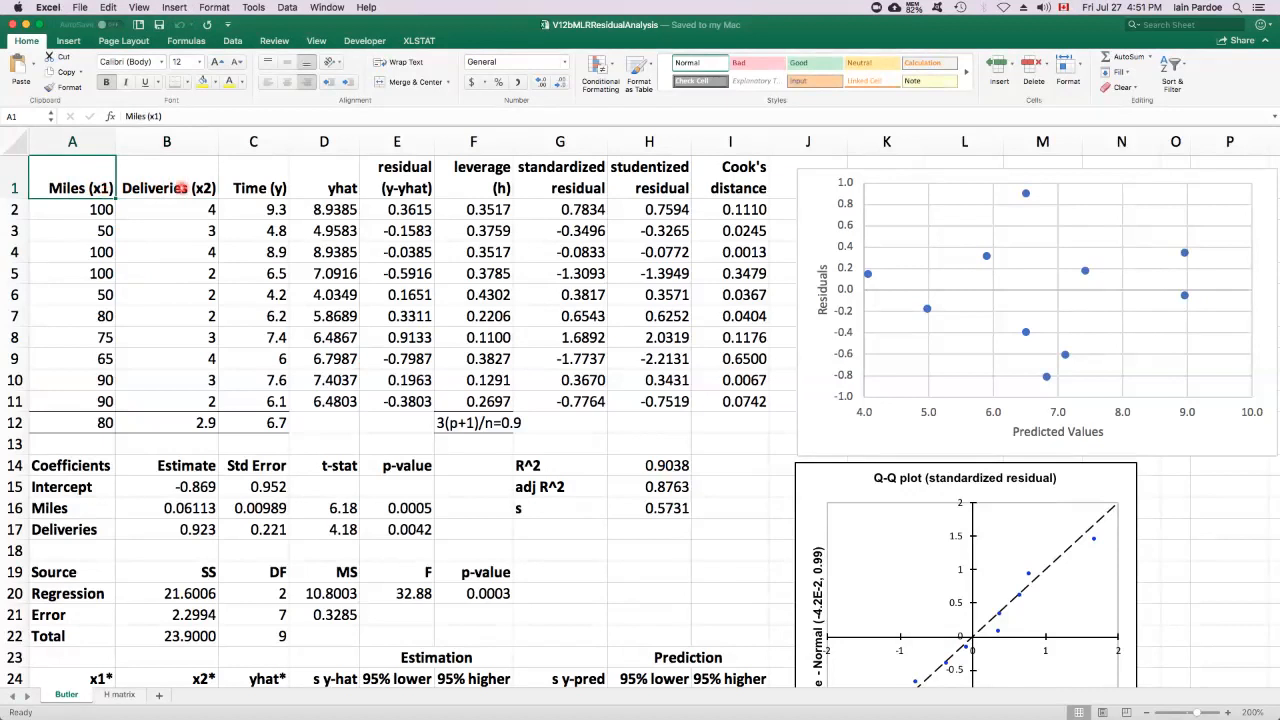
Review the Time (y) column, coefficient estimates and residuals-versus-predicted plot.
click(166, 187)
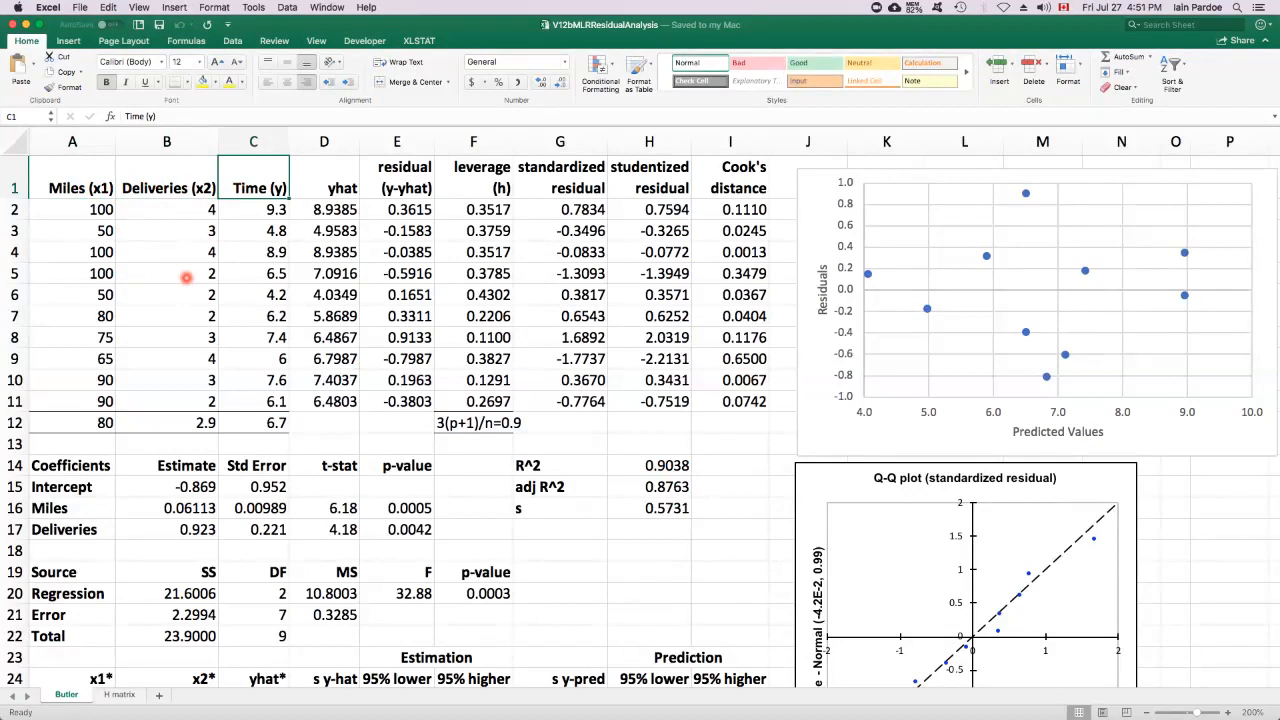
click(185, 487)
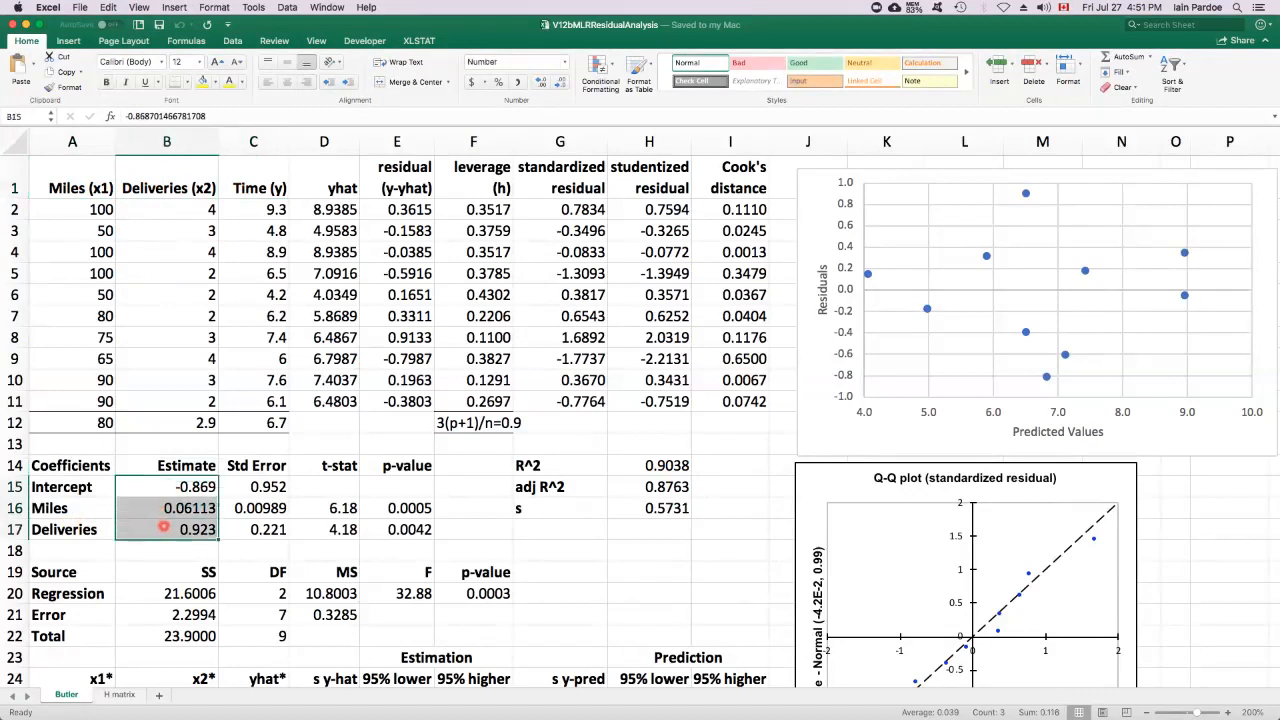
mouse_move(153, 525)
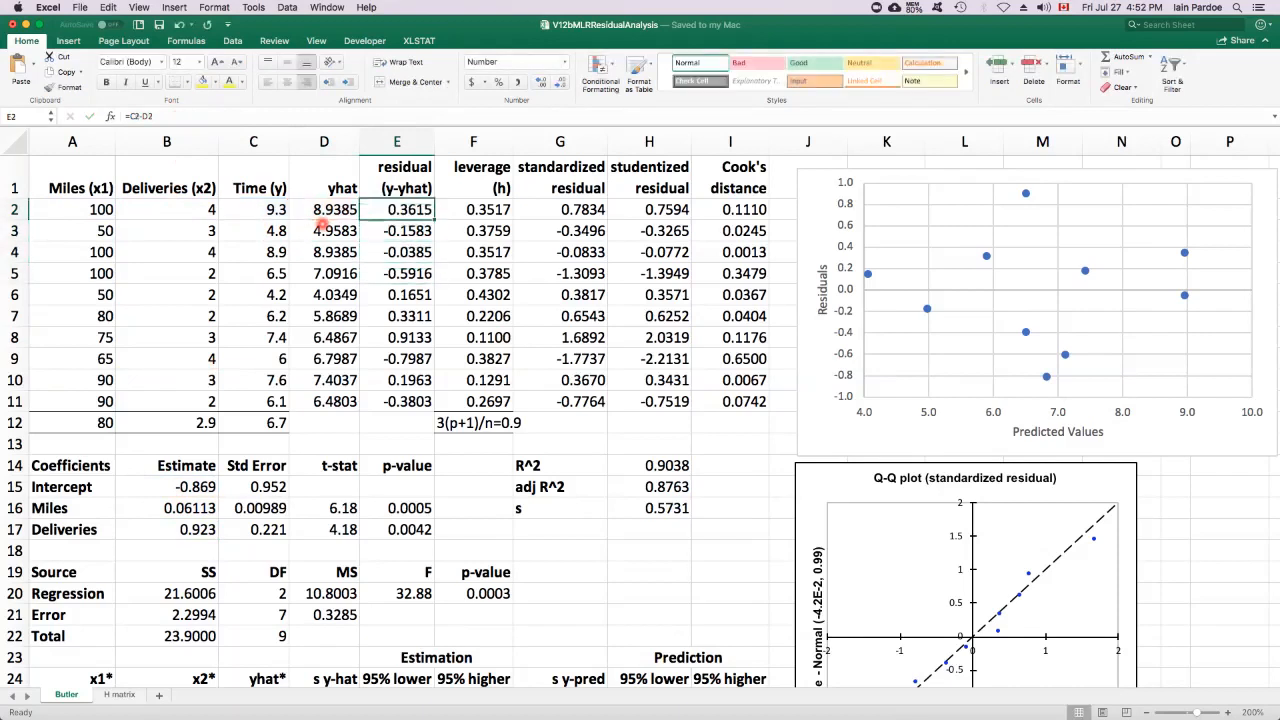
click(513, 61)
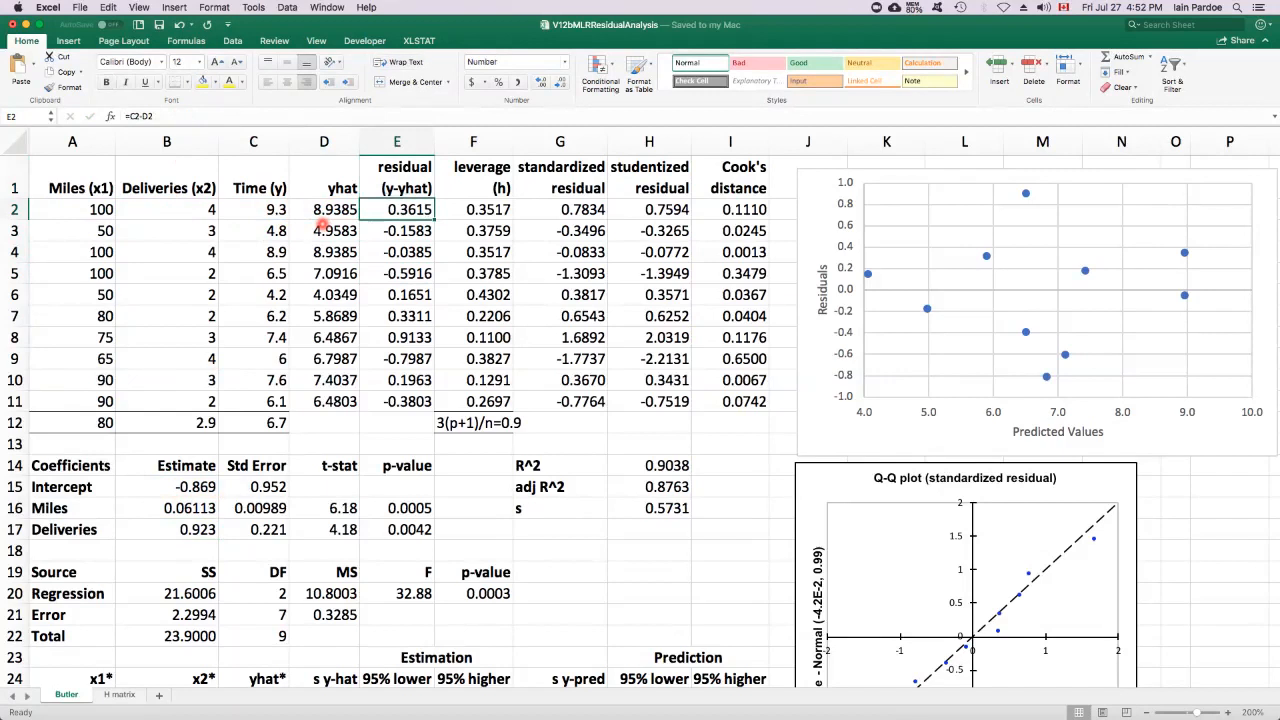
mouse_move(840, 427)
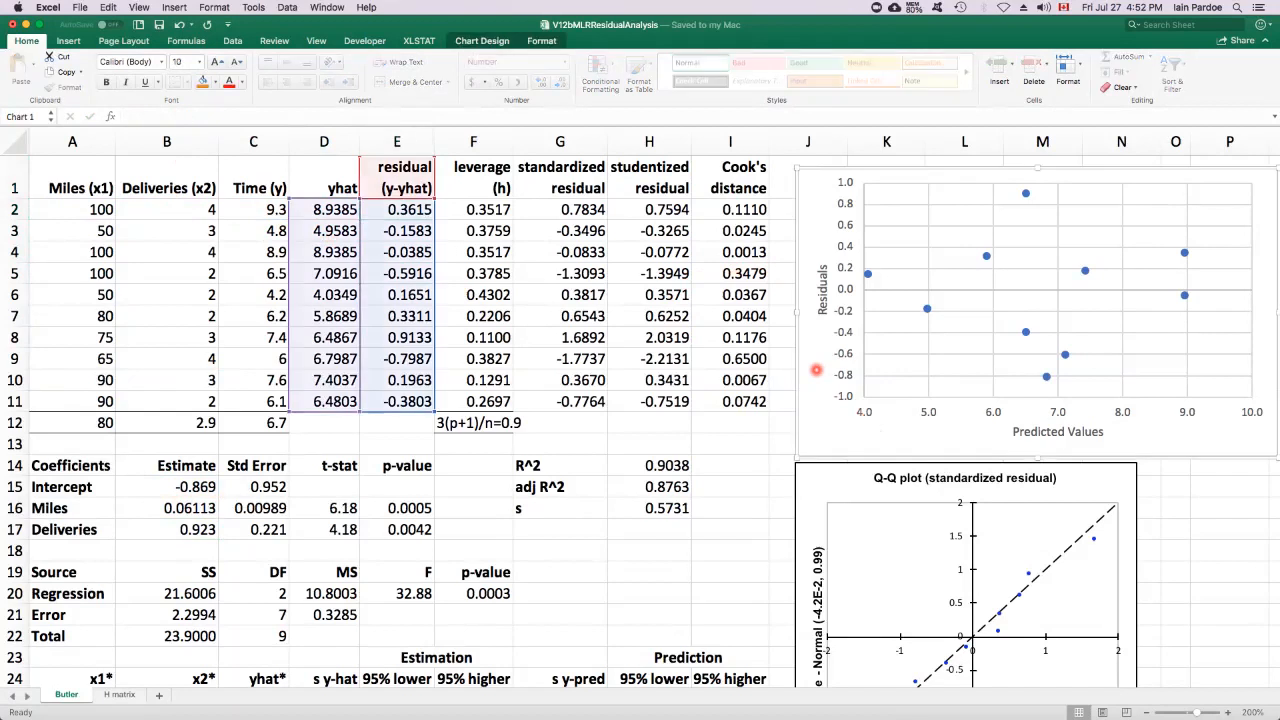
mouse_move(835, 225)
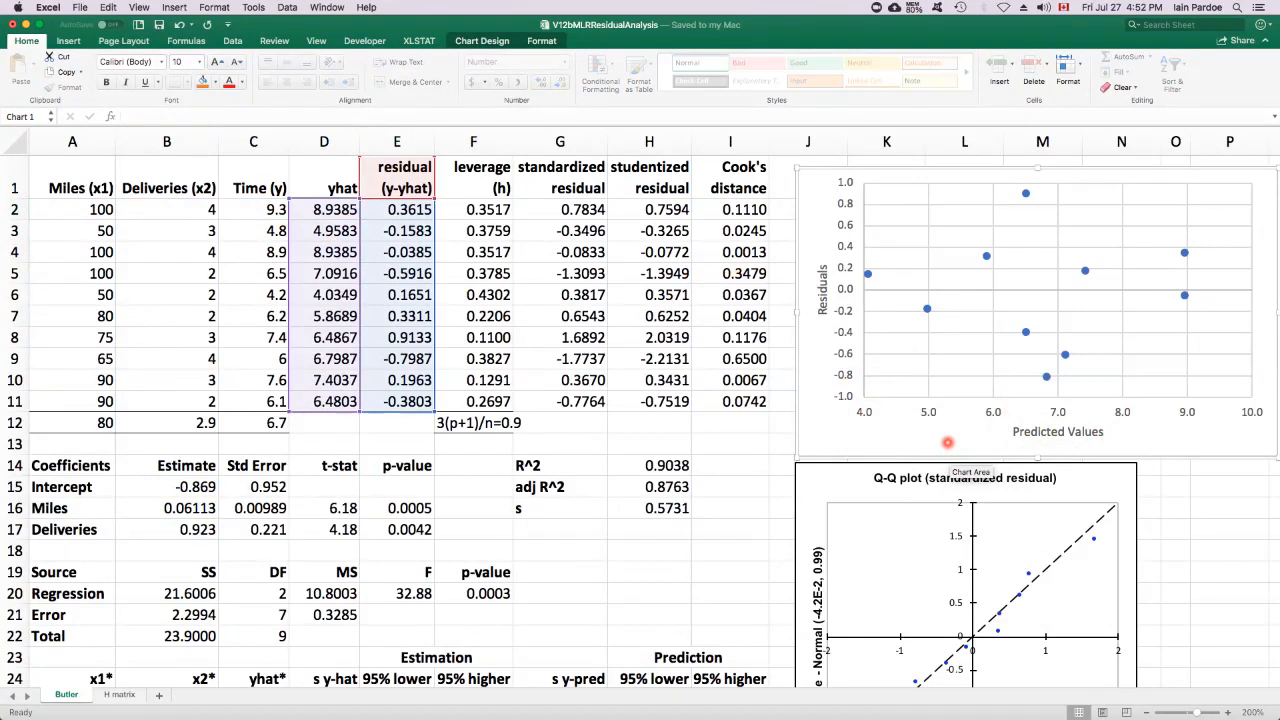
mouse_move(911, 427)
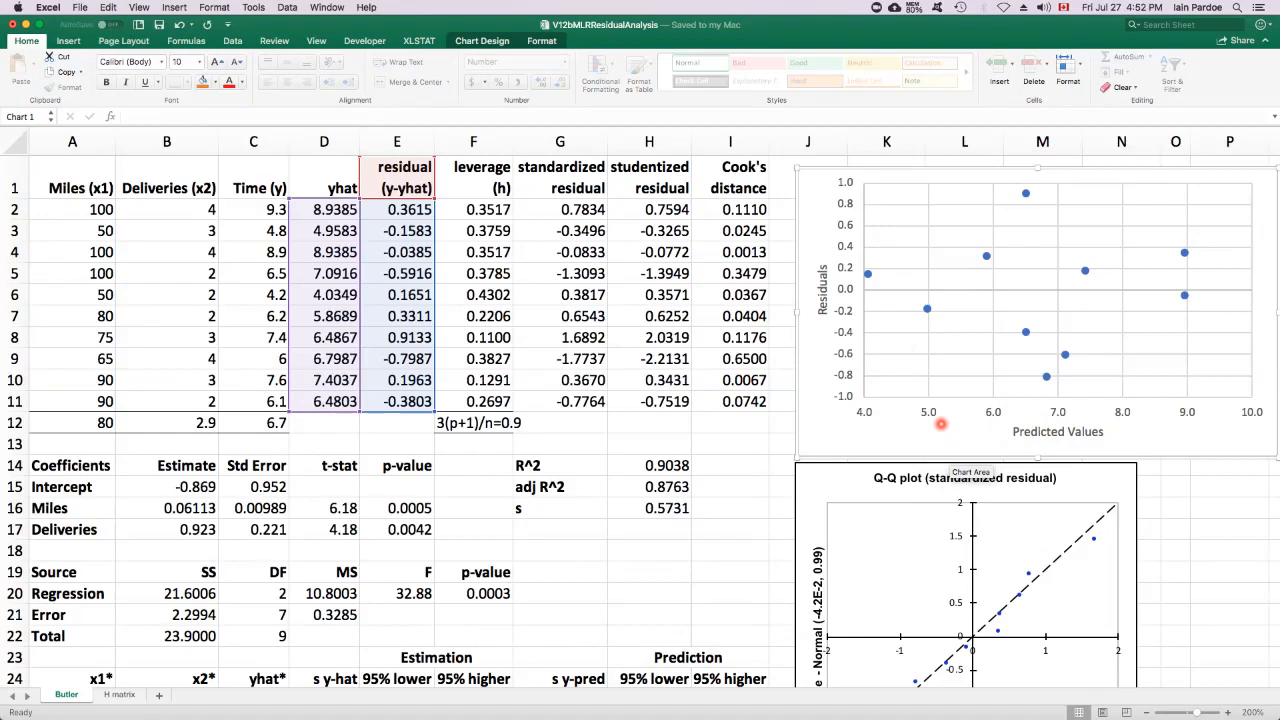
mouse_move(940, 413)
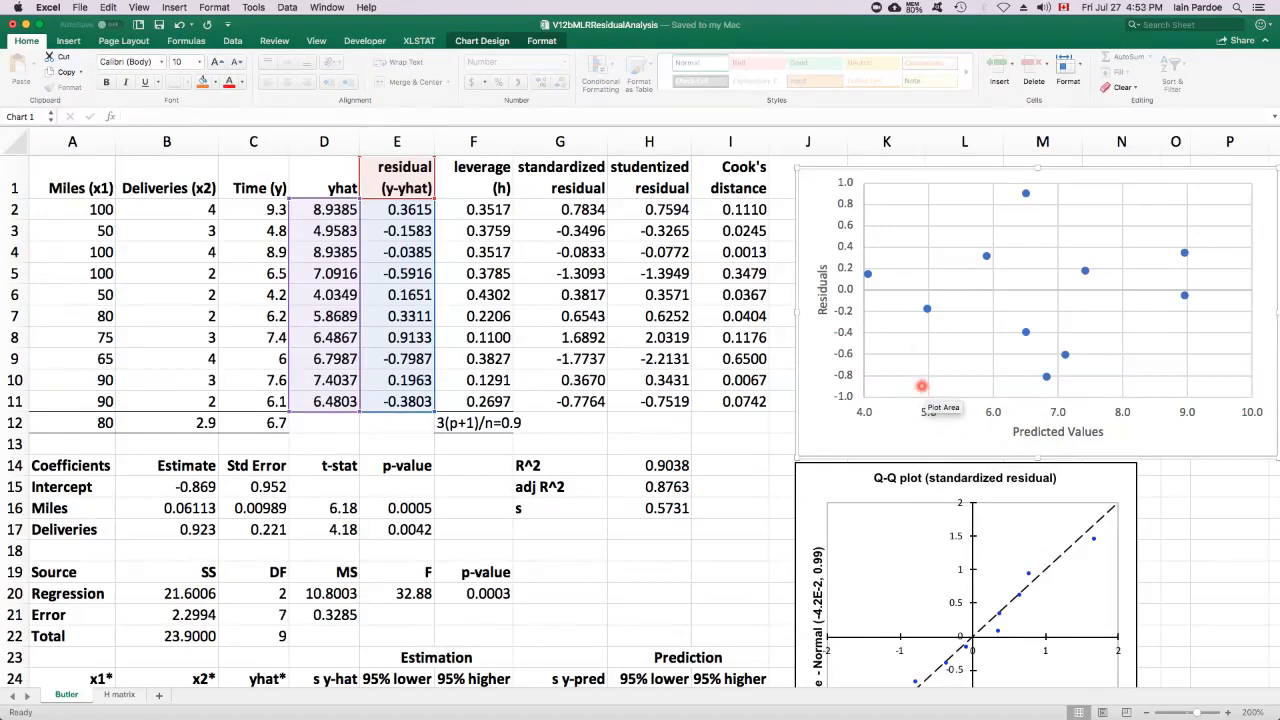
mouse_move(1007, 253)
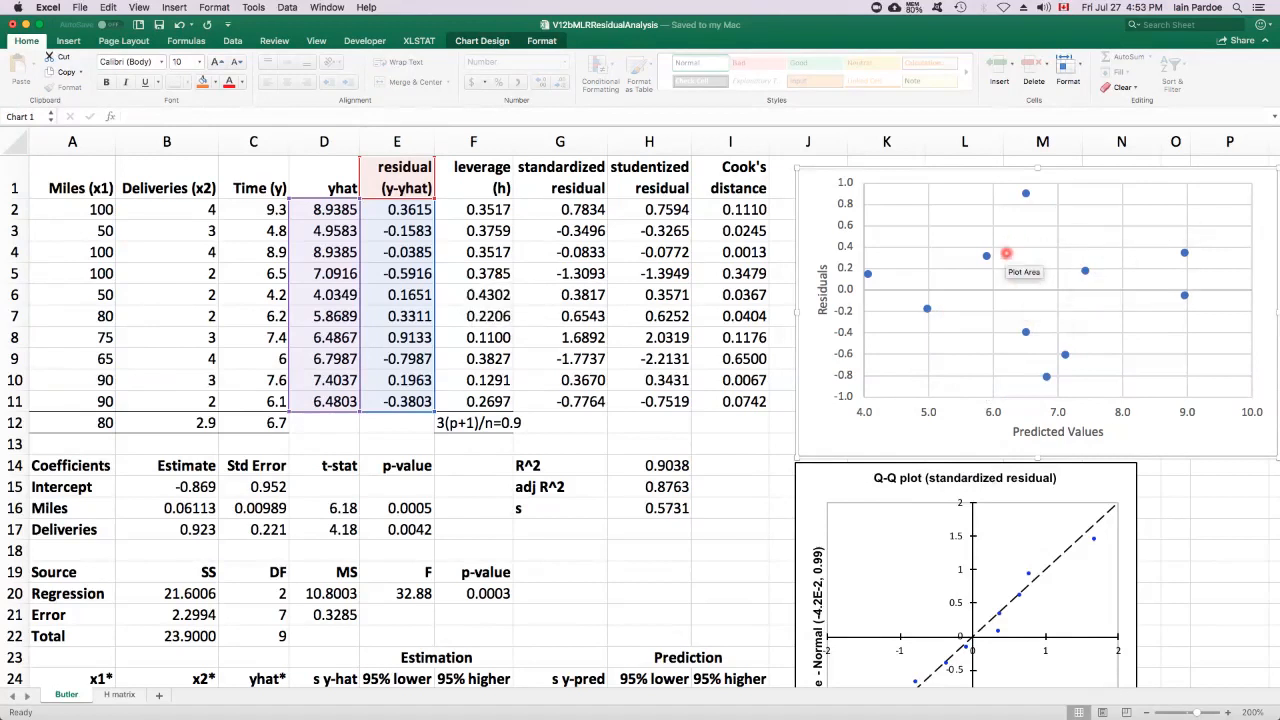
mouse_move(1150, 253)
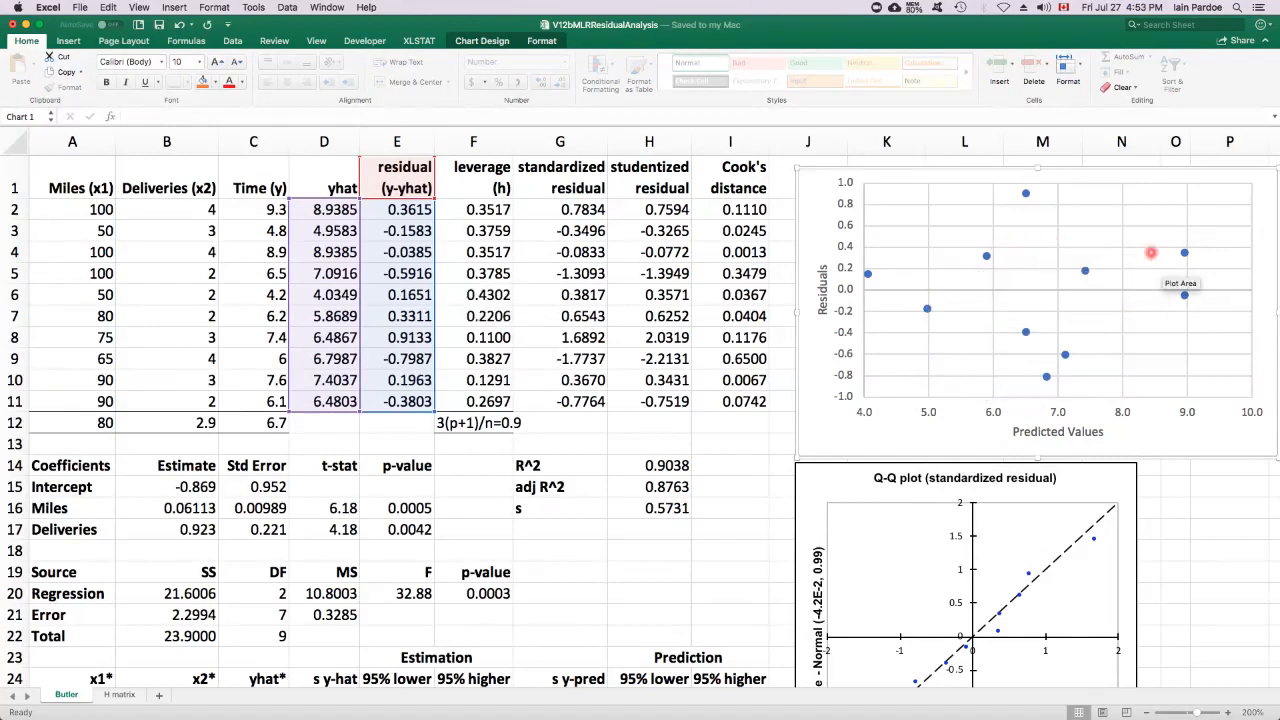
mouse_move(1153, 310)
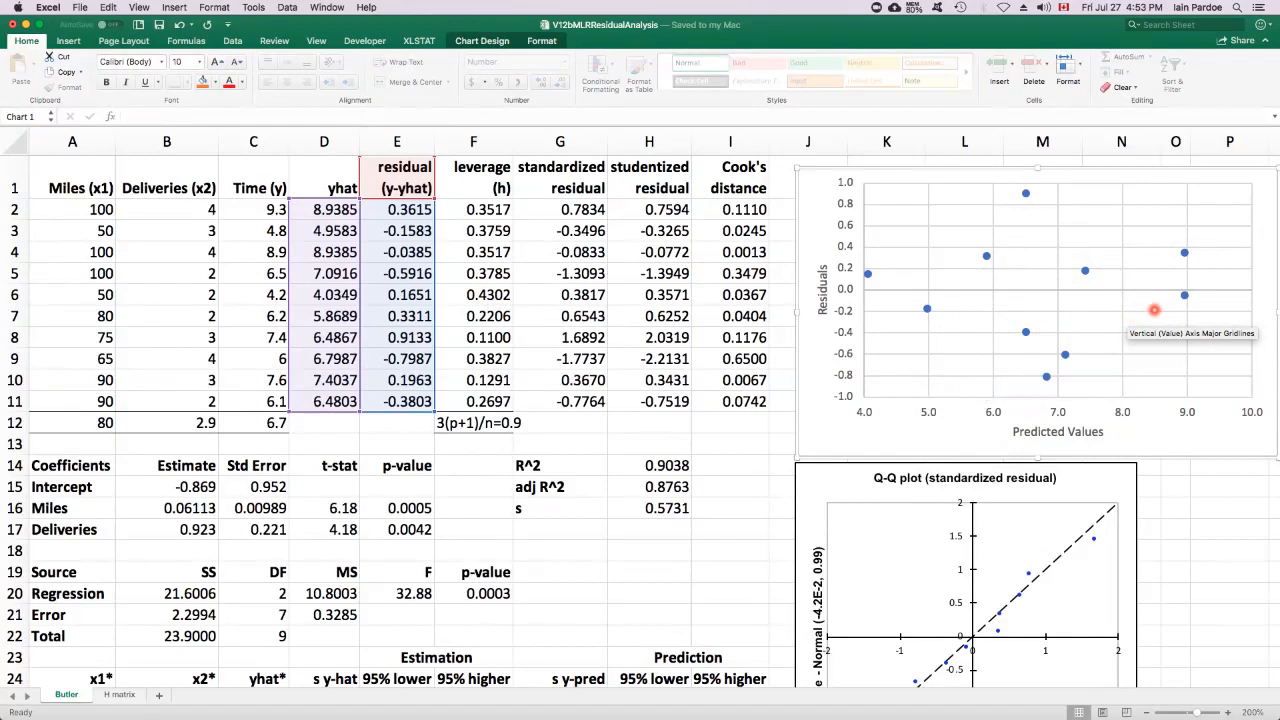
mouse_move(919, 210)
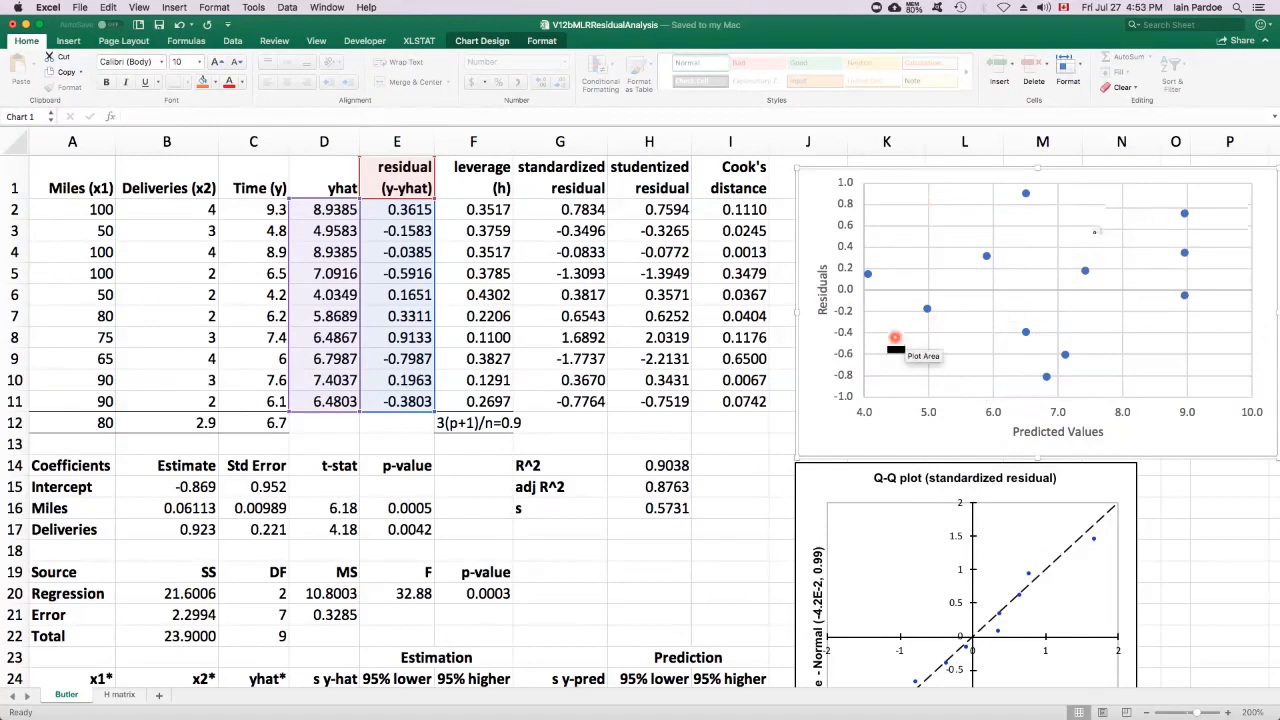
mouse_move(1090, 307)
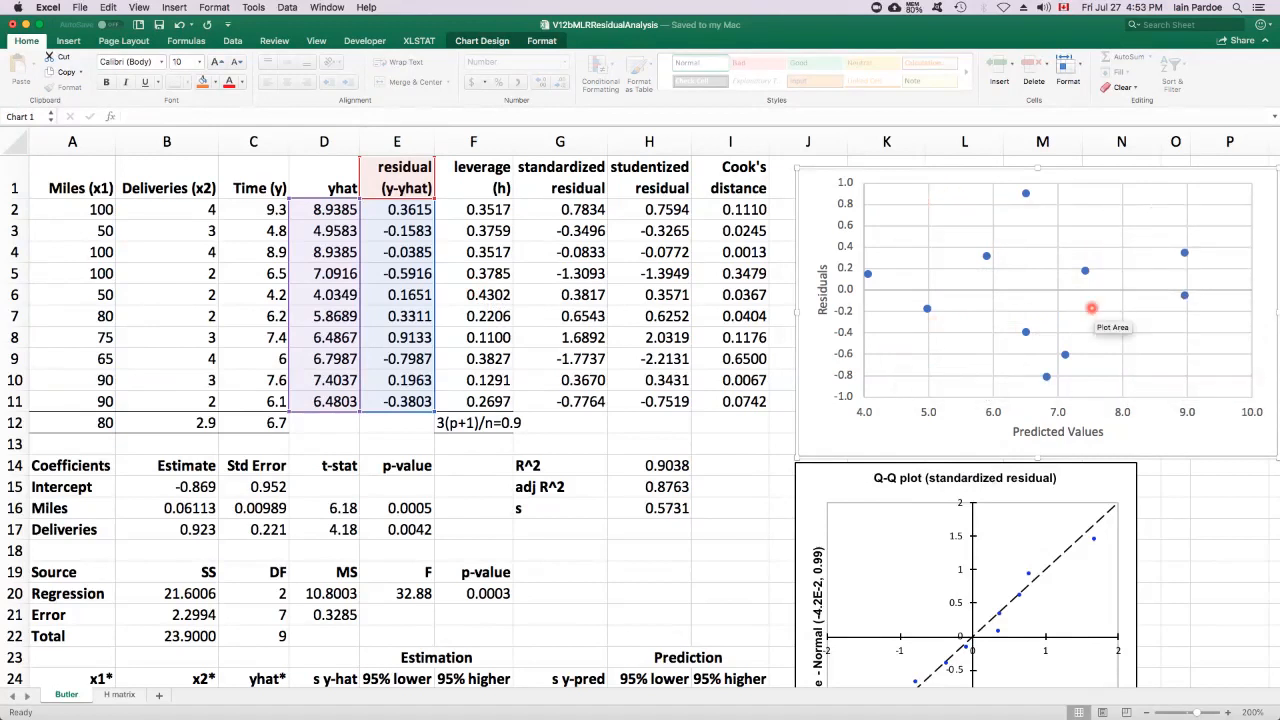
mouse_move(1120, 307)
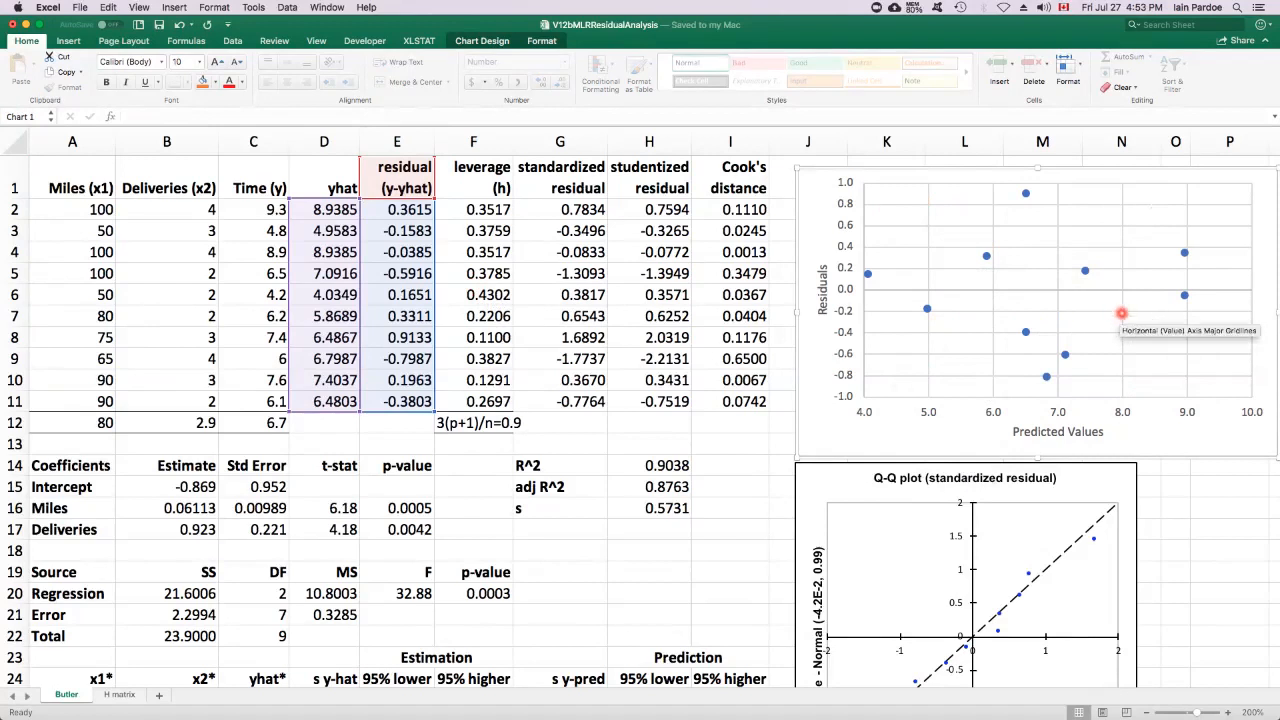
mouse_move(1025, 348)
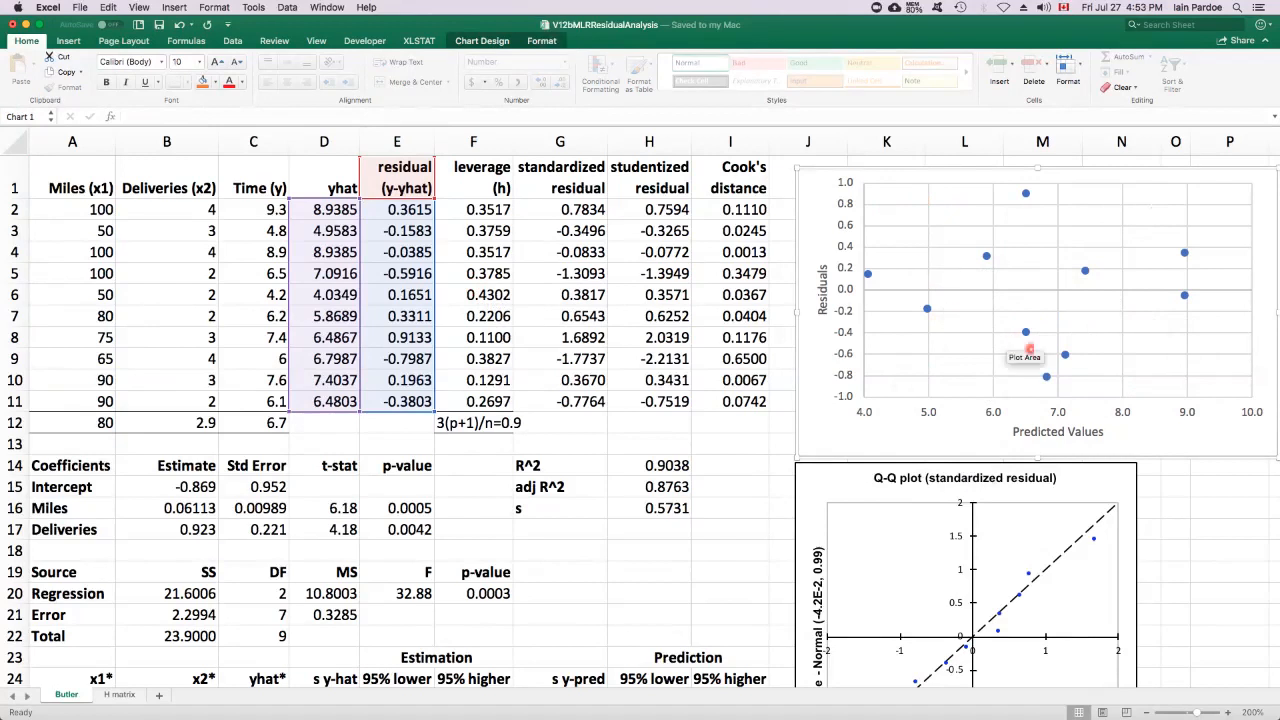
mouse_move(1206, 211)
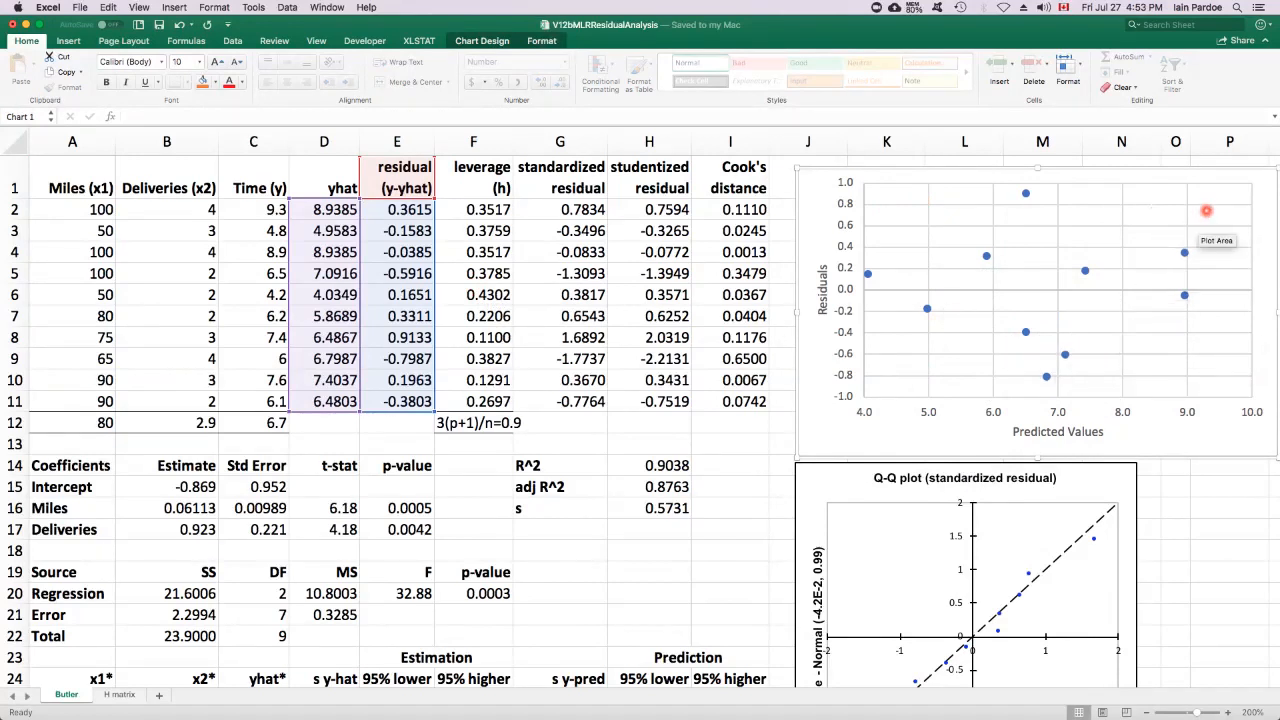
mouse_move(895, 295)
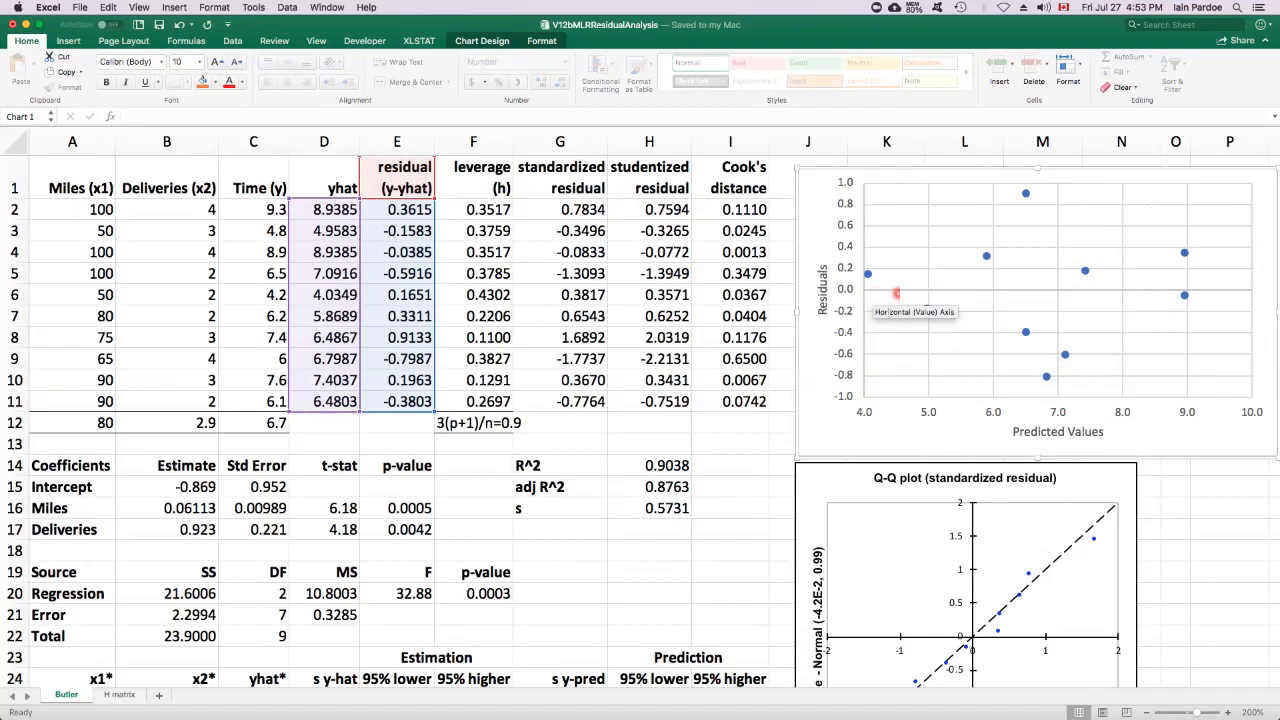
mouse_move(863, 288)
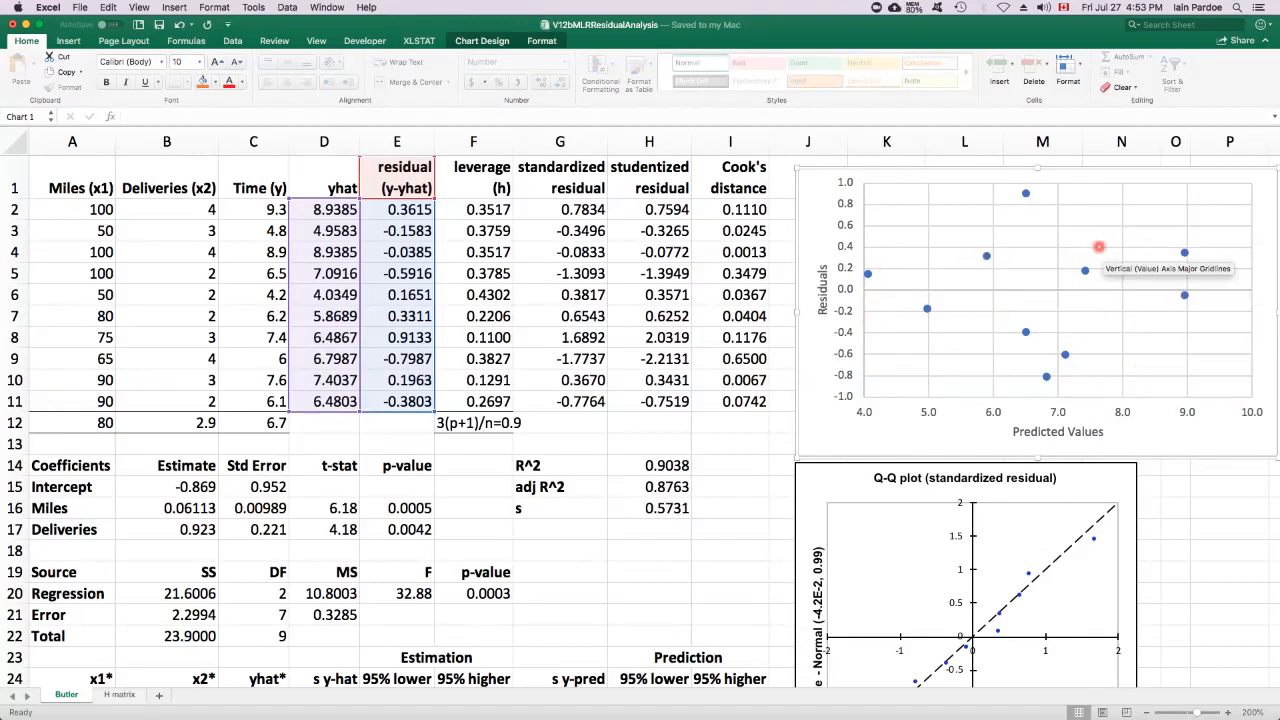
mouse_move(1113, 303)
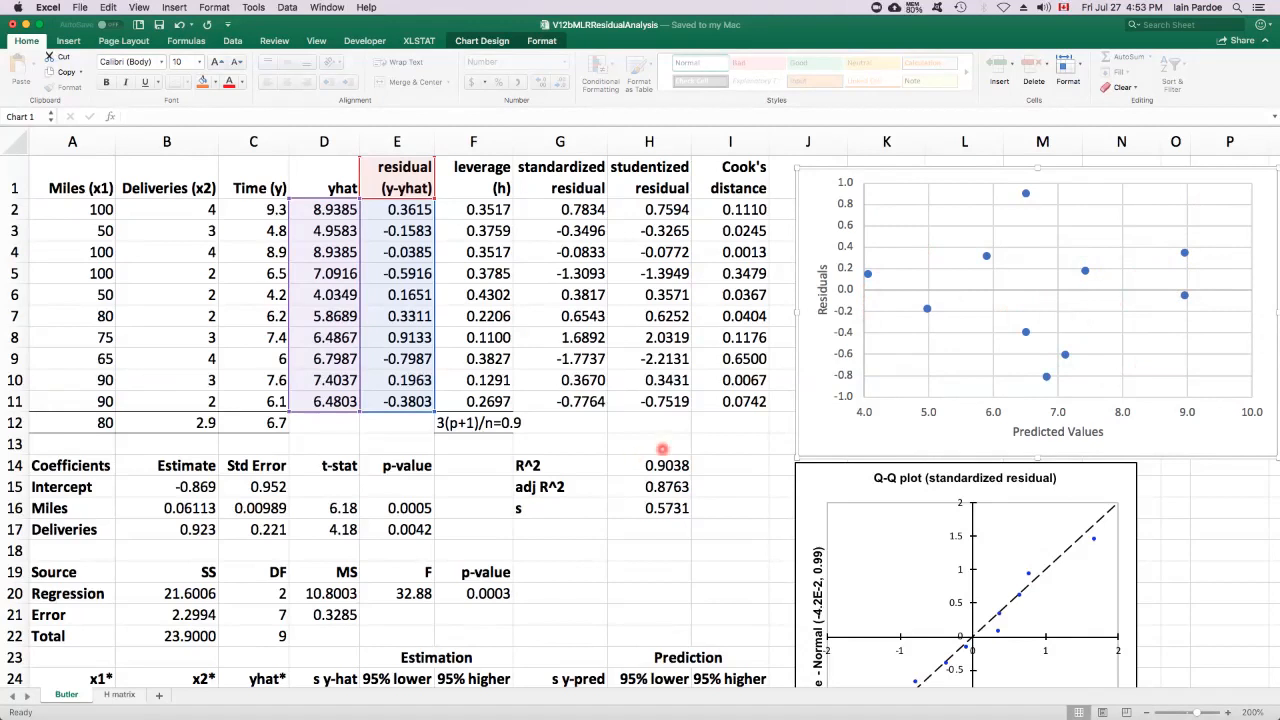
mouse_move(675, 430)
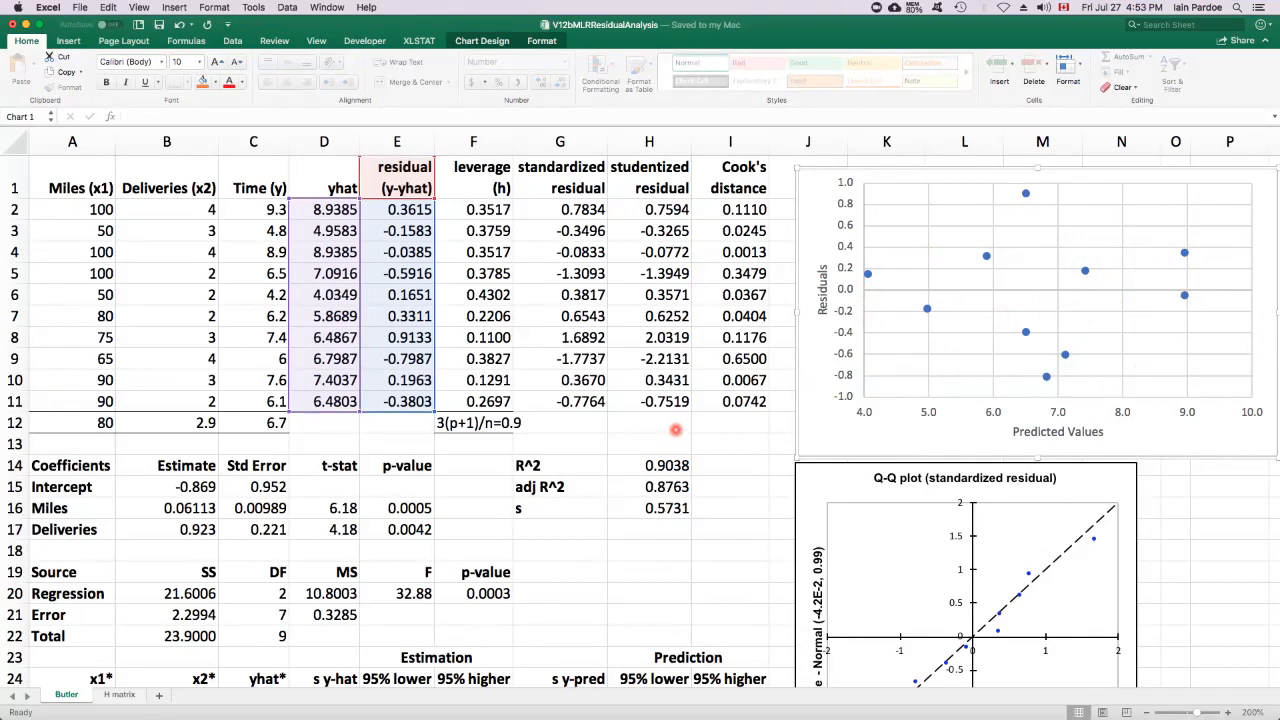
mouse_move(668, 427)
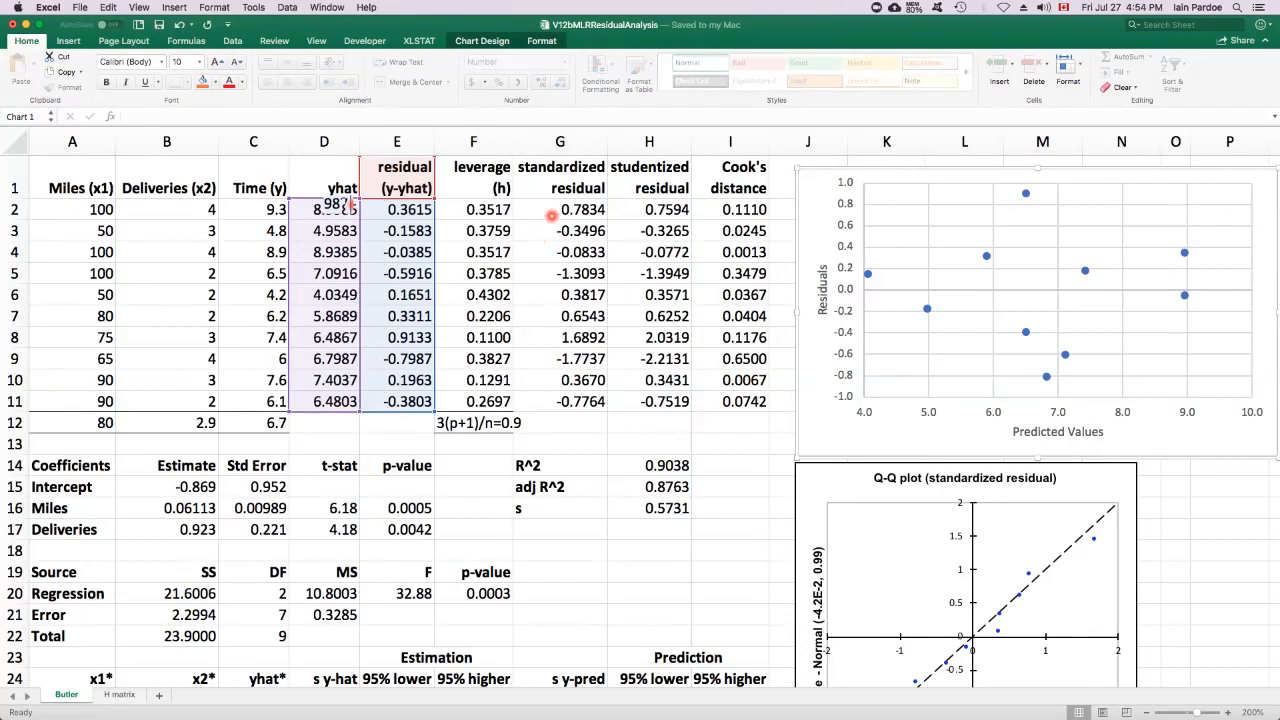
mouse_move(1166, 483)
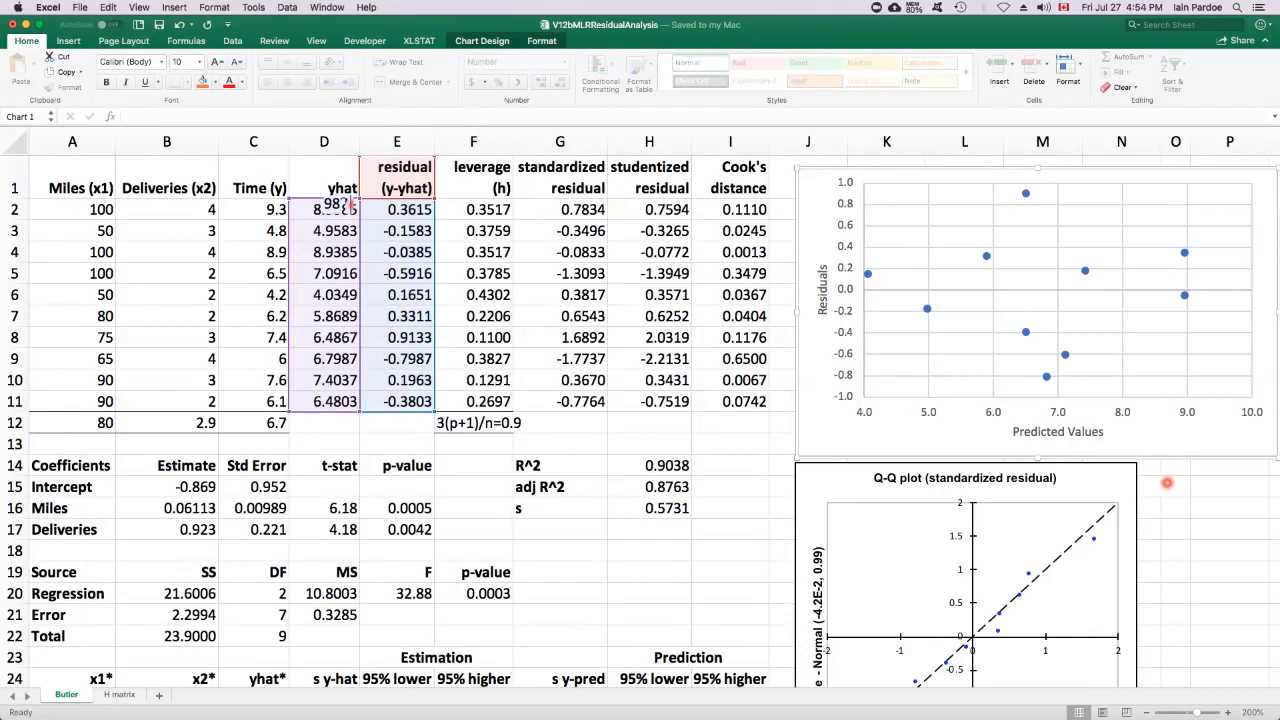
scroll(down, 3)
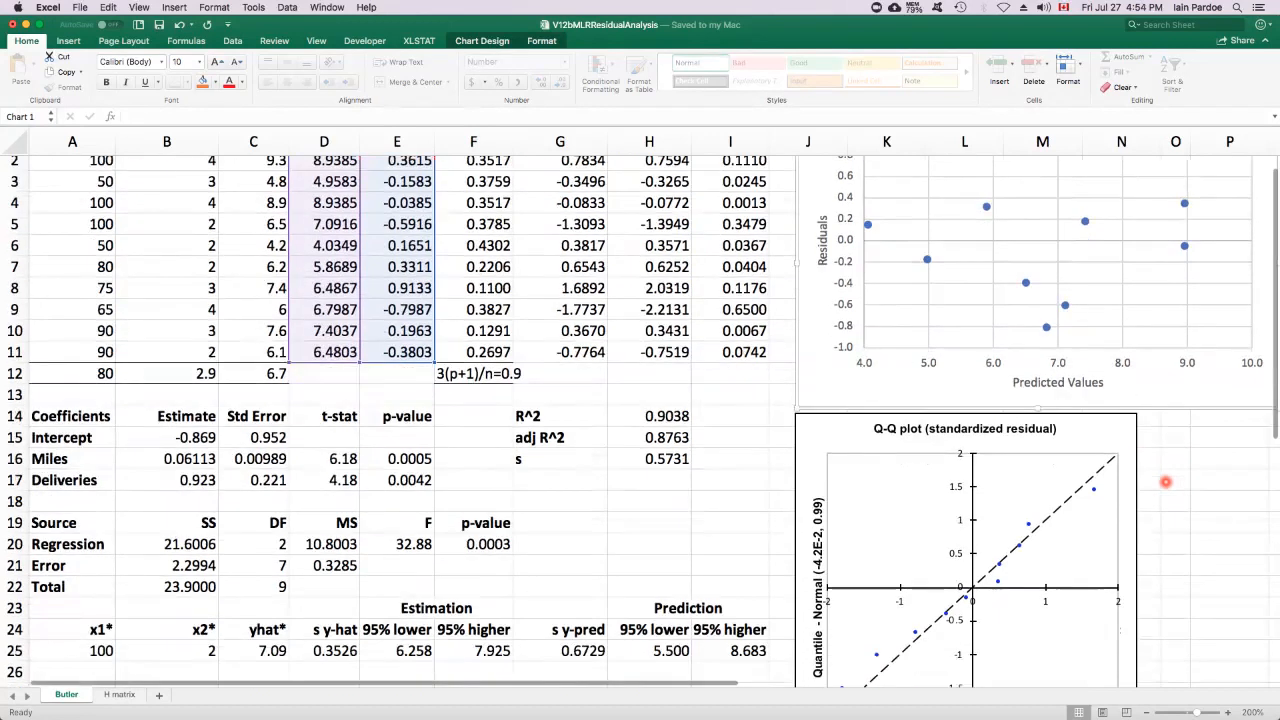
scroll(down, 3)
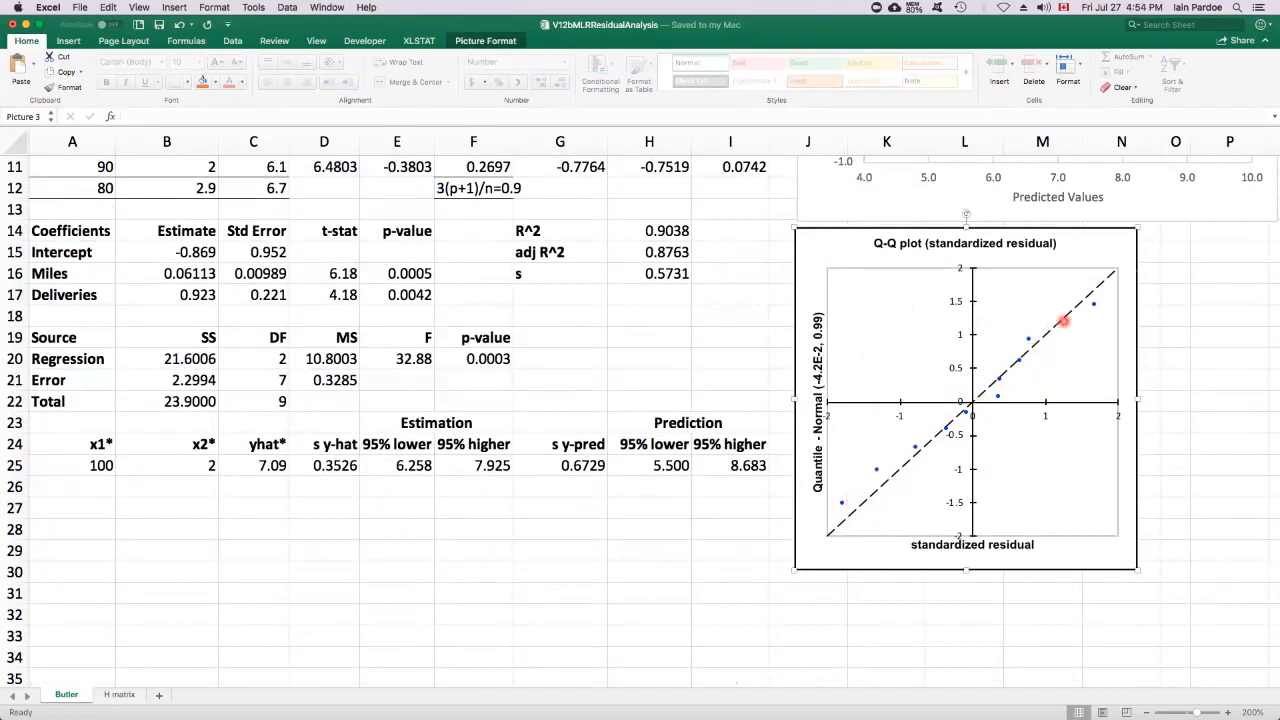
mouse_move(1078, 293)
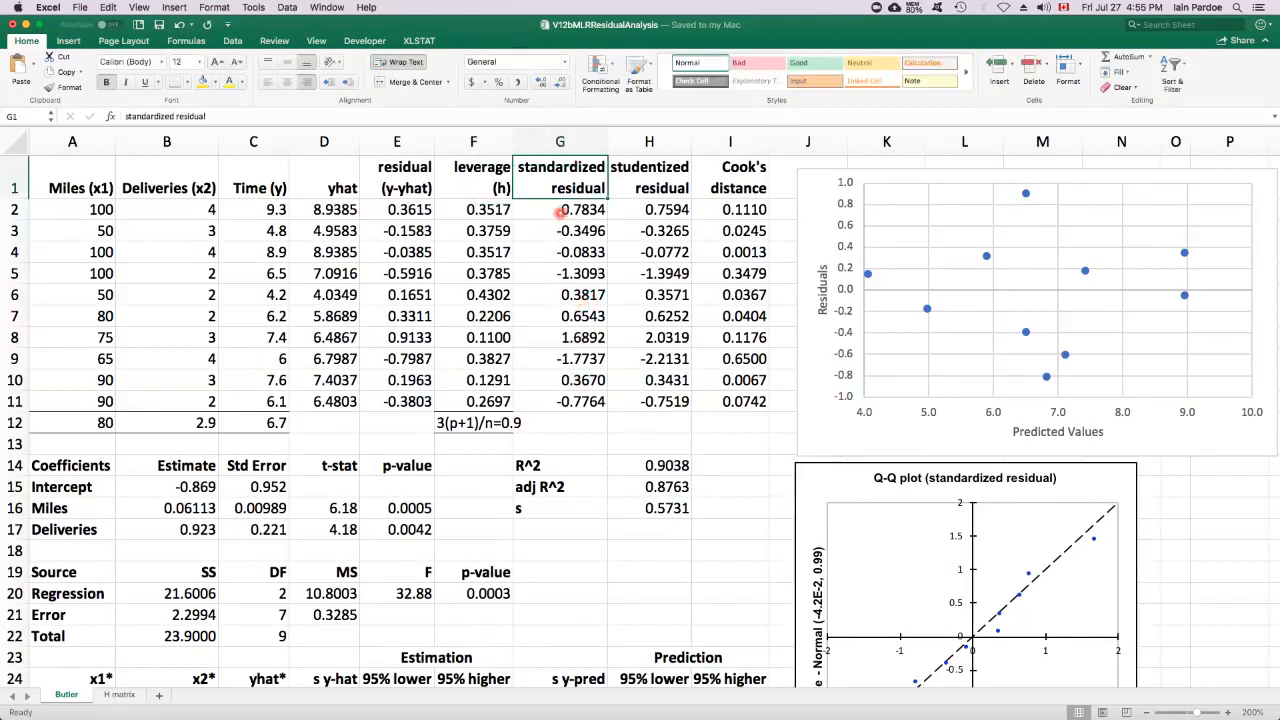
Inspect the standardized residual formula =E2/(H$16*SQRT(1-F2)) and the leverage source ='H matrix'!A35.
drag(560, 209, 560, 401)
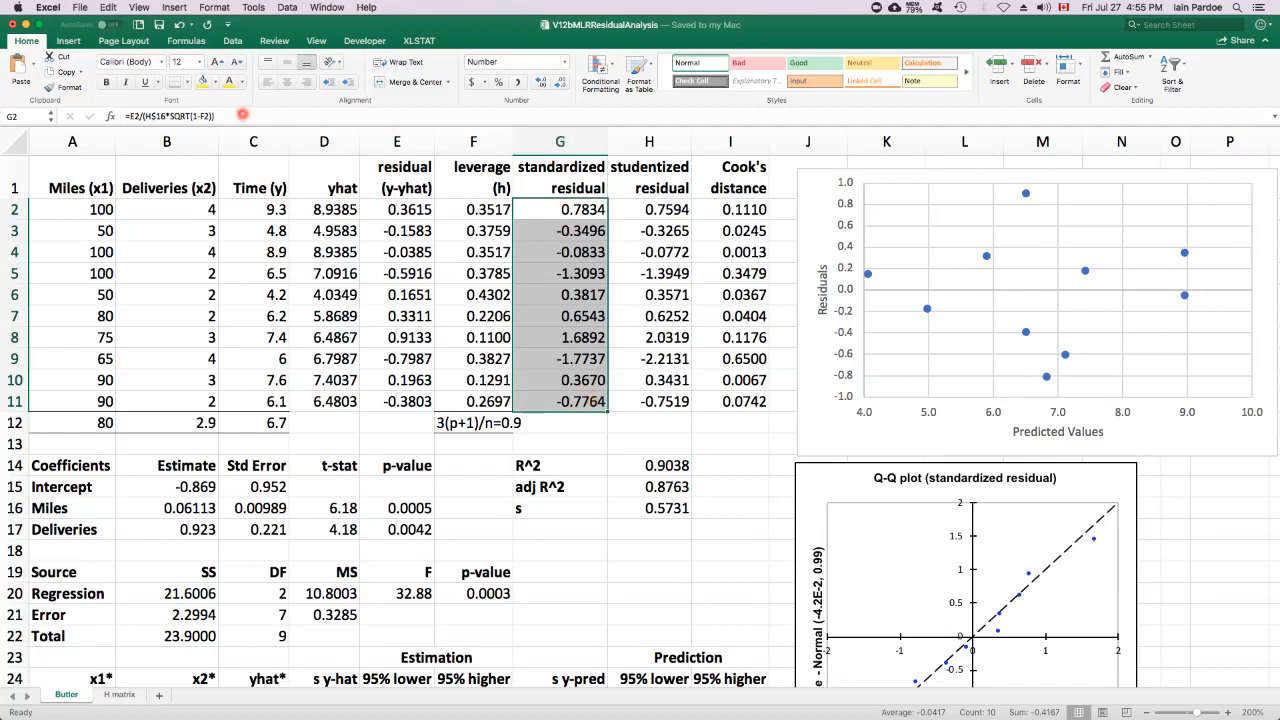
double_click(560, 209)
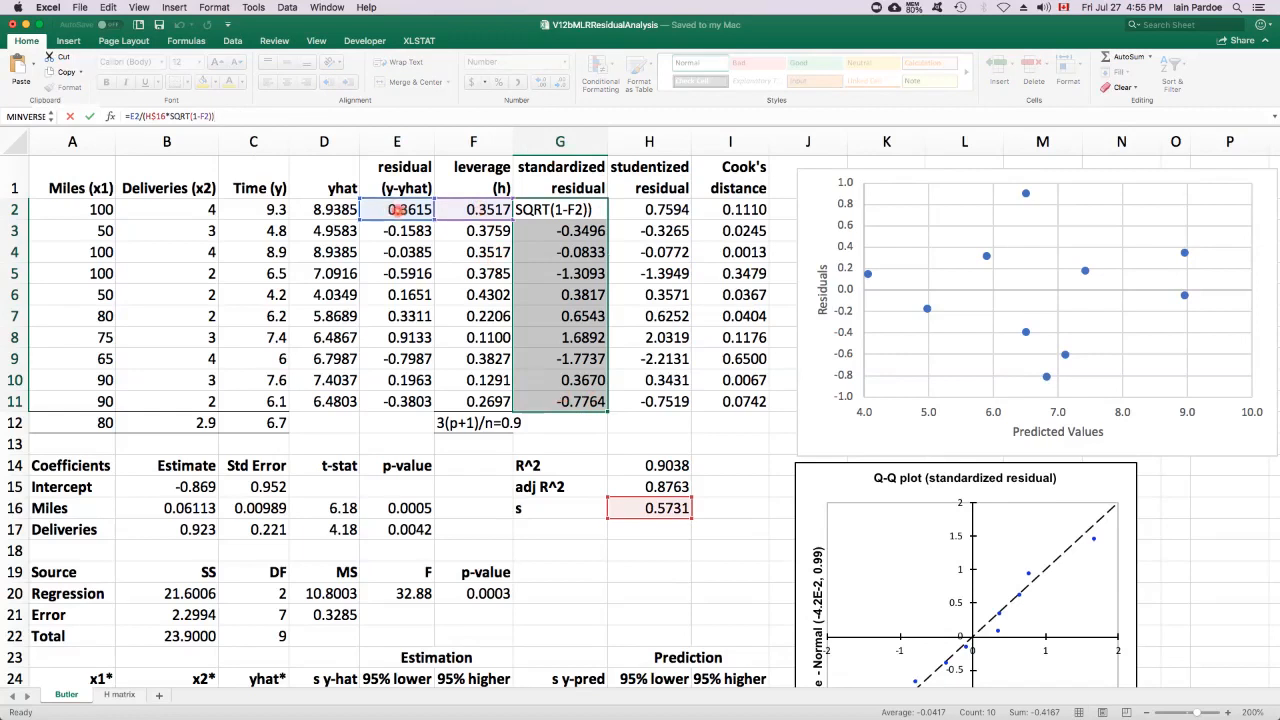
click(649, 508)
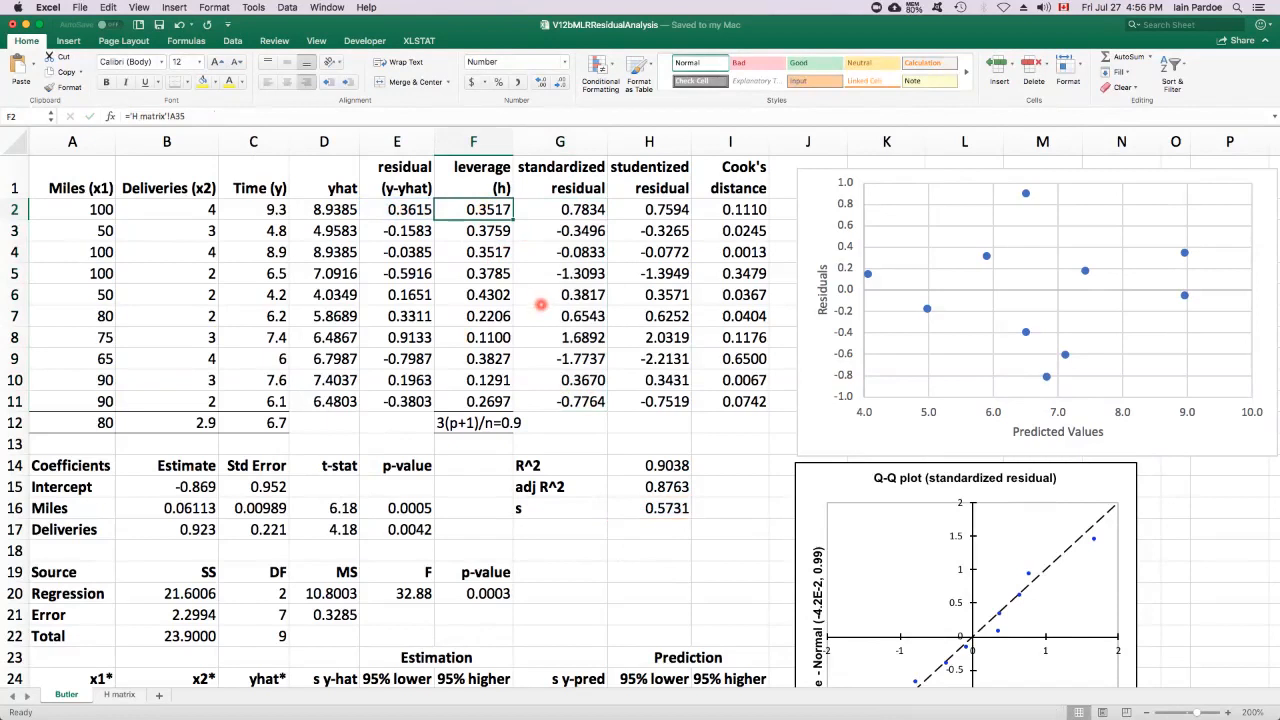
mouse_move(290, 207)
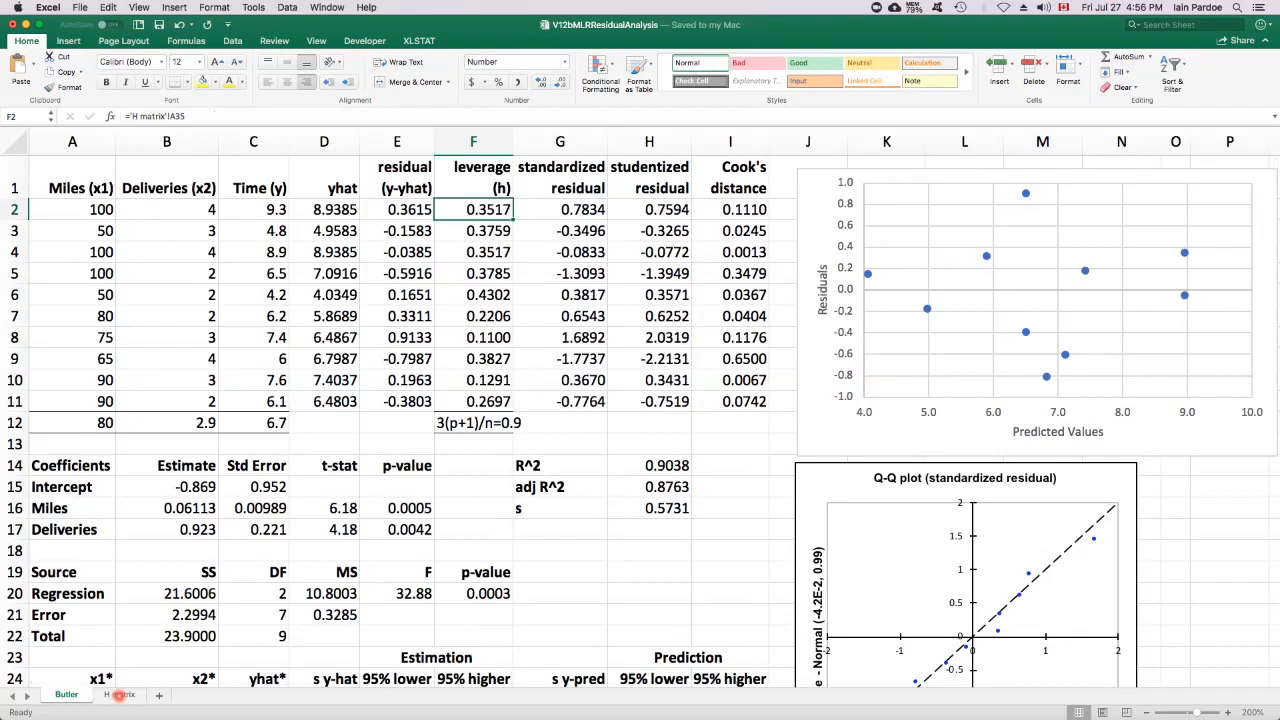
On the H matrix sheet, review the design matrix and its transpose formula.
click(119, 694)
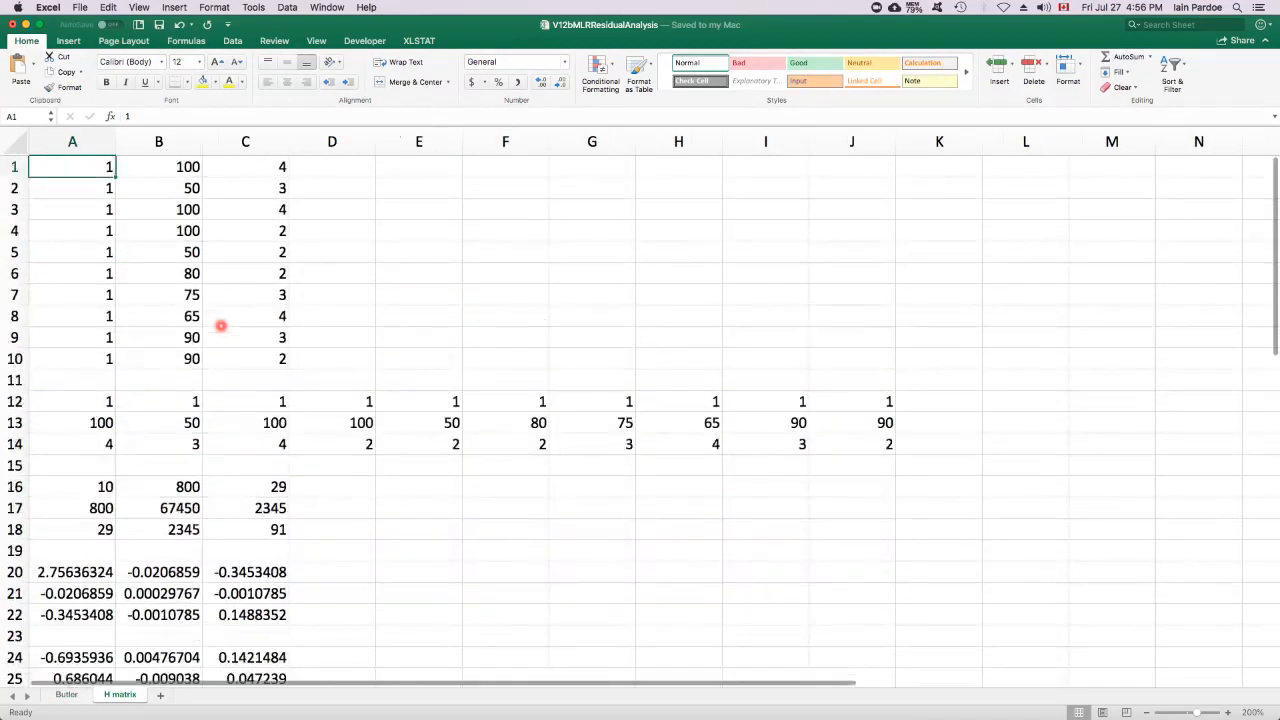
mouse_move(253, 336)
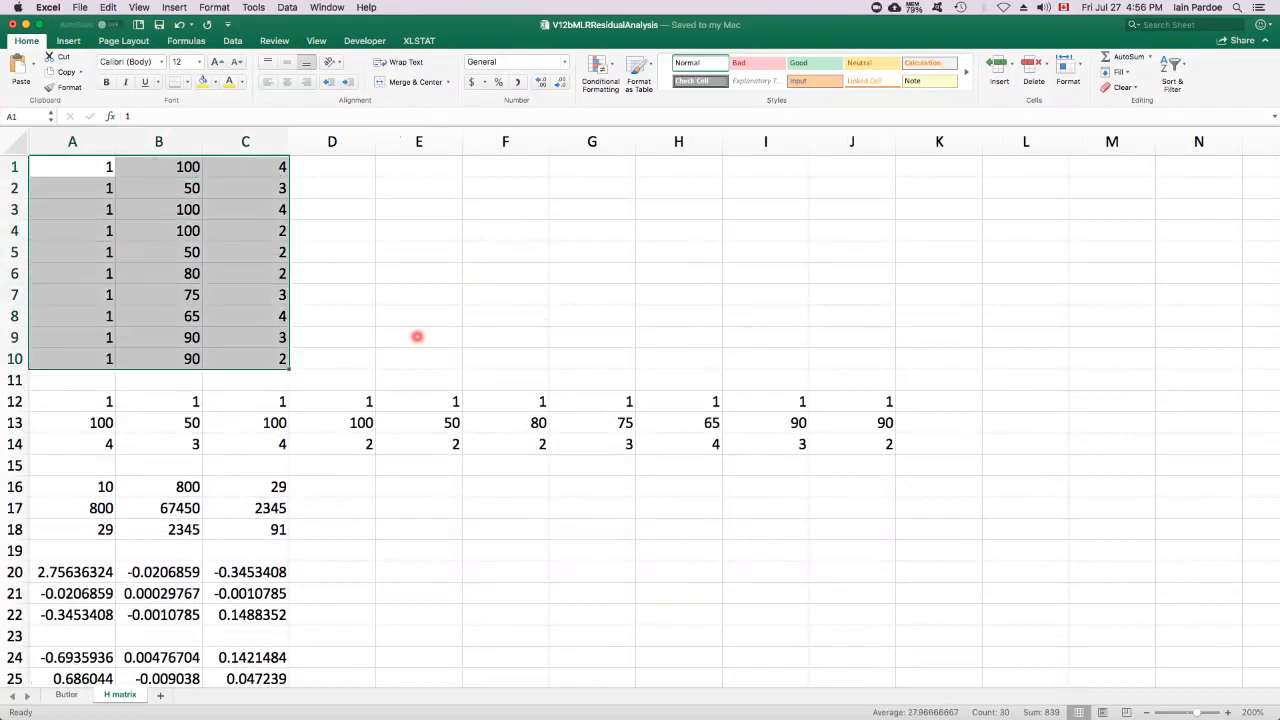
mouse_move(416, 334)
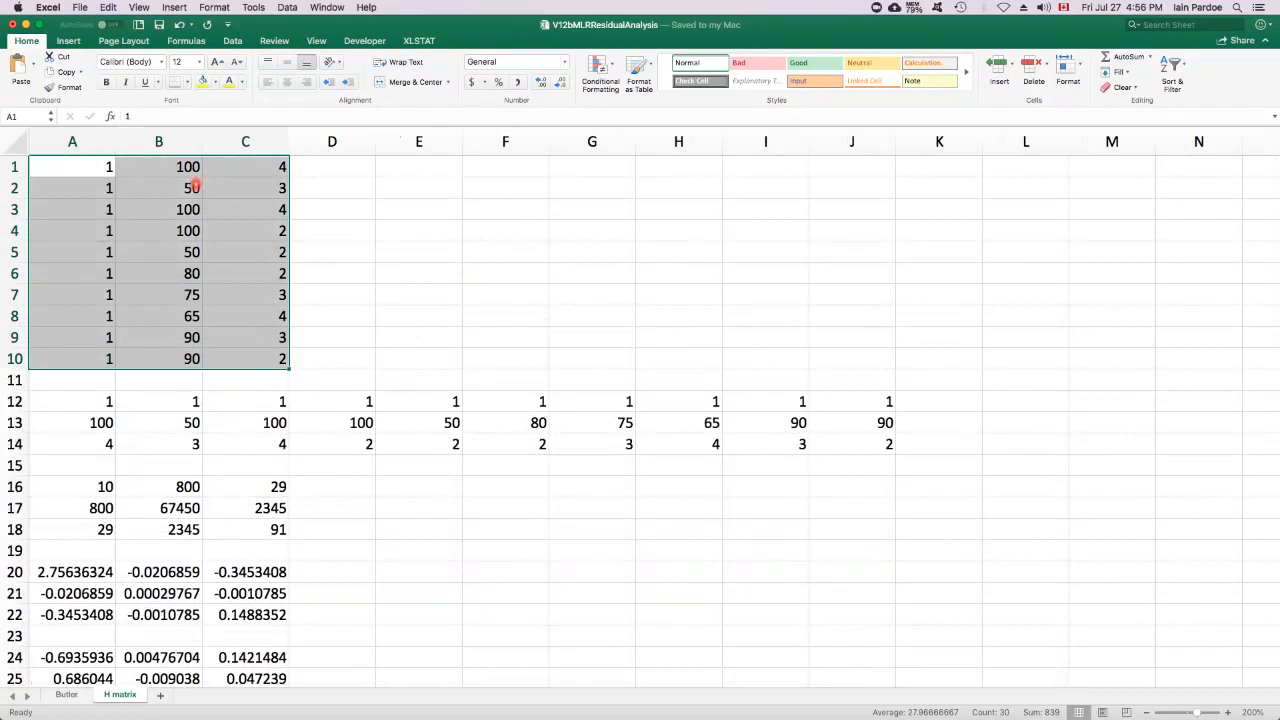
mouse_move(165, 358)
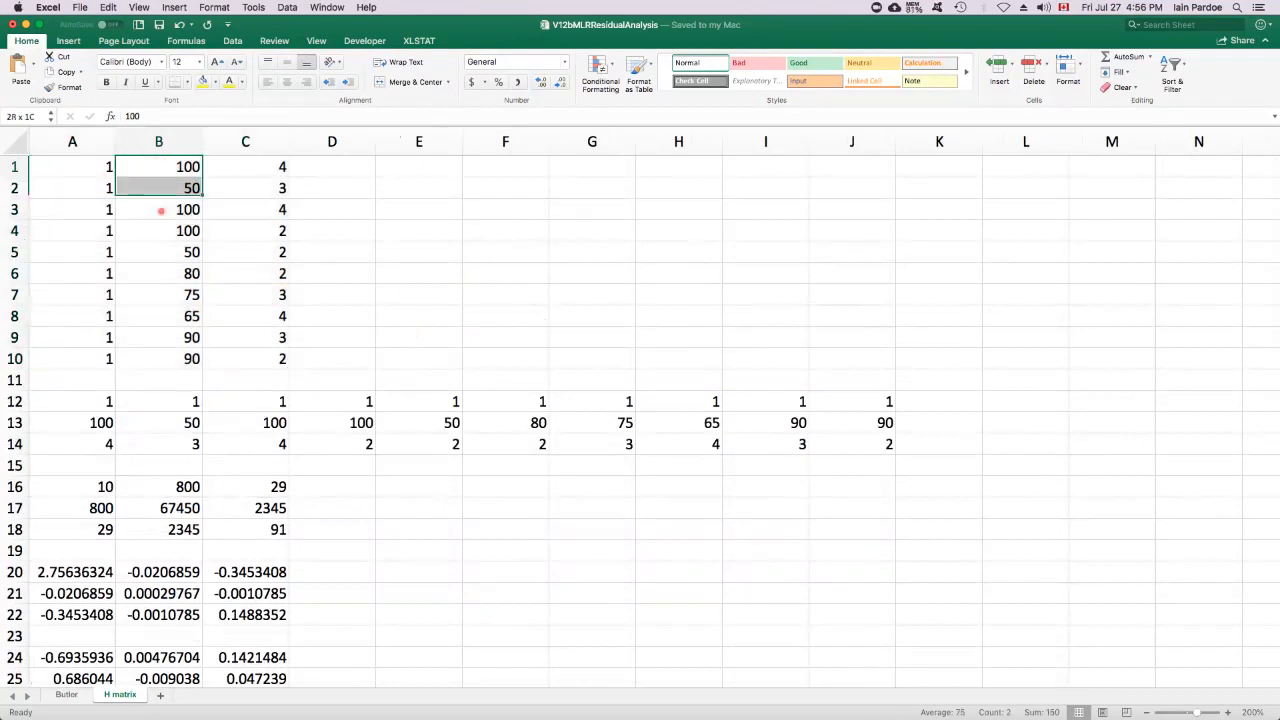
drag(158, 166, 158, 358)
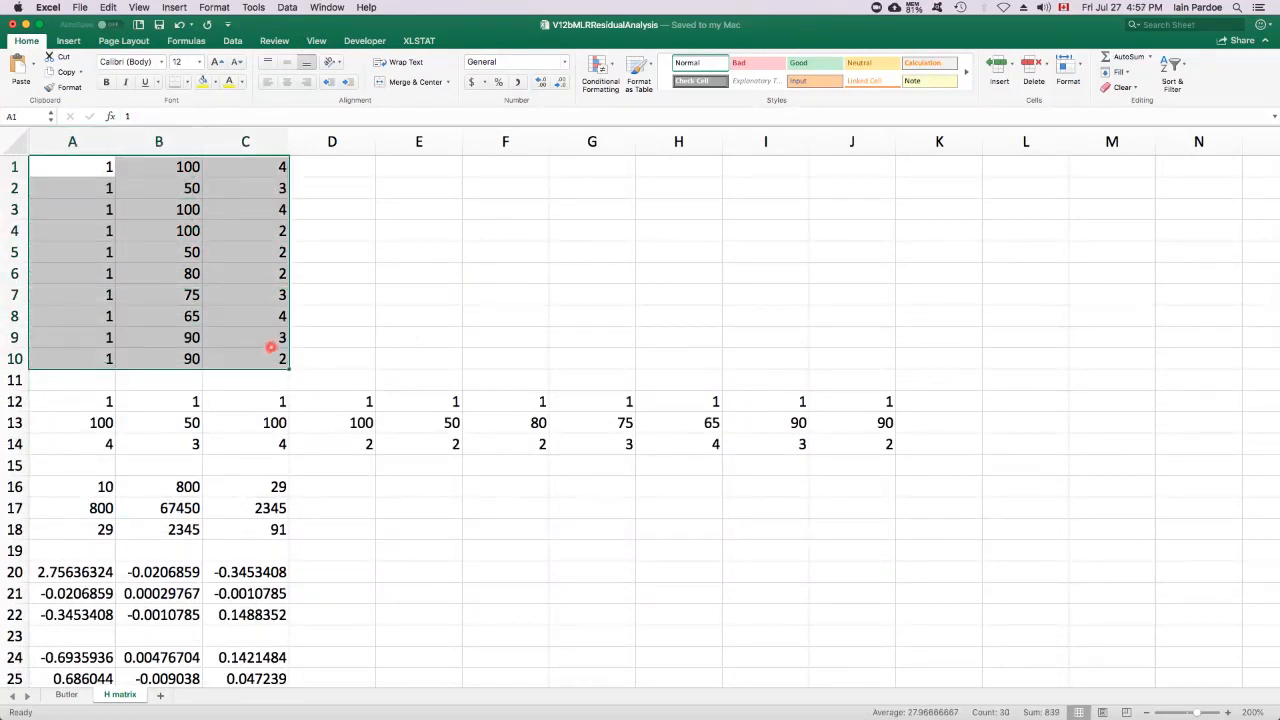
mouse_move(235, 249)
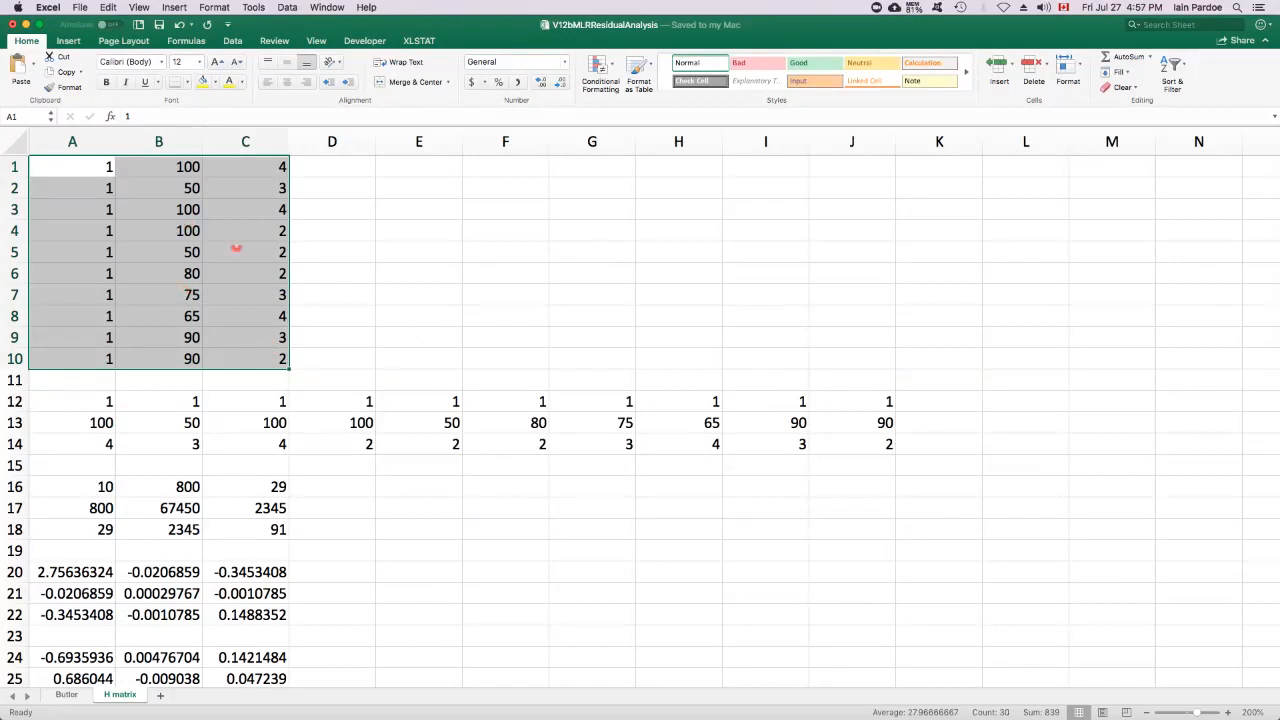
mouse_move(205, 272)
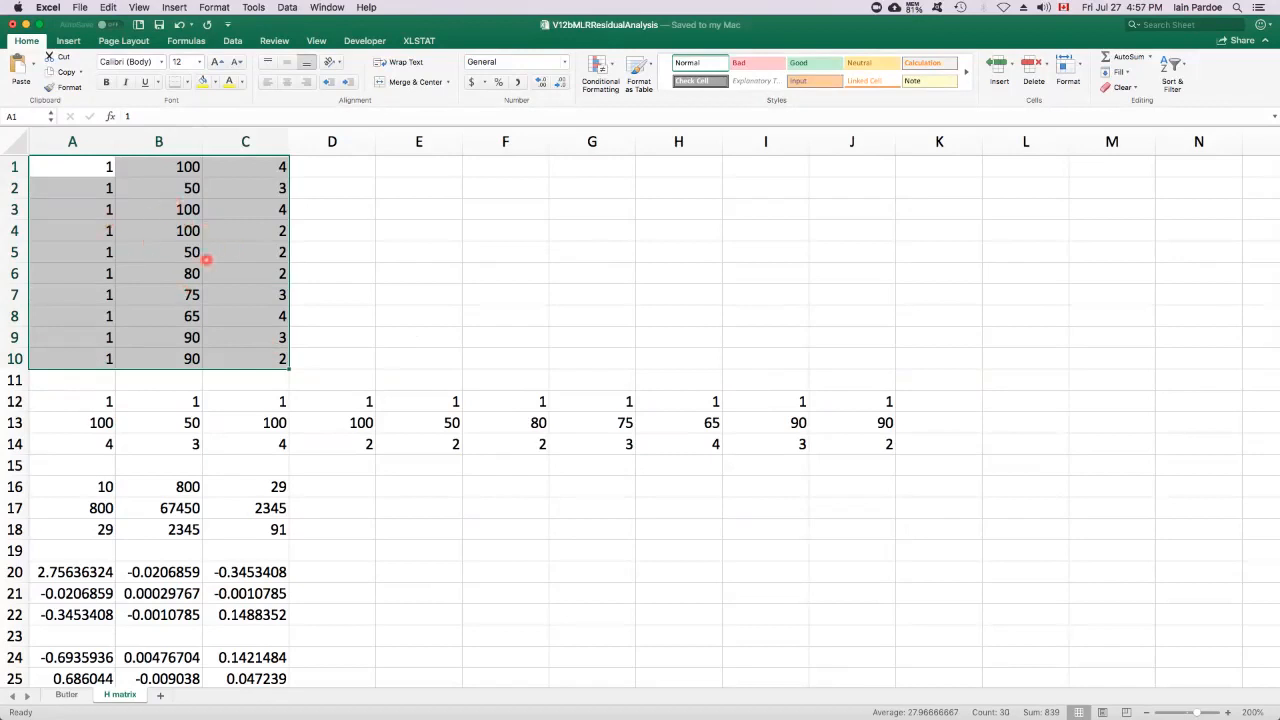
mouse_move(68, 398)
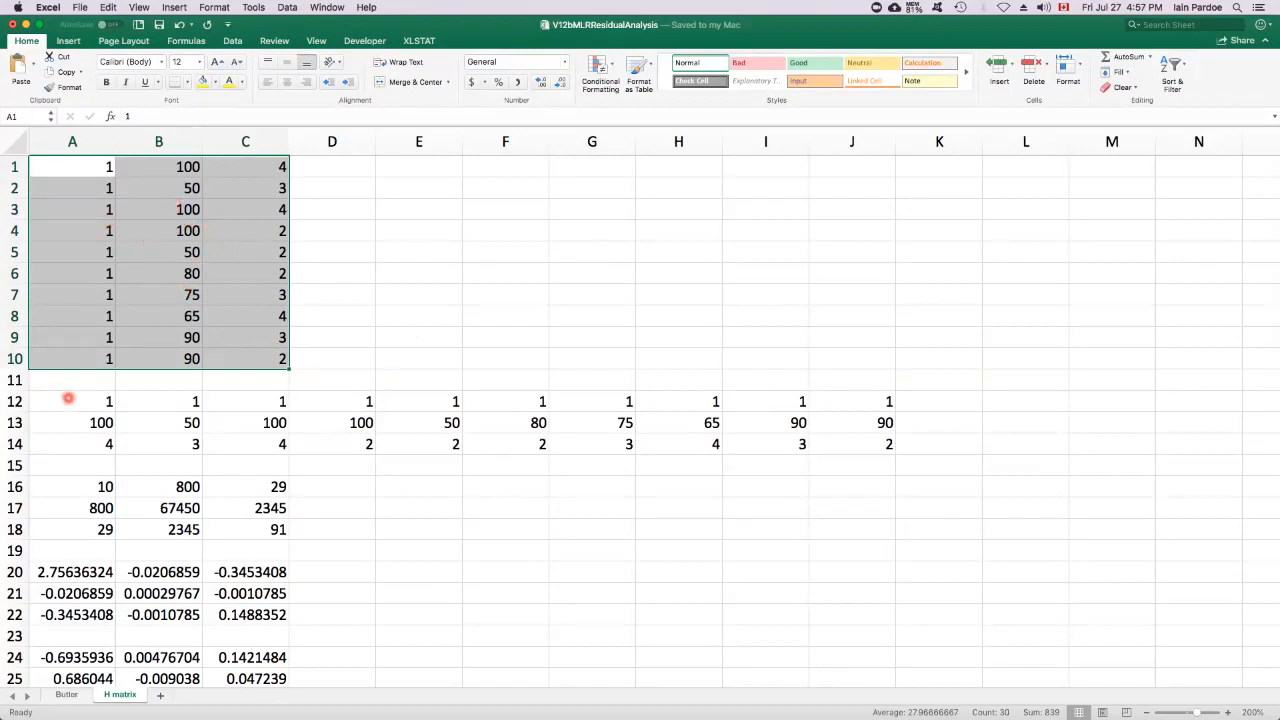
click(72, 401)
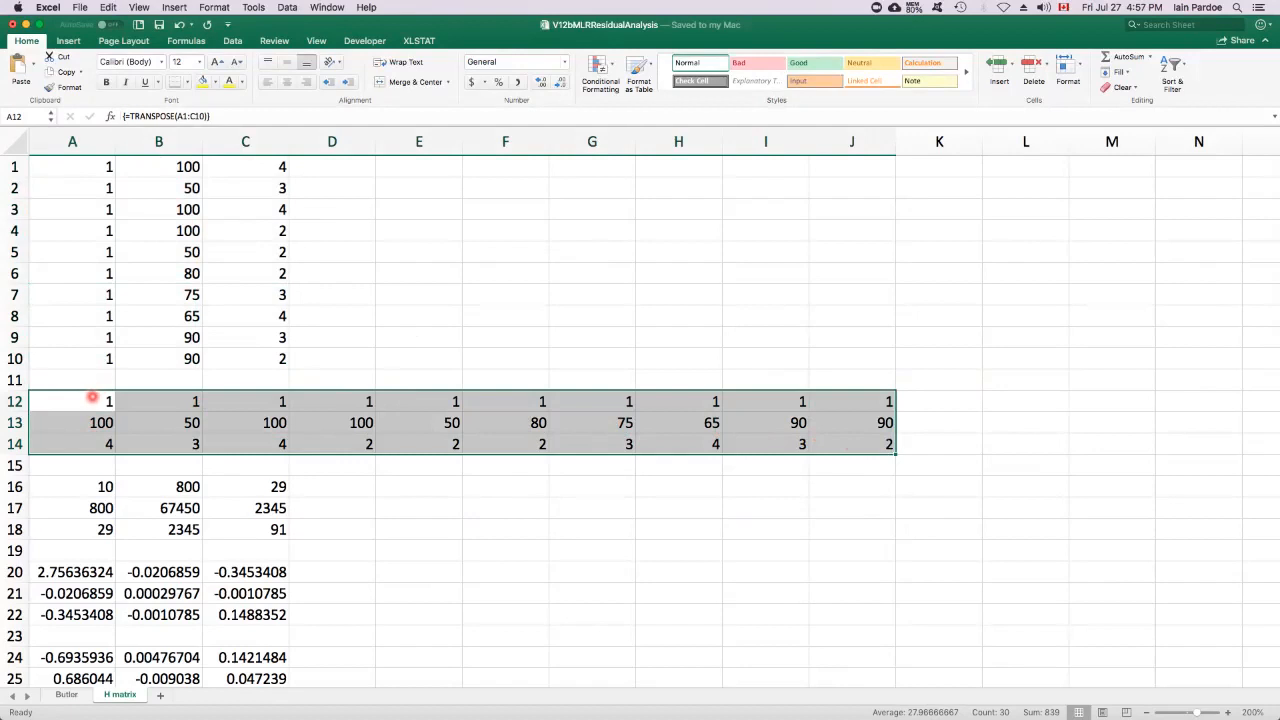
click(72, 401)
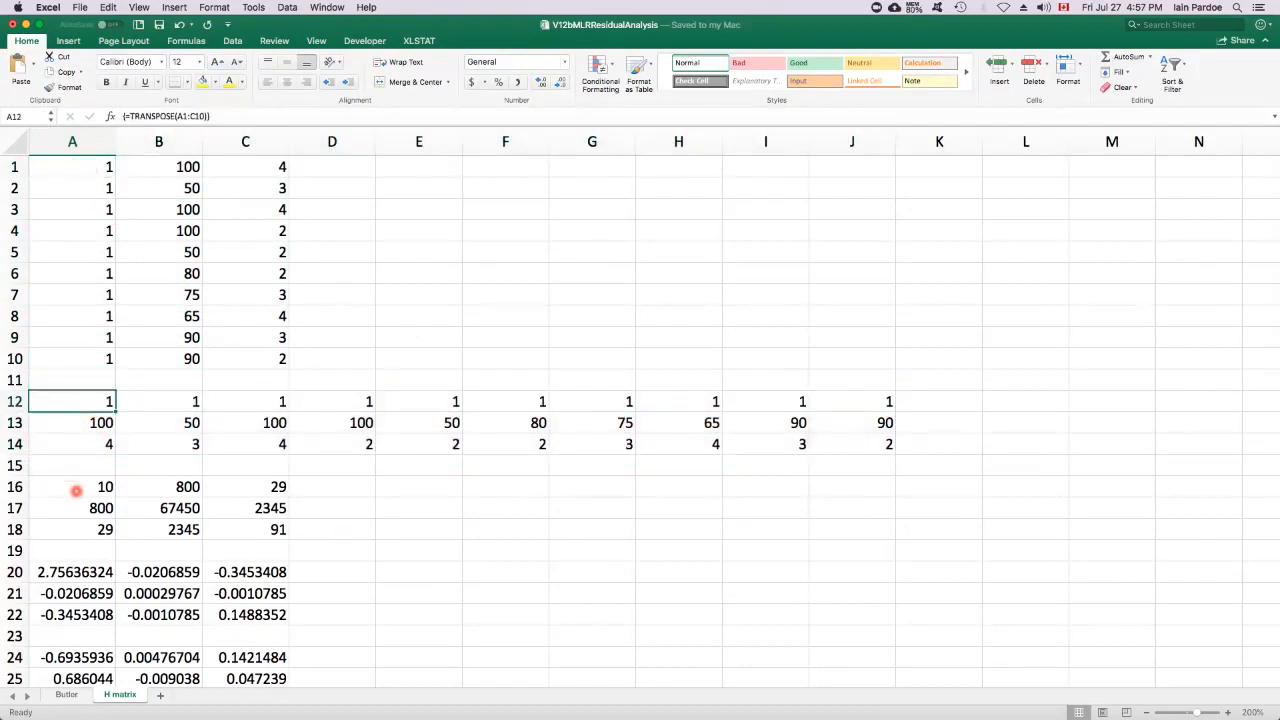
Examine the X'X product in A16:C18 and its inverse in A20:C22.
click(105, 487)
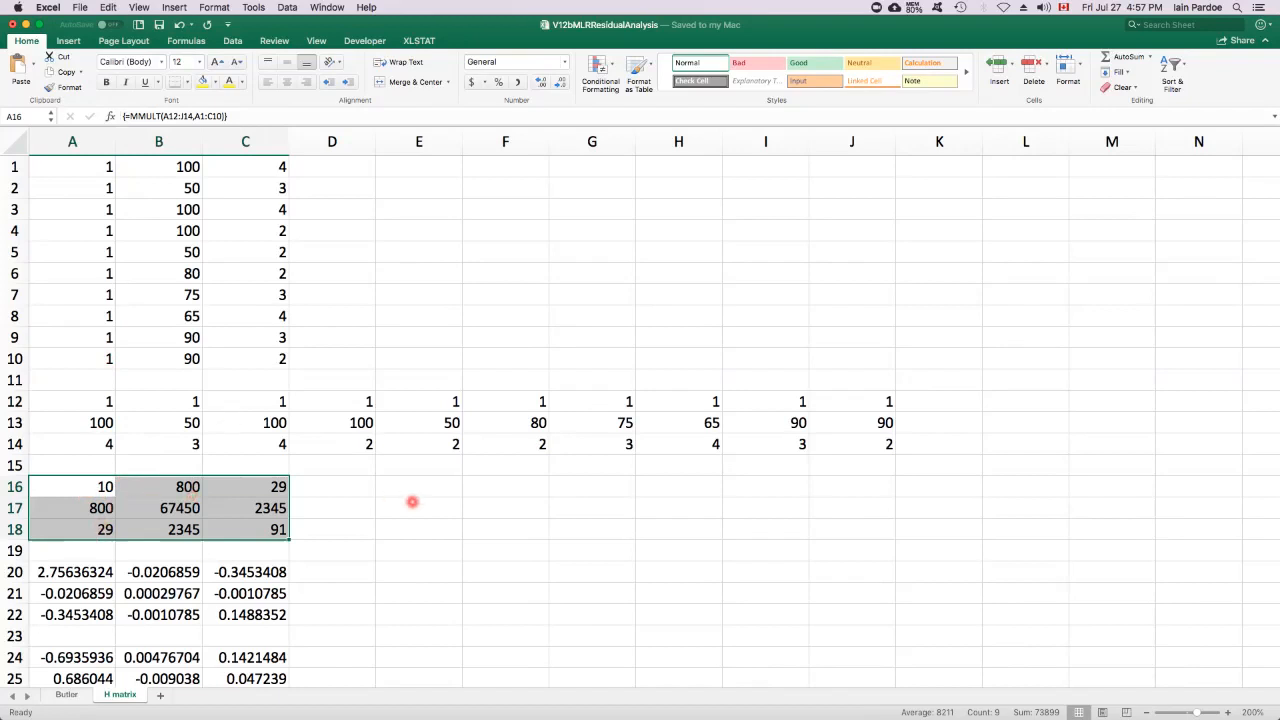
scroll(down, 3)
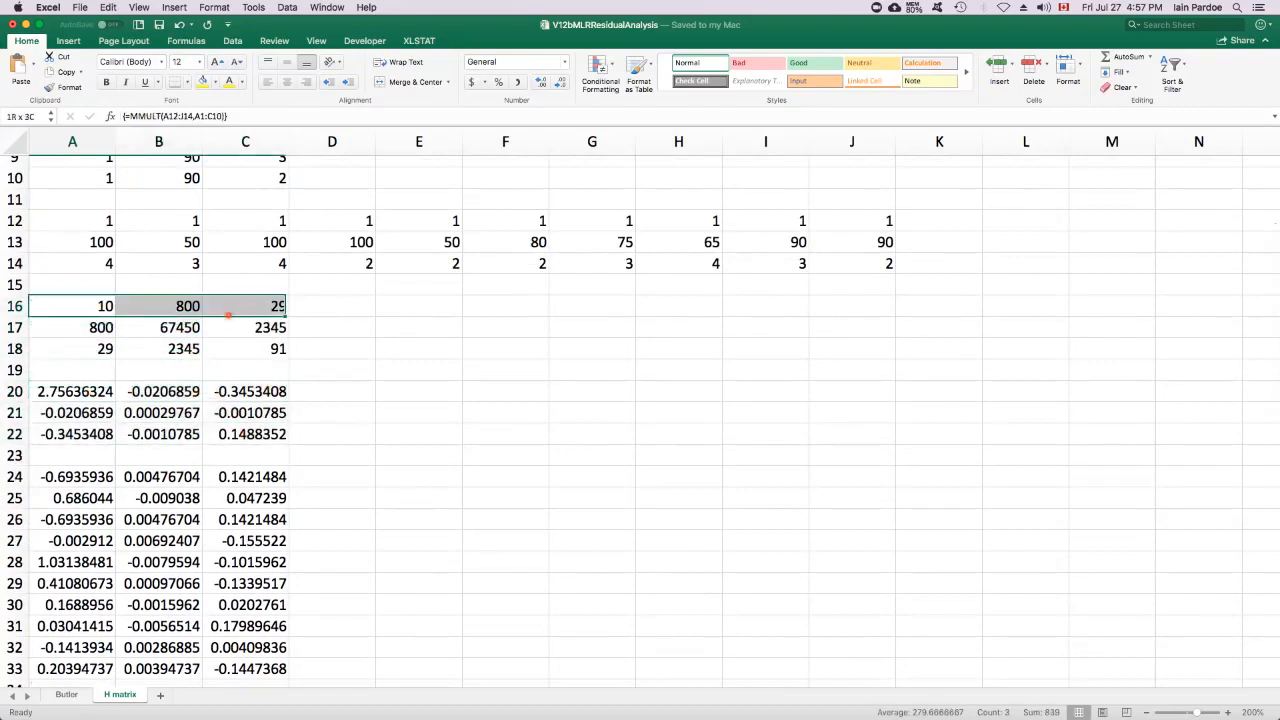
click(72, 391)
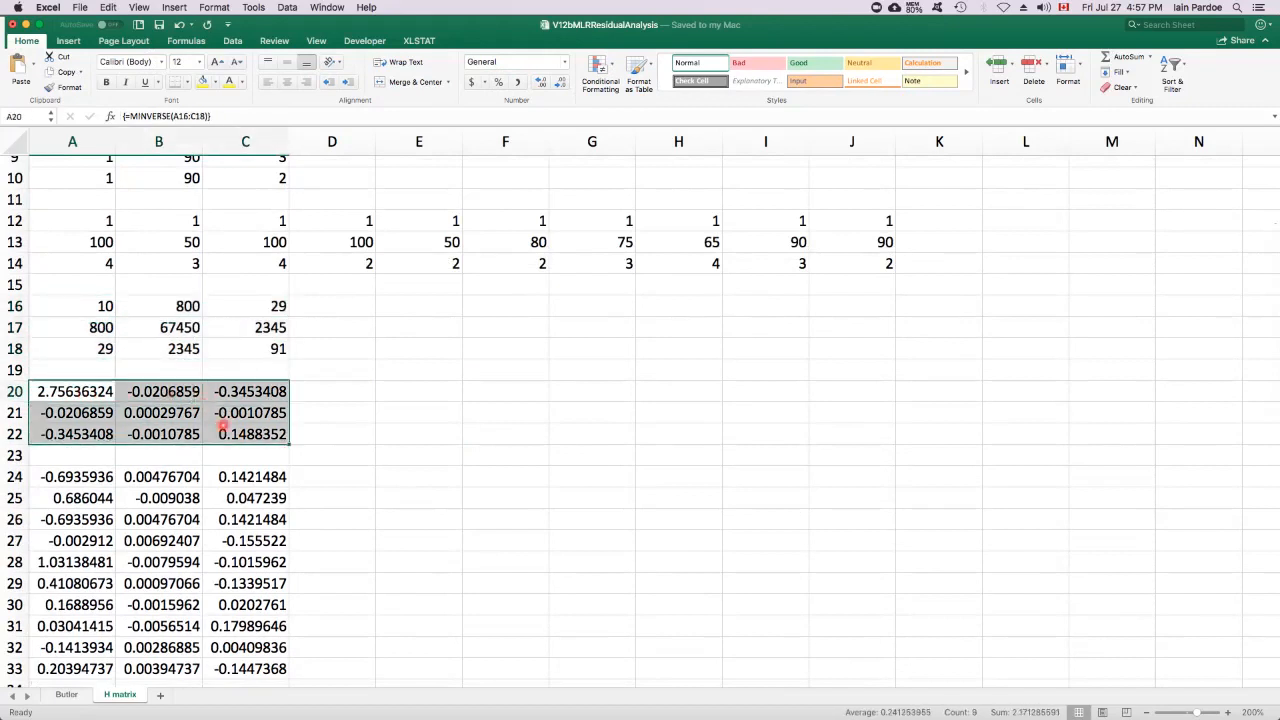
scroll(down, 3)
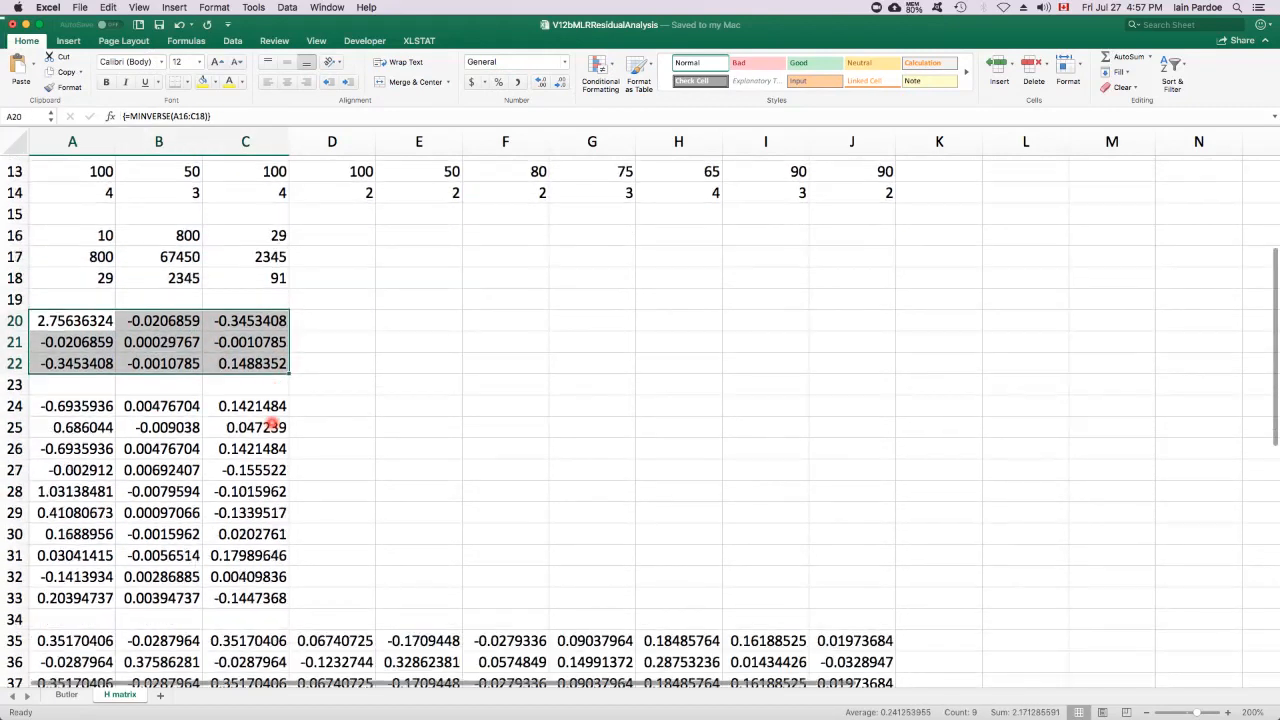
scroll(down, 3)
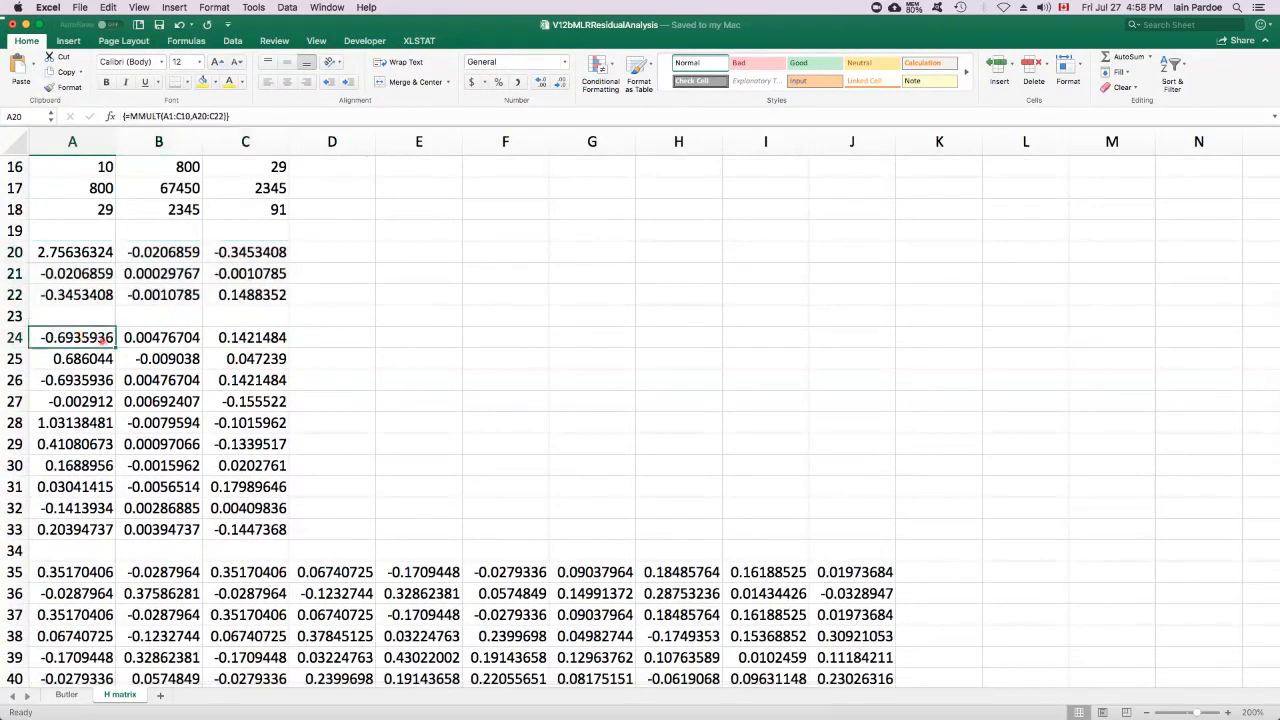
drag(72, 337, 245, 529)
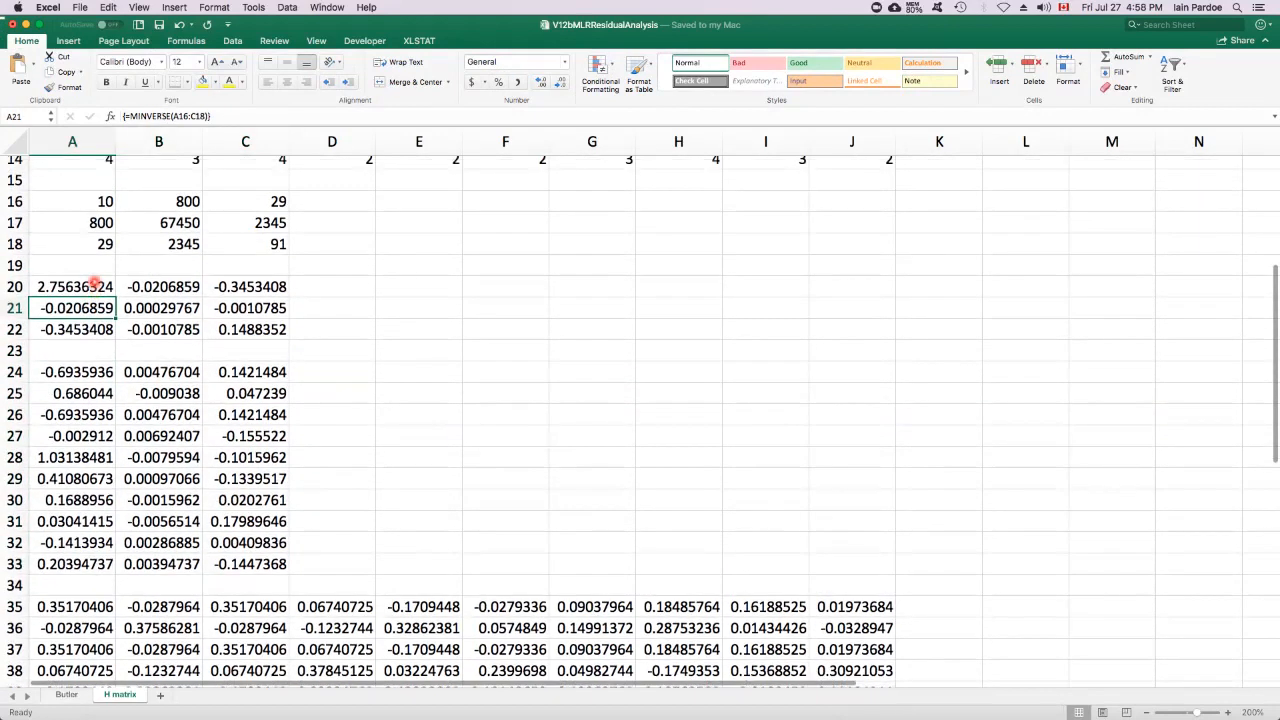
scroll(up, 3)
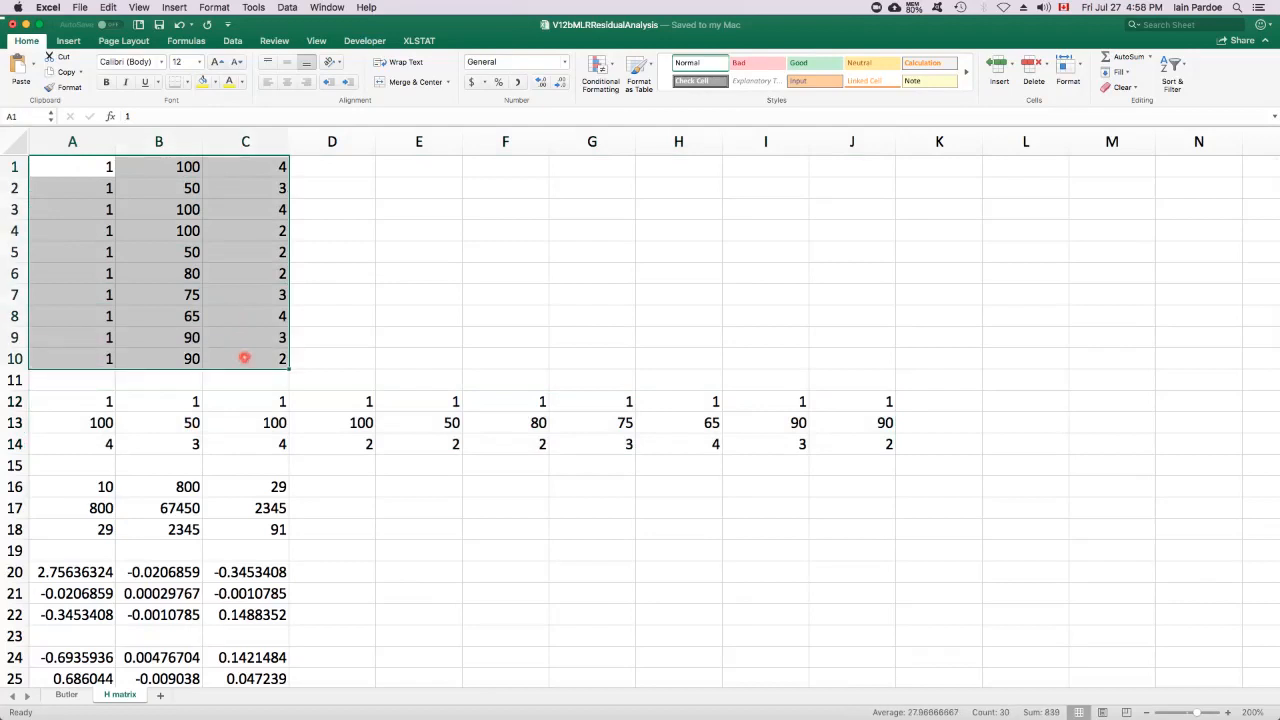
mouse_move(223, 304)
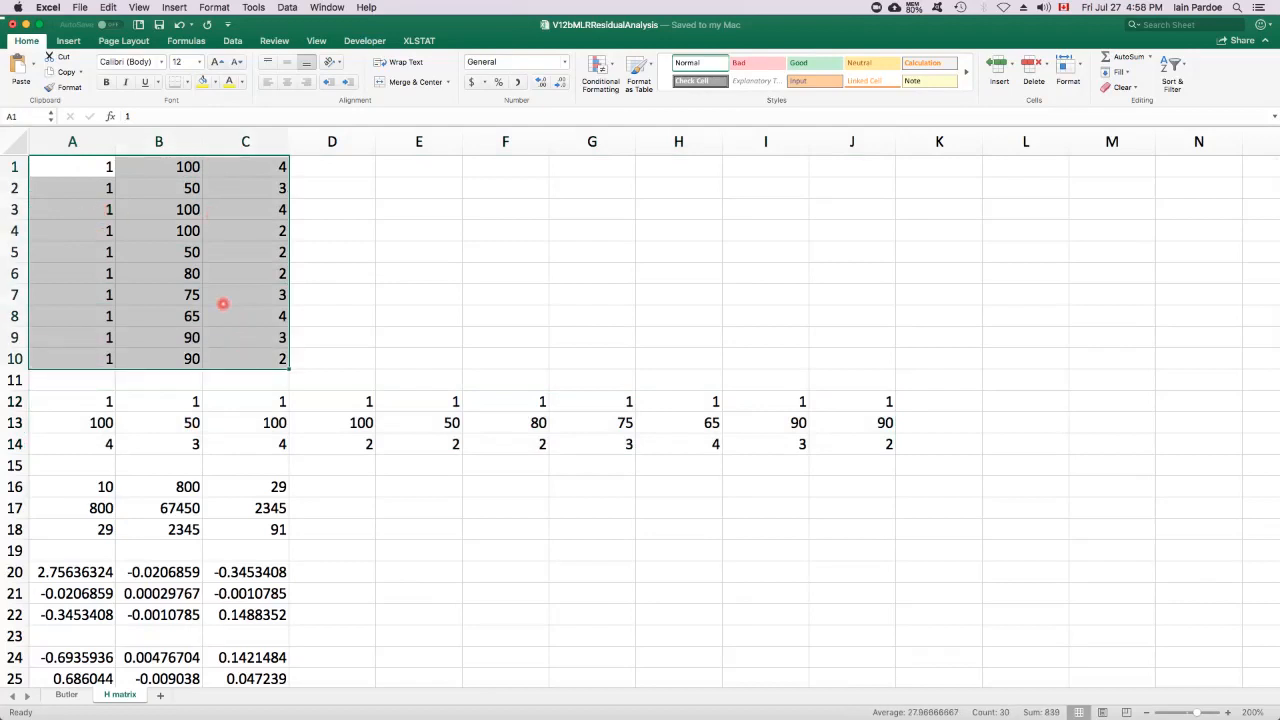
scroll(down, 3)
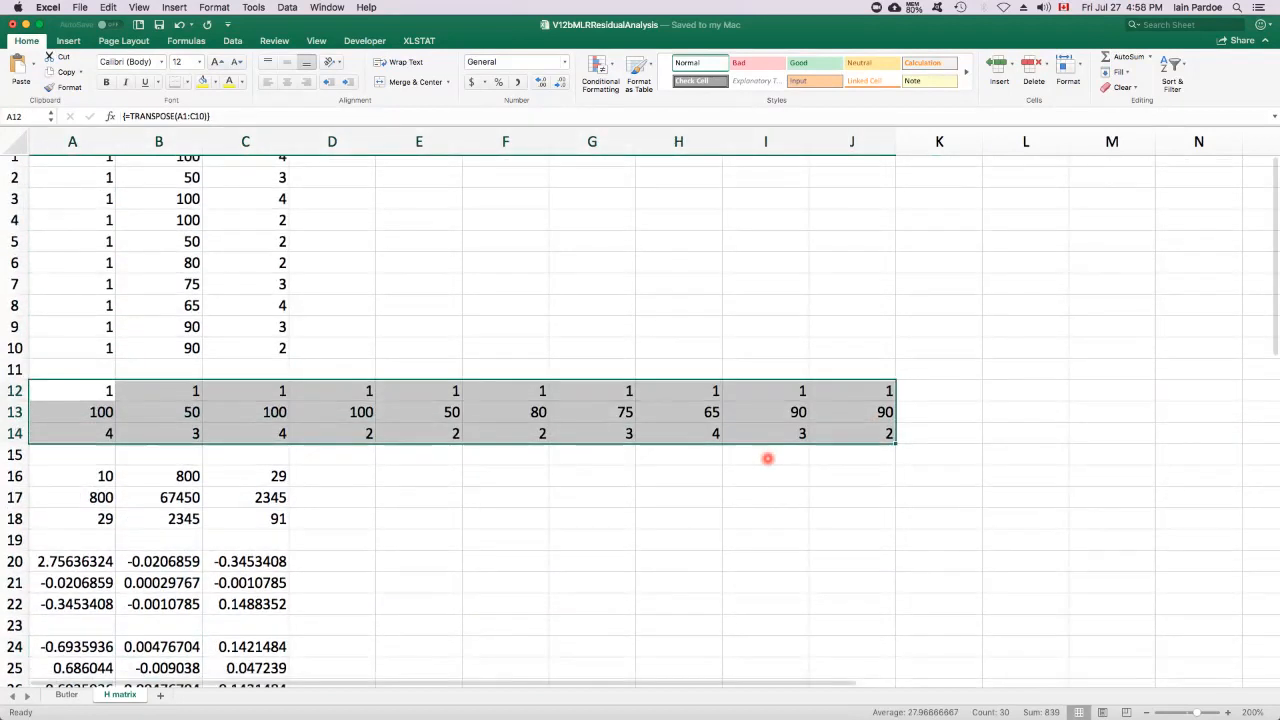
scroll(down, 3)
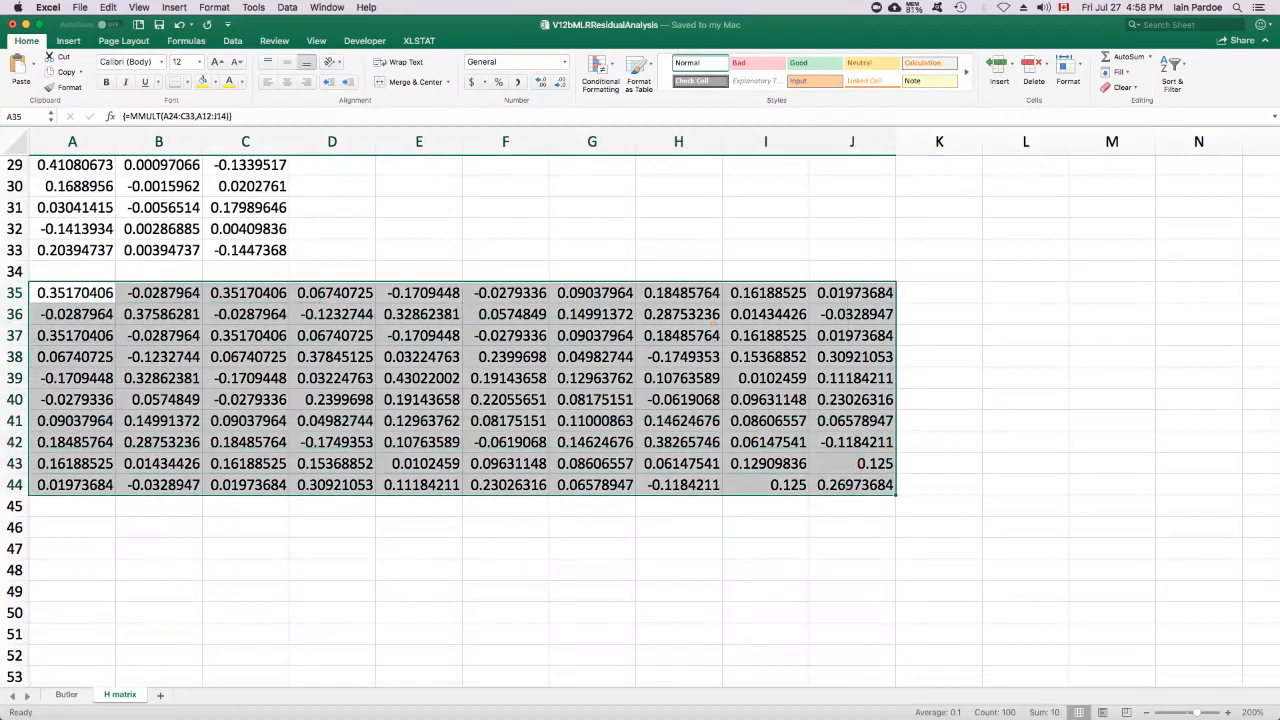
click(72, 292)
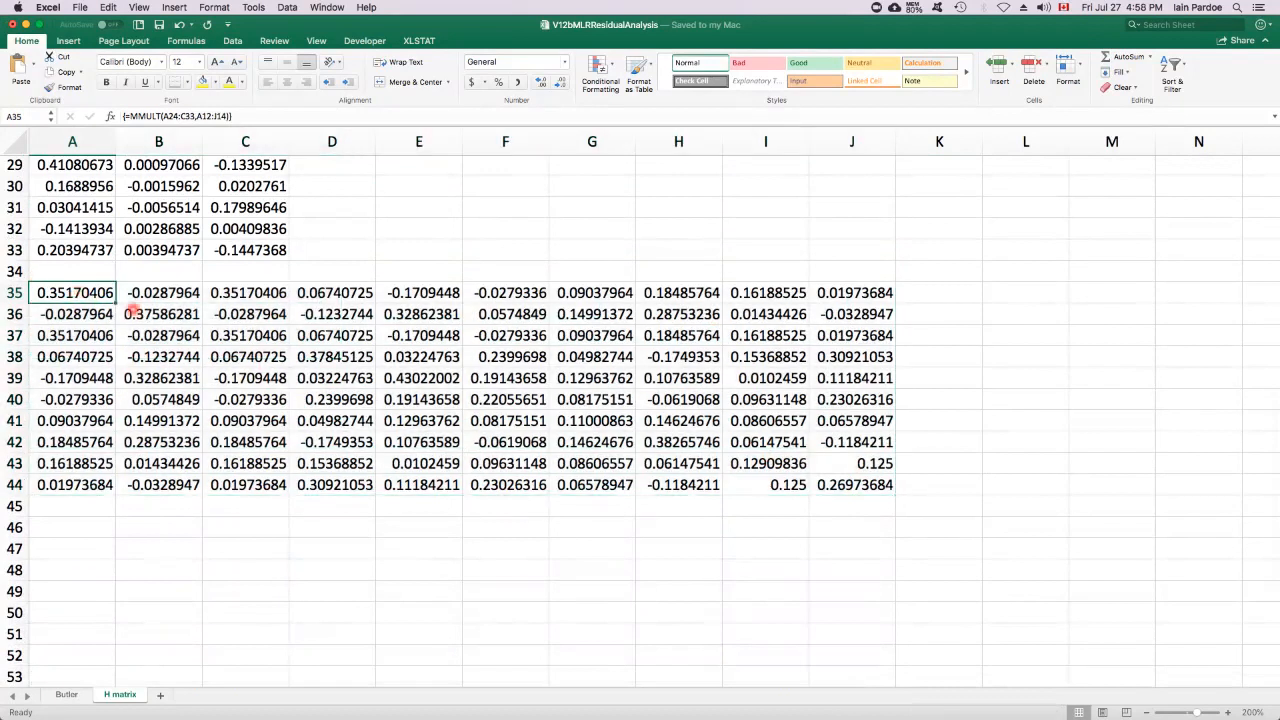
click(158, 314)
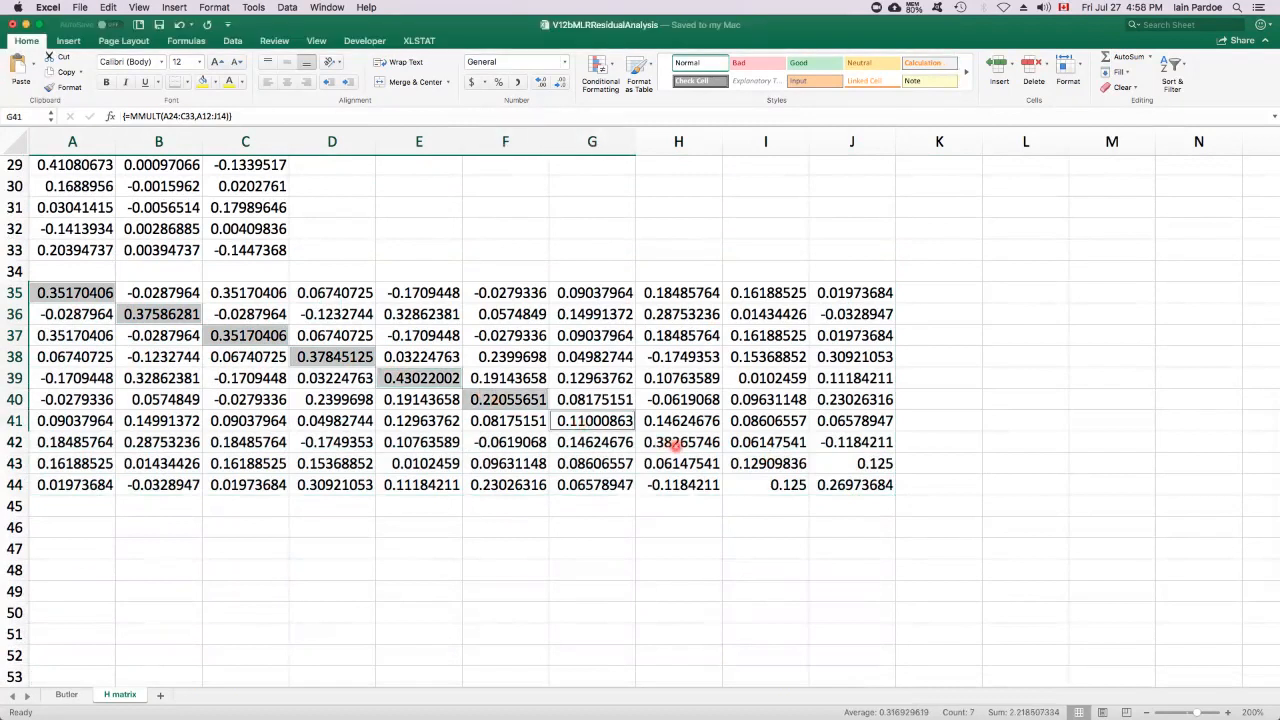
click(765, 463)
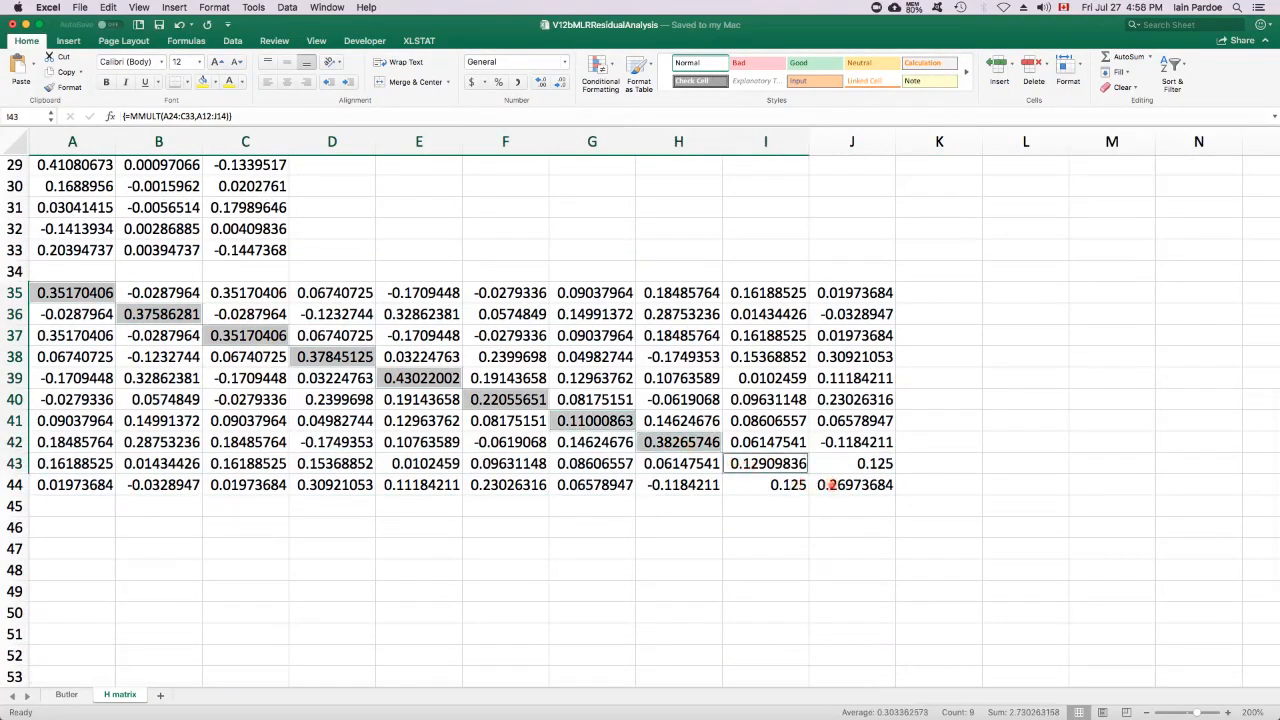
click(851, 484)
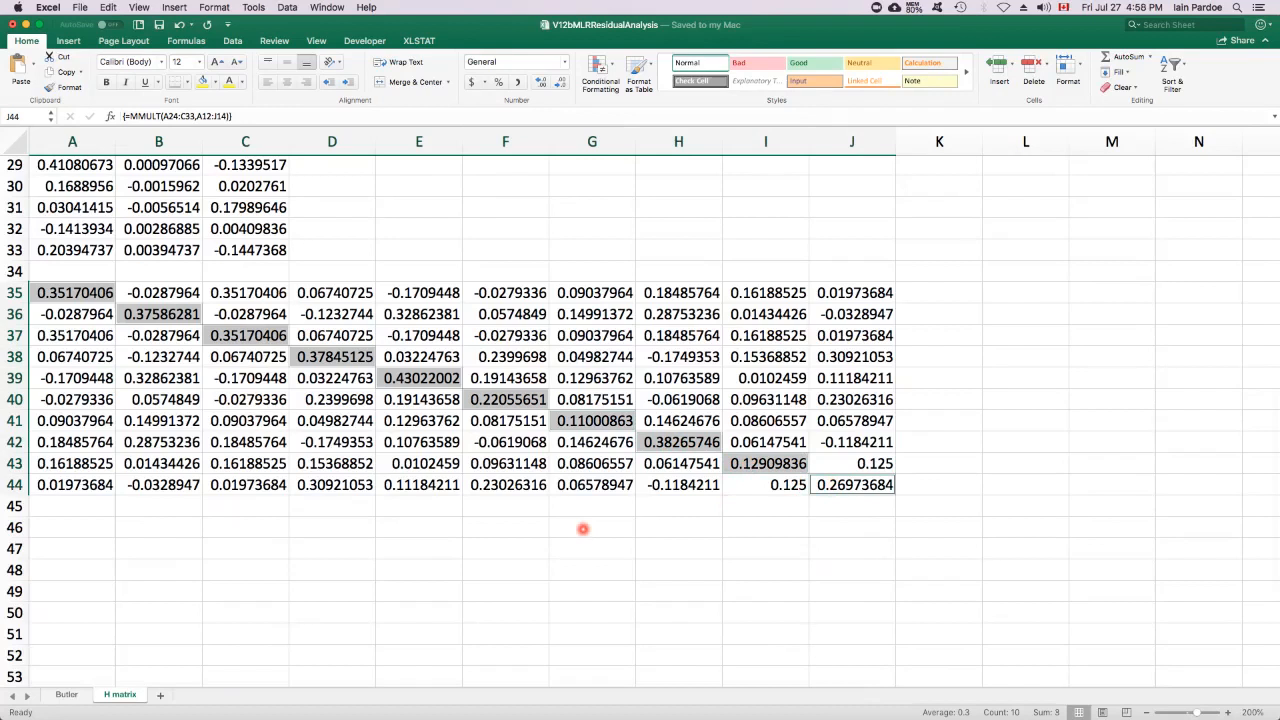
mouse_move(433, 532)
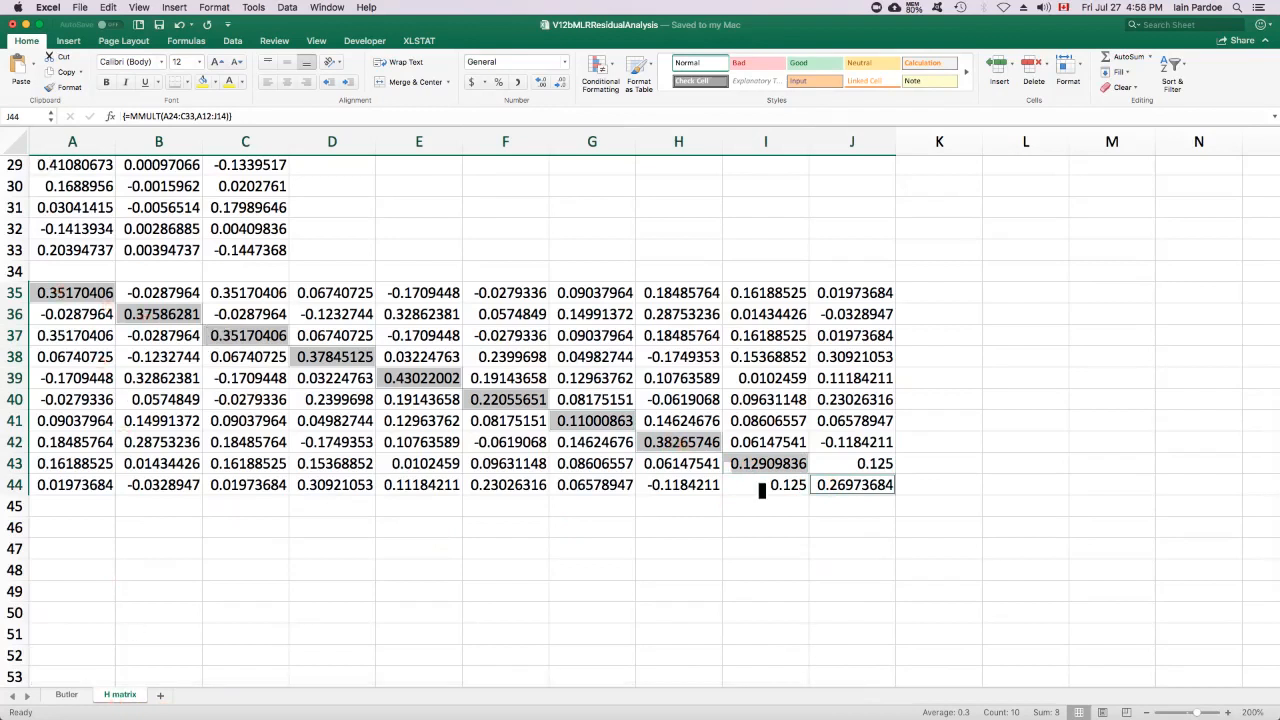
mouse_move(464, 572)
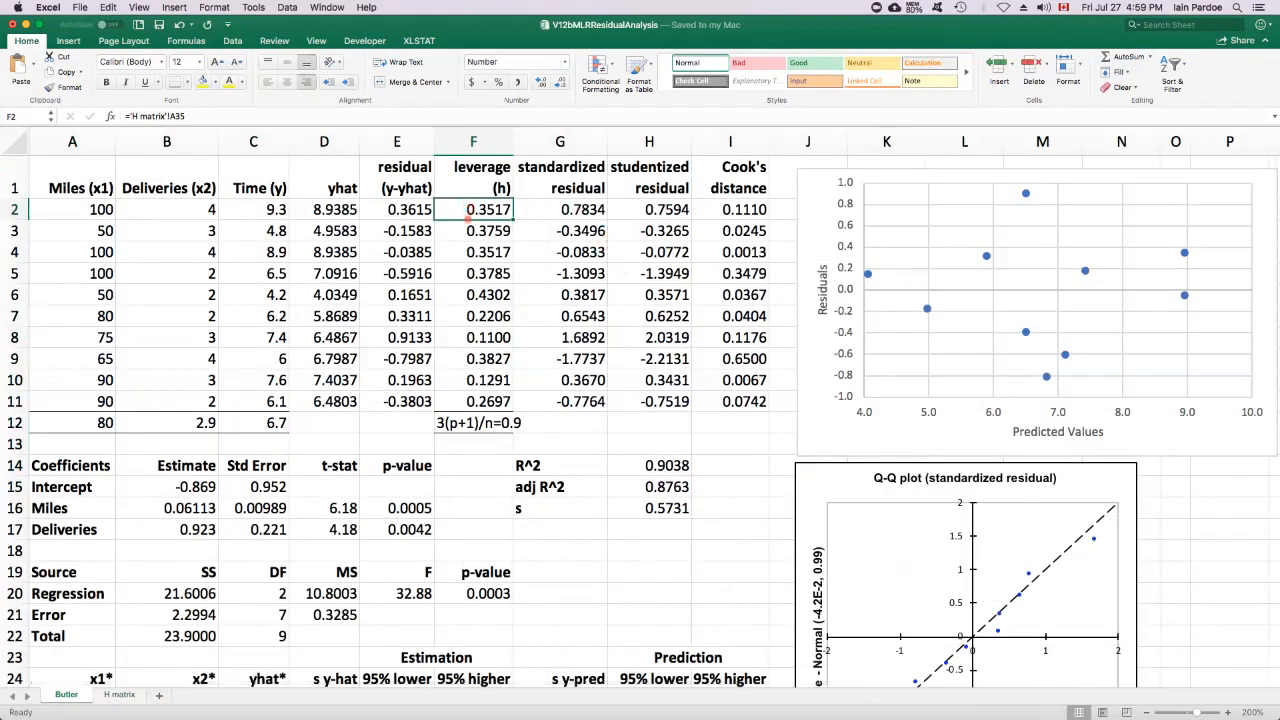
drag(473, 209, 473, 401)
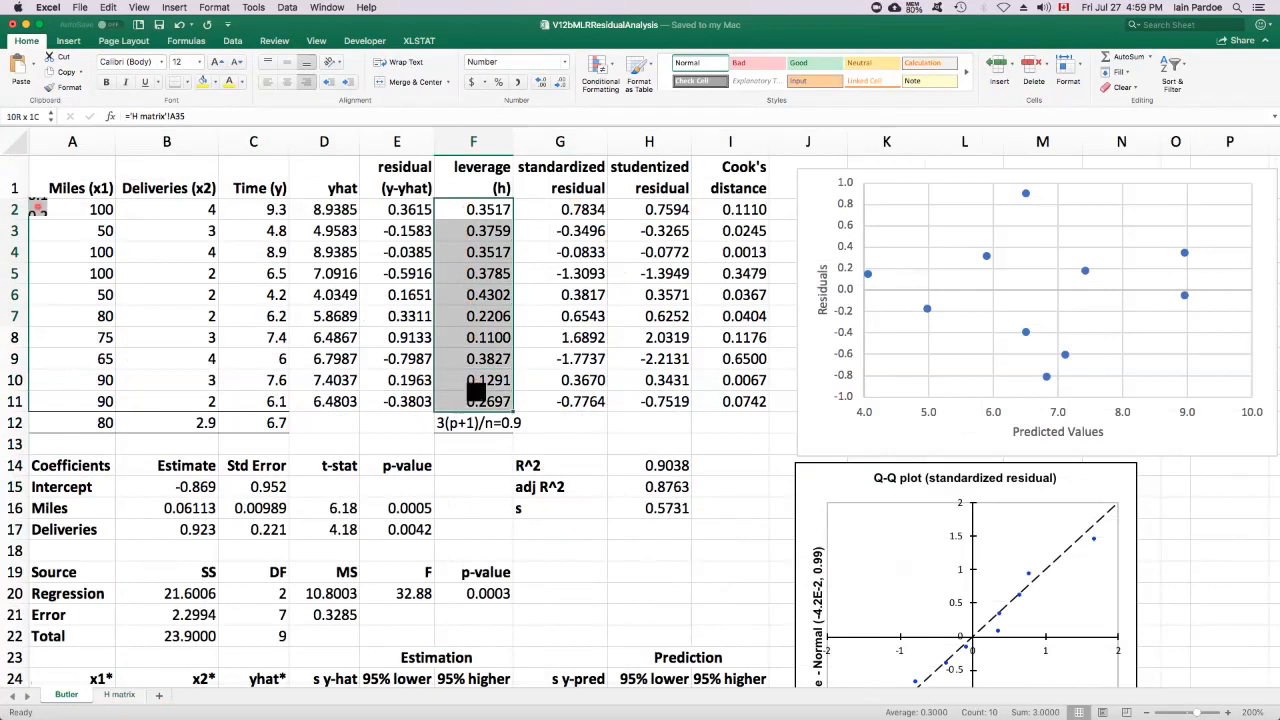
click(473, 209)
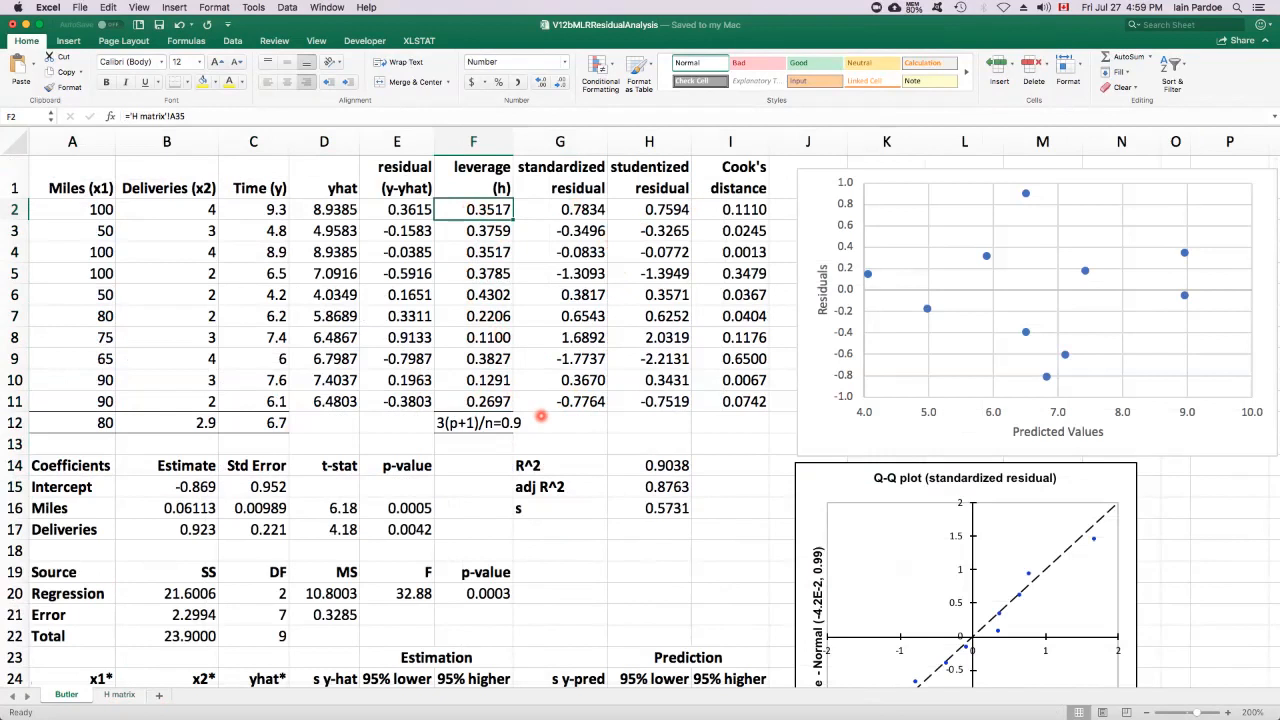
click(473, 422)
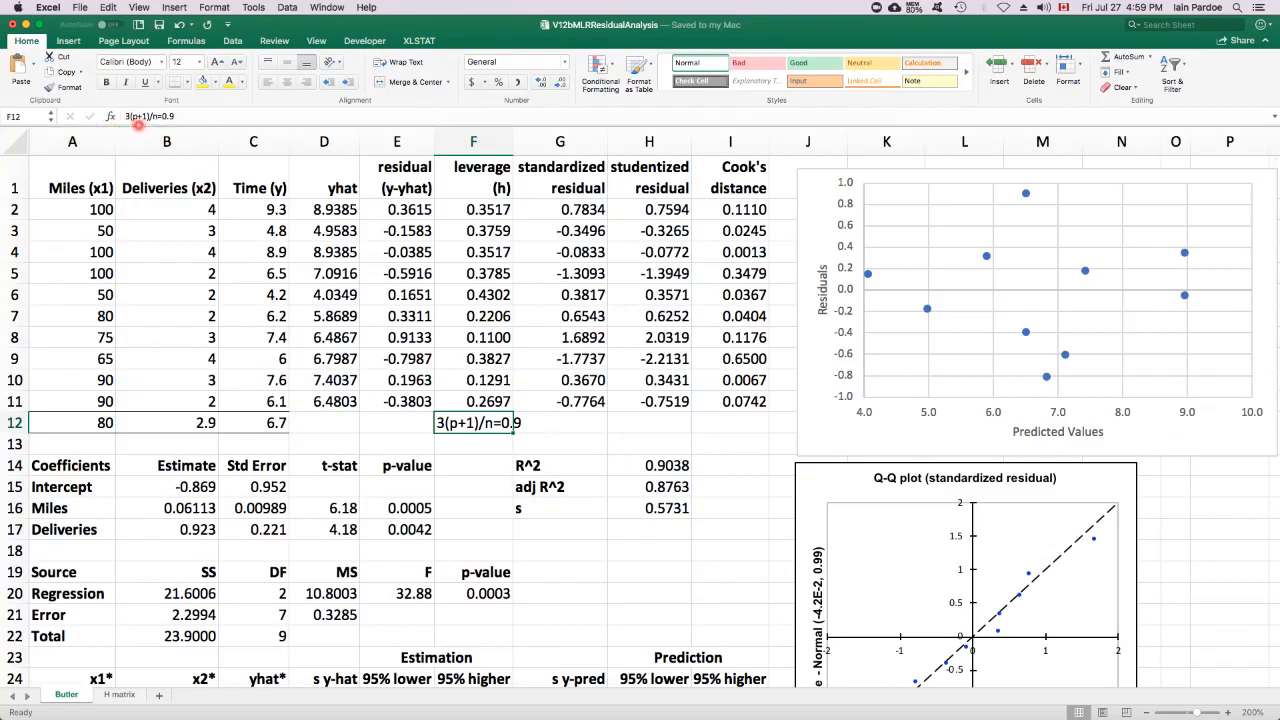
mouse_move(138, 124)
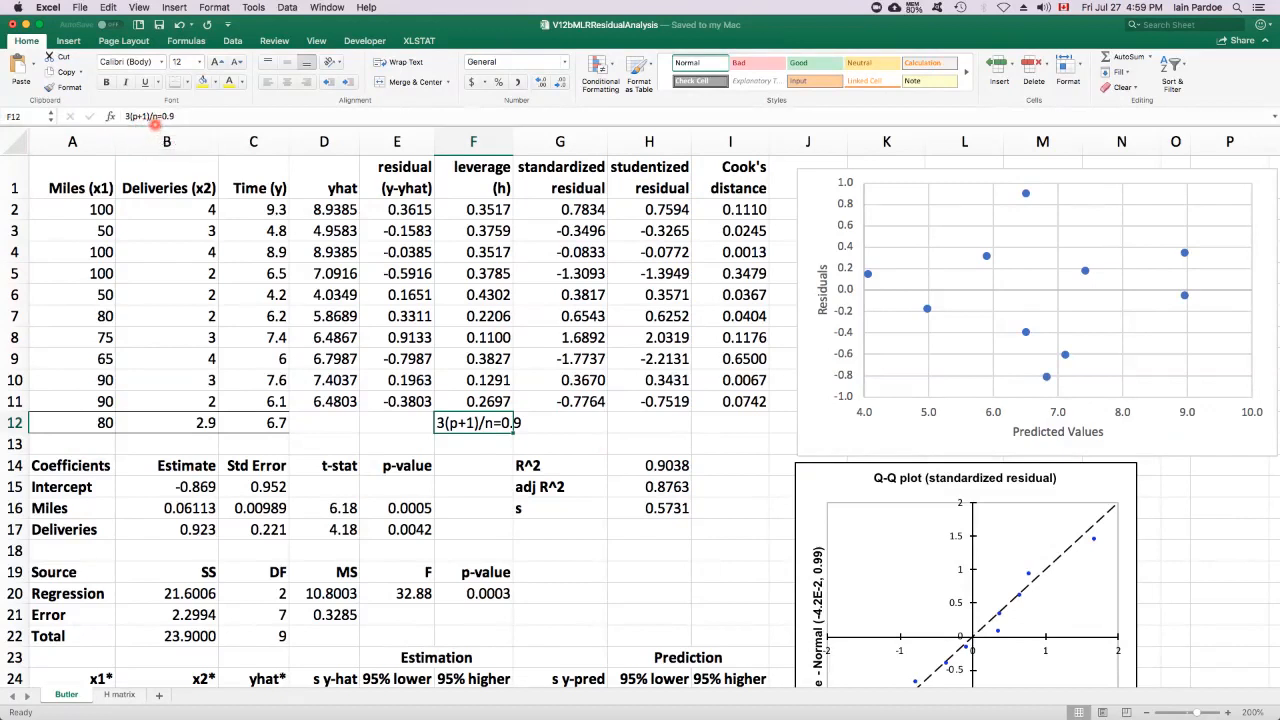
mouse_move(518, 381)
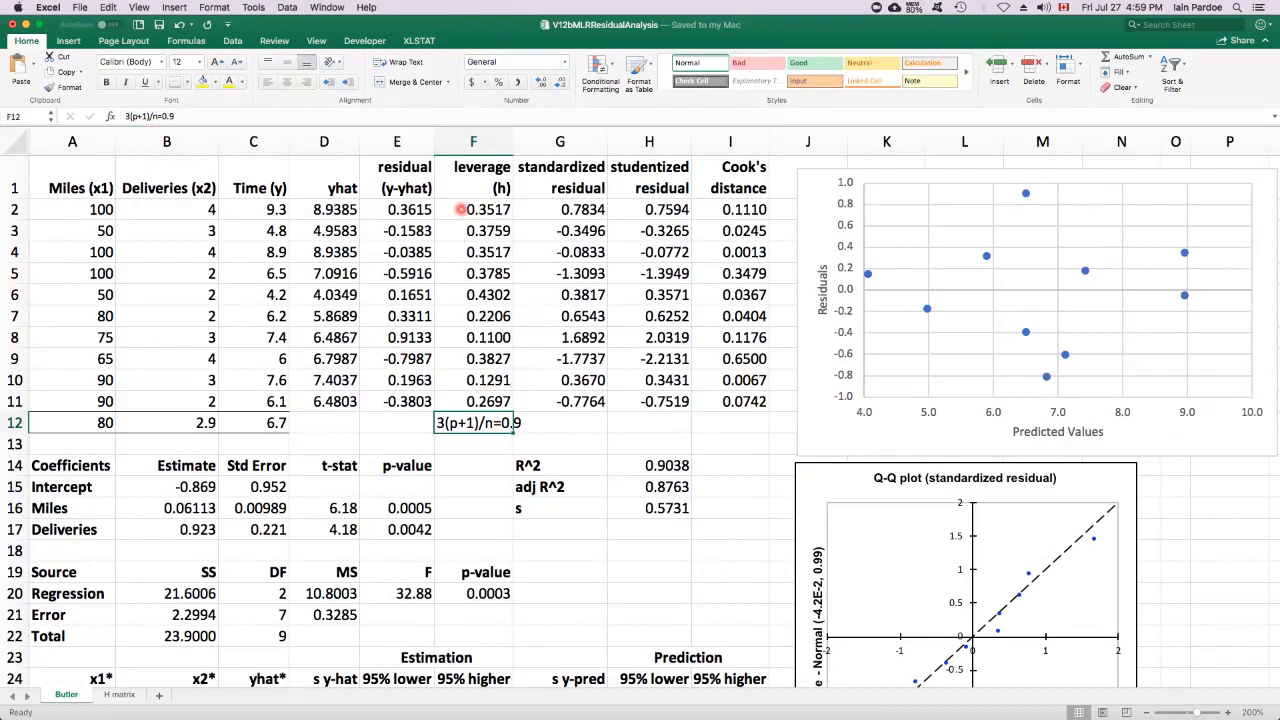
drag(473, 209, 473, 401)
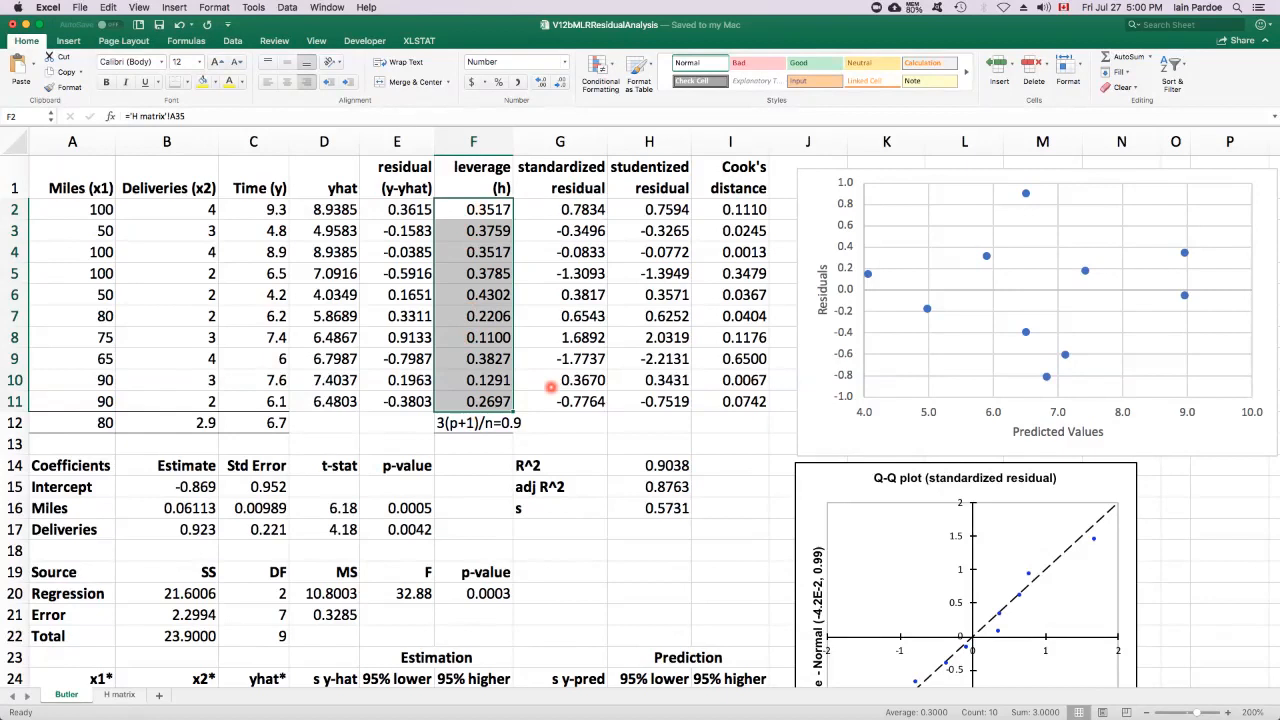
mouse_move(534, 402)
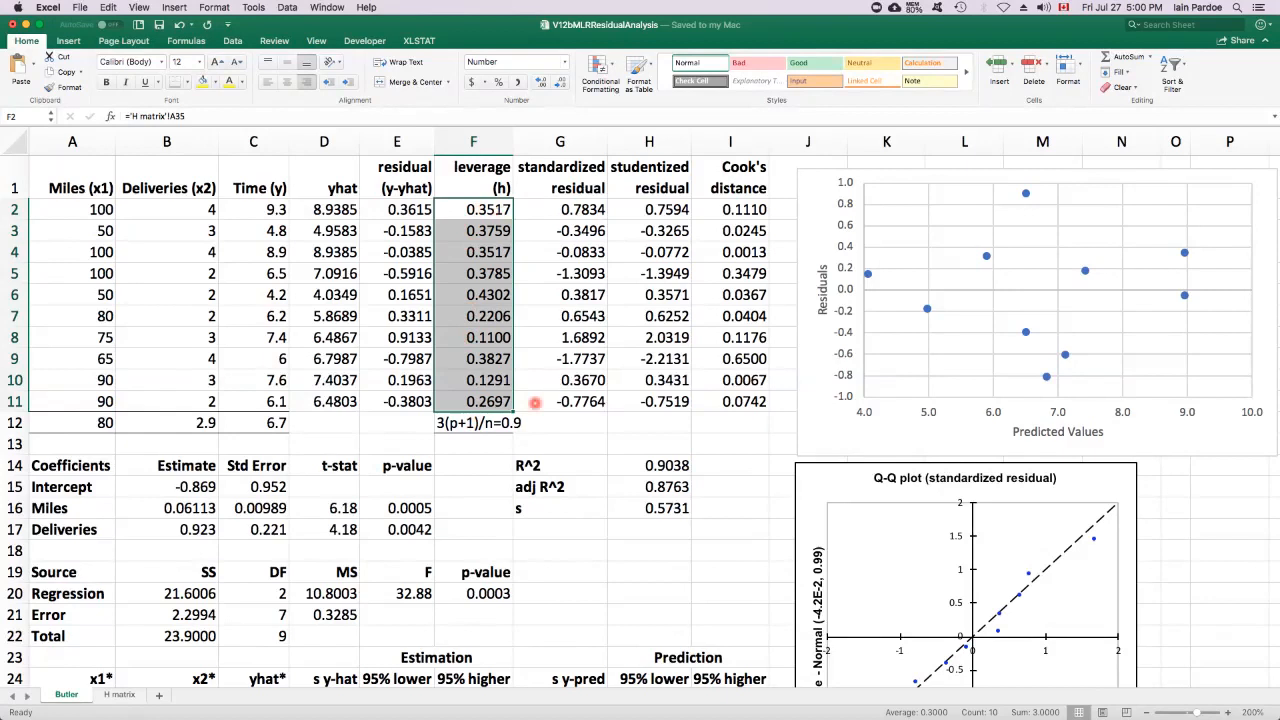
click(560, 209)
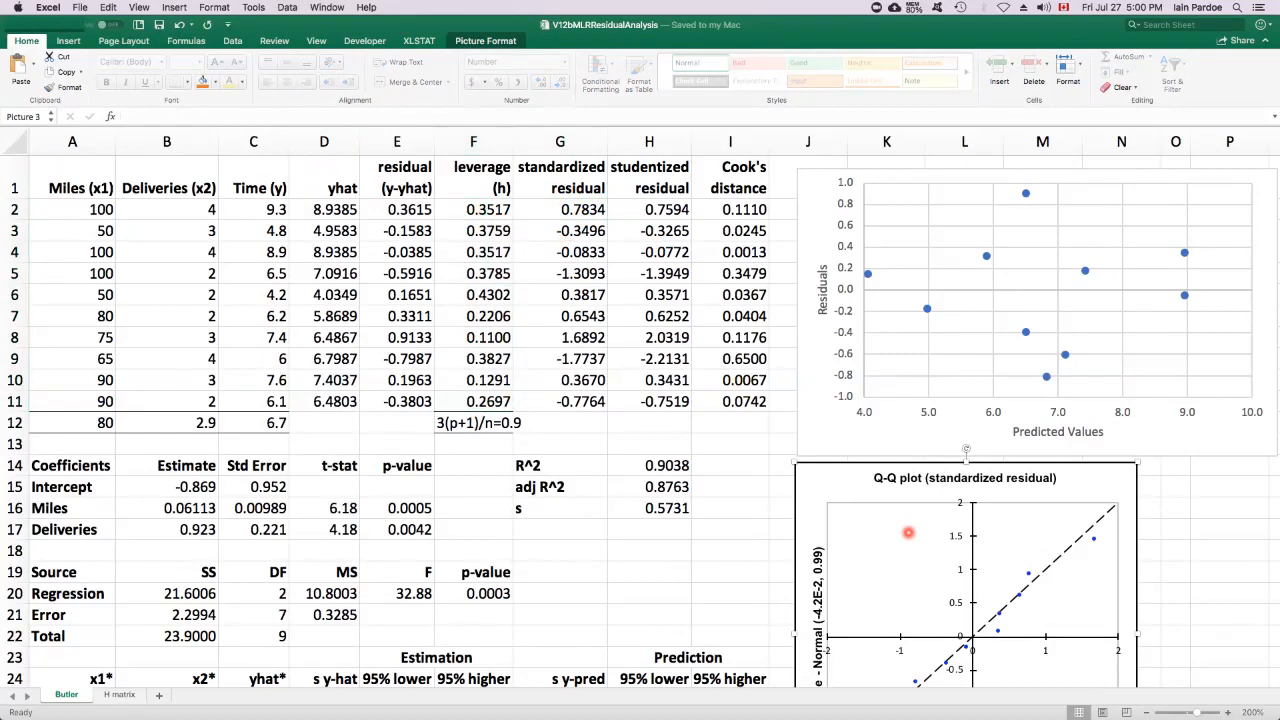
mouse_move(623, 207)
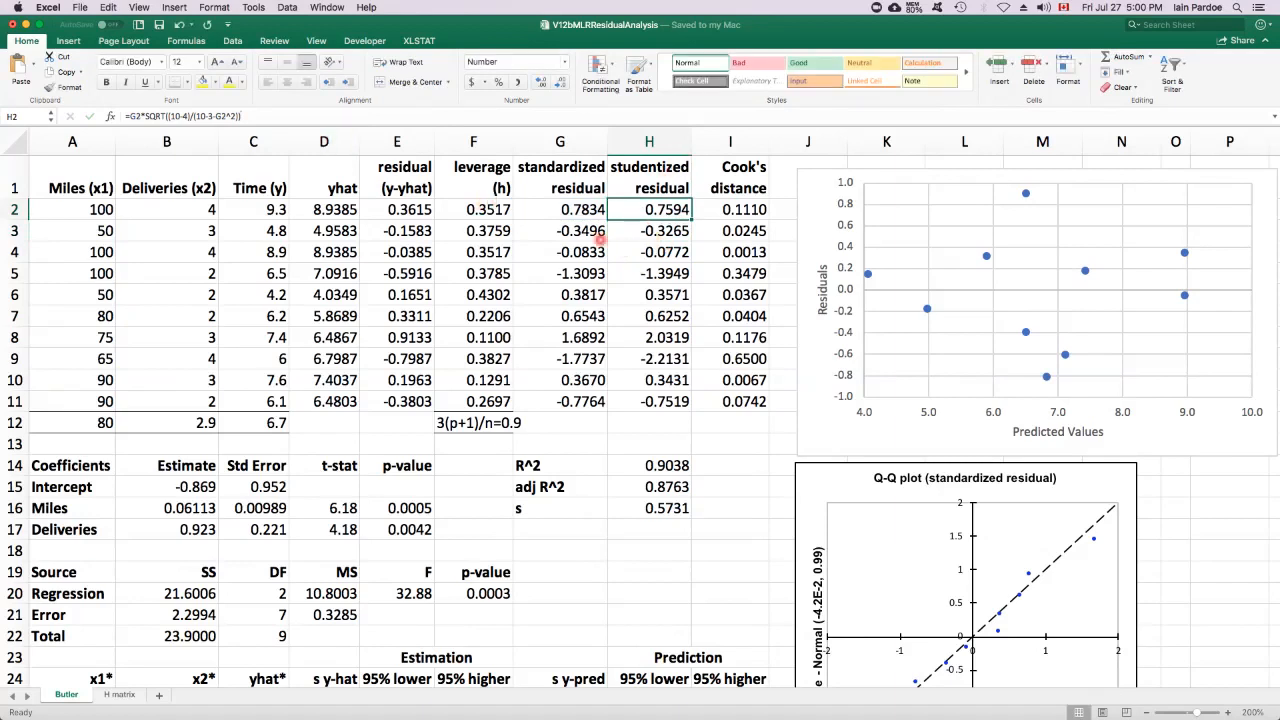
click(560, 209)
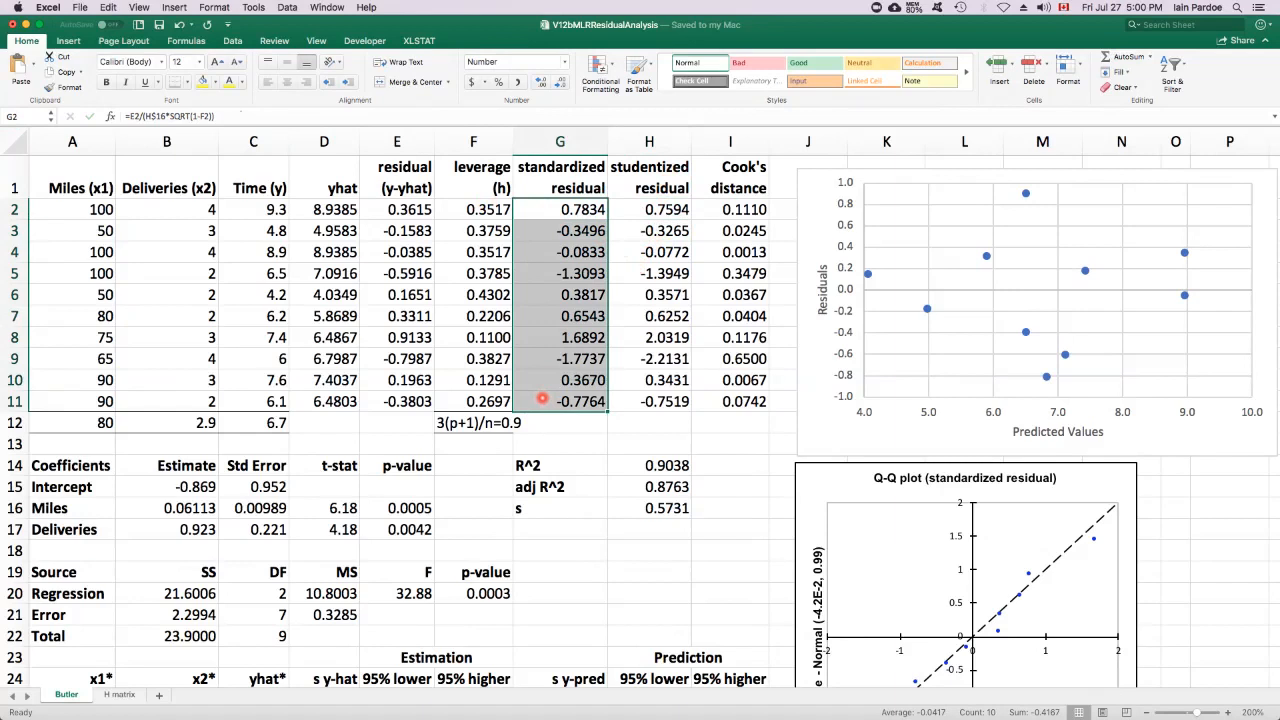
mouse_move(562, 325)
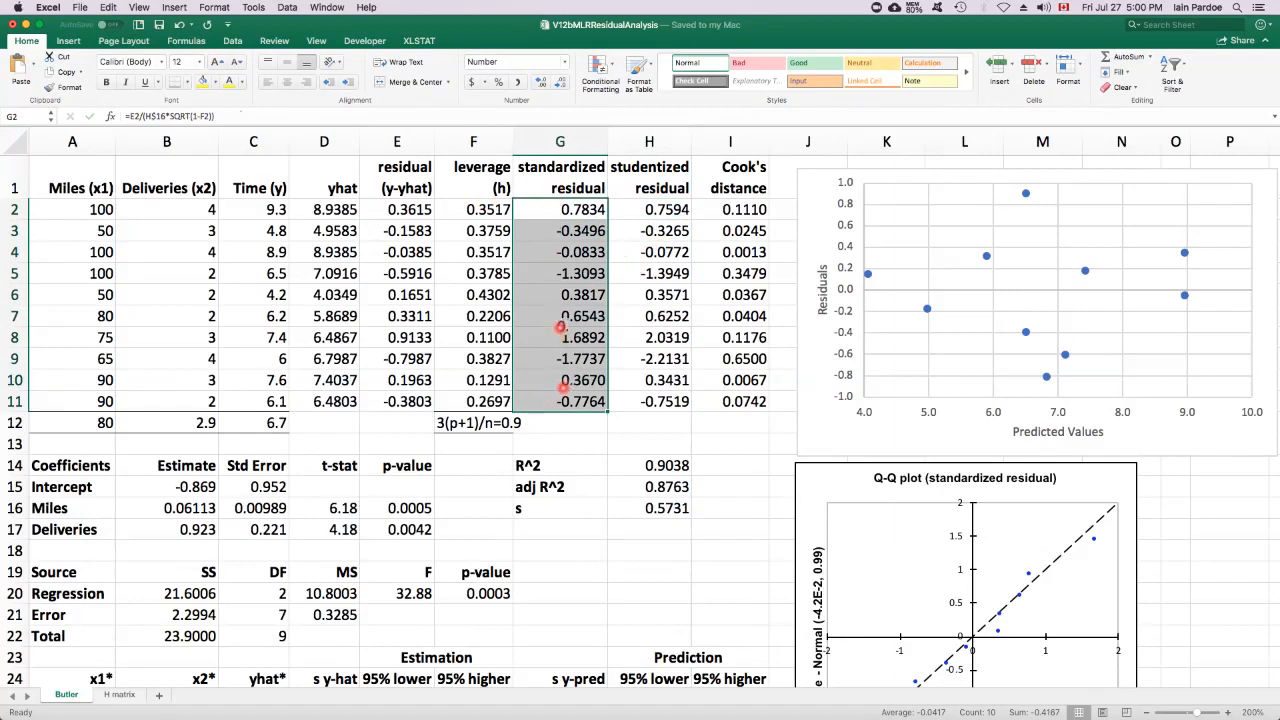
click(560, 337)
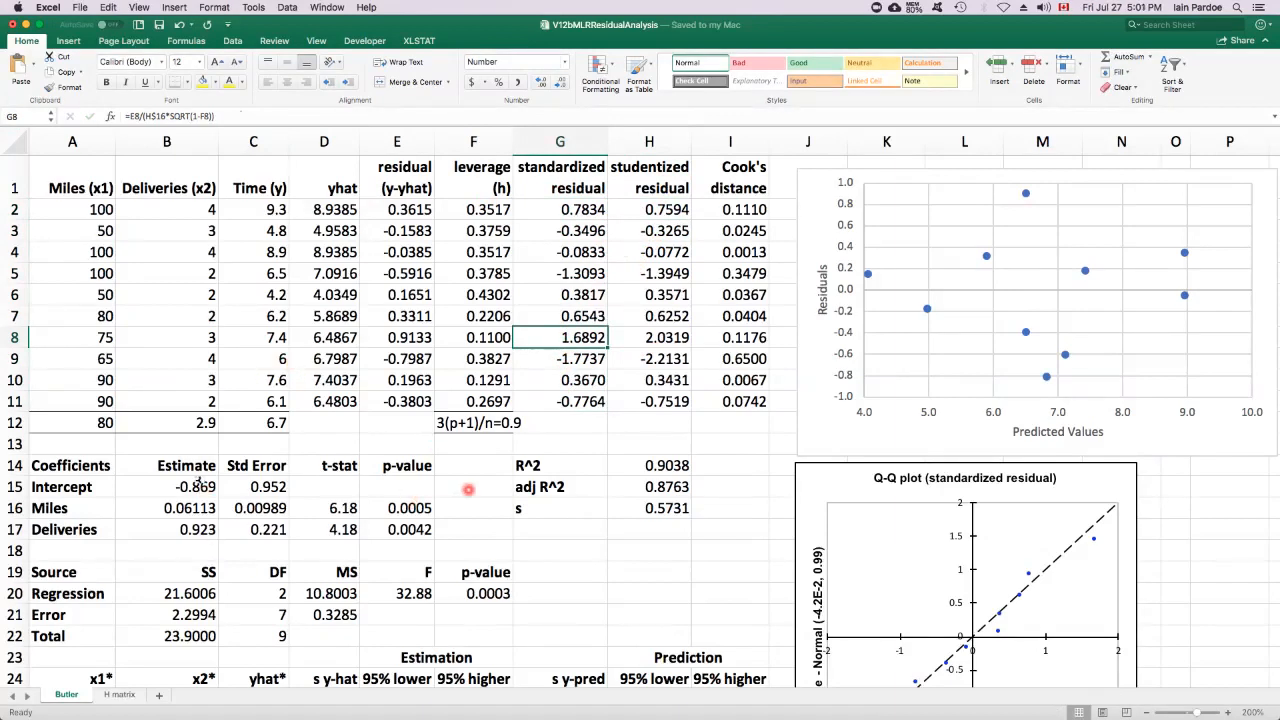
click(649, 508)
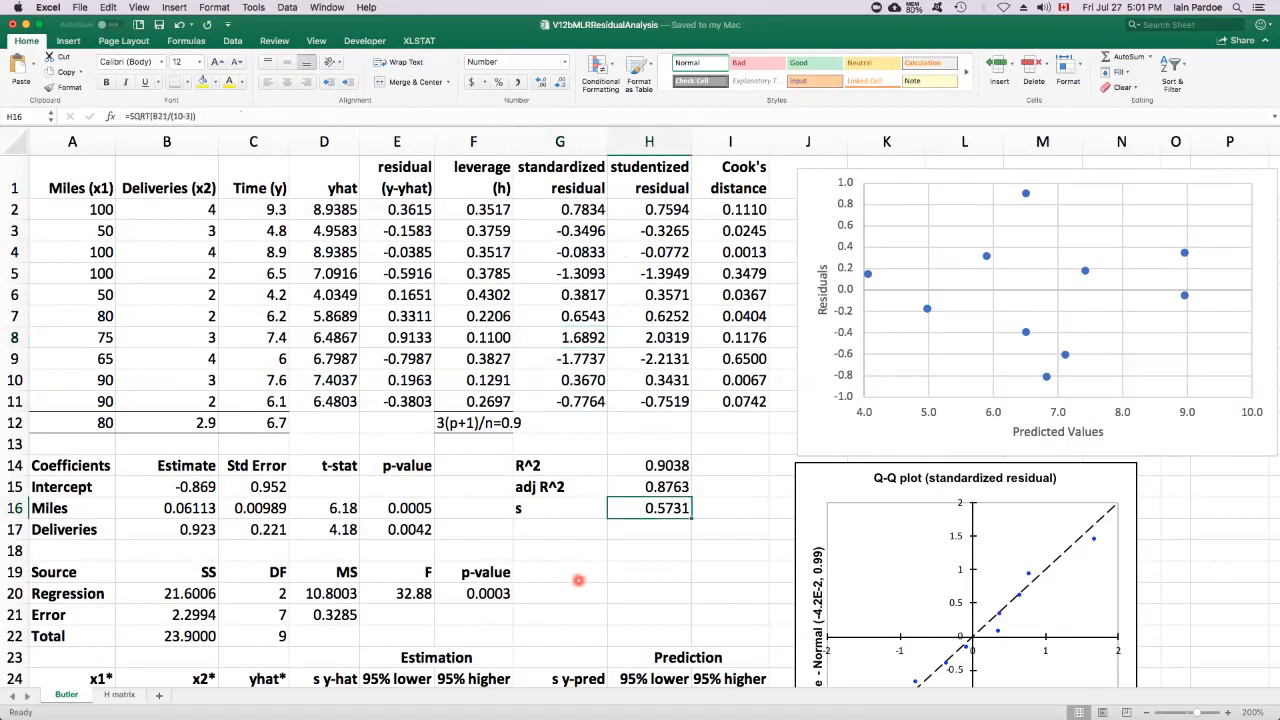
mouse_move(573, 587)
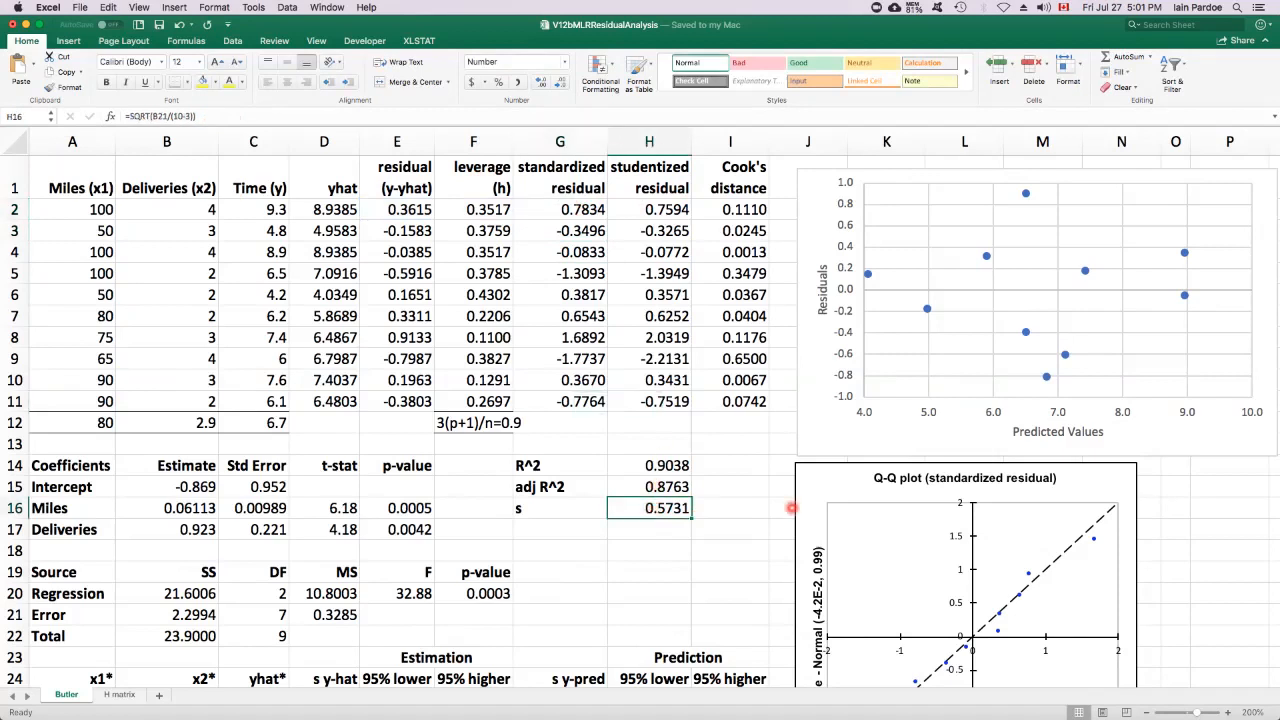
drag(560, 209, 560, 390)
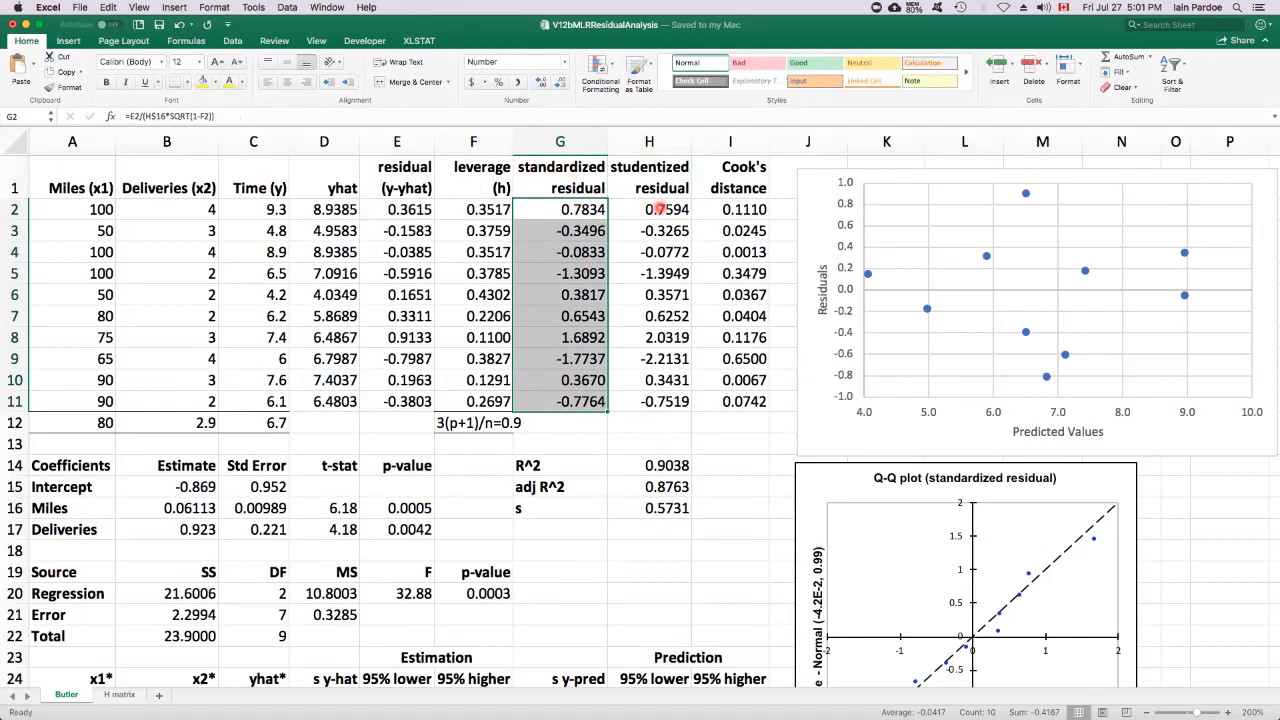
click(649, 209)
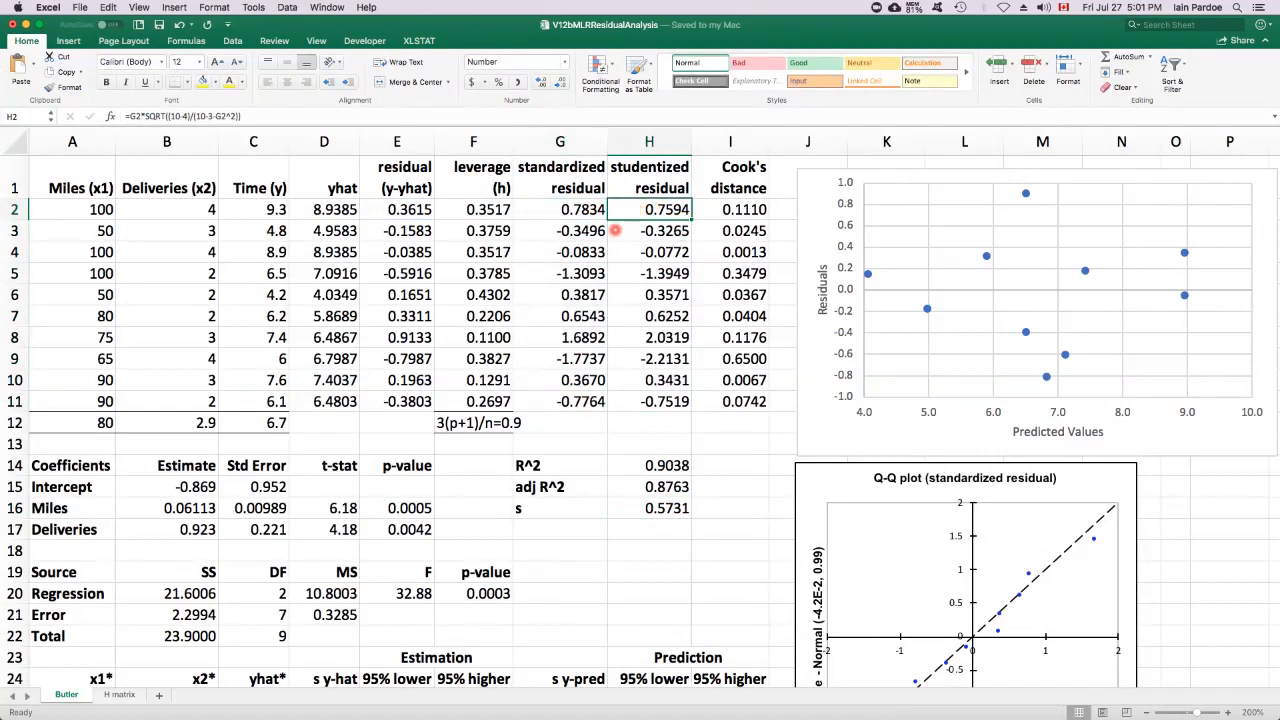
click(100, 231)
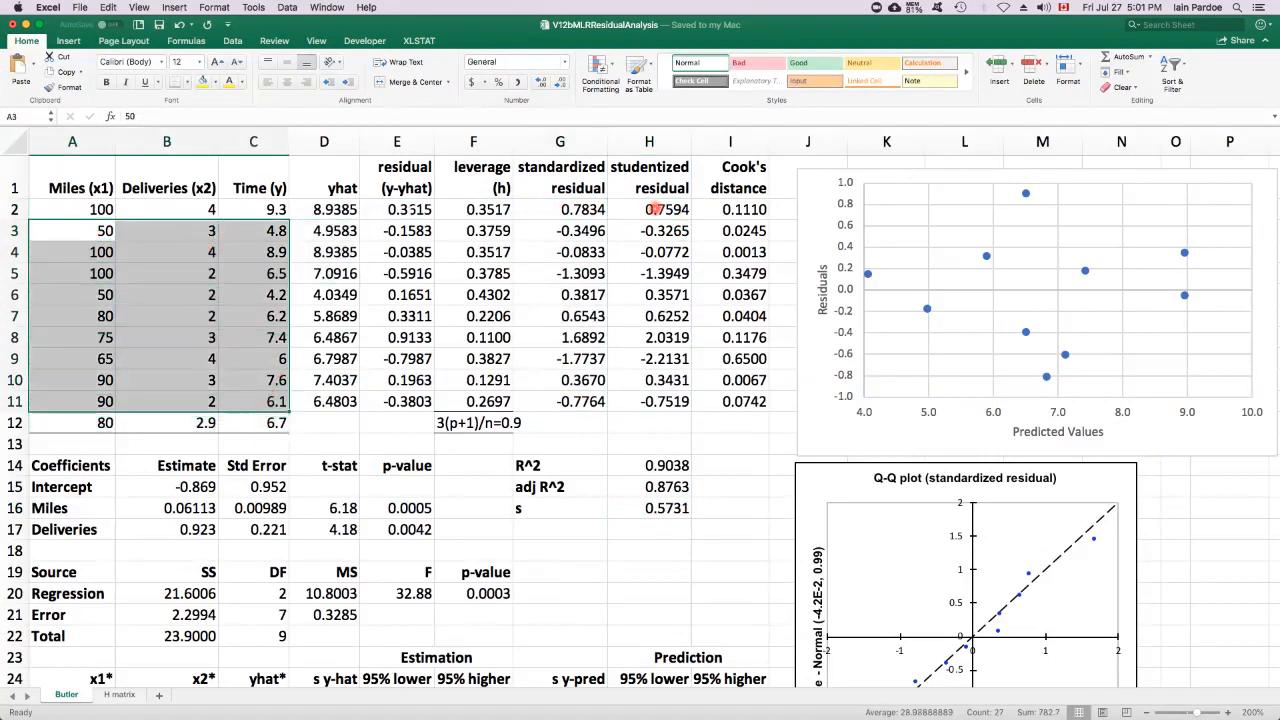
click(649, 209)
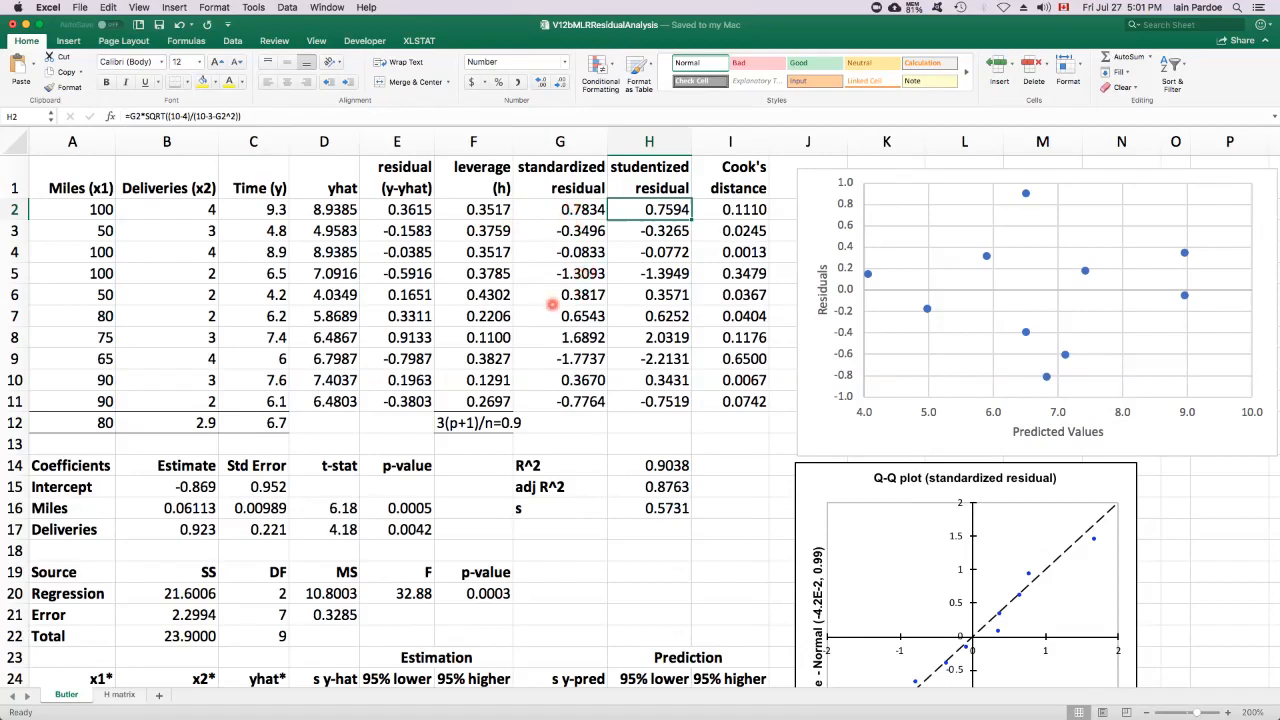
mouse_move(637, 448)
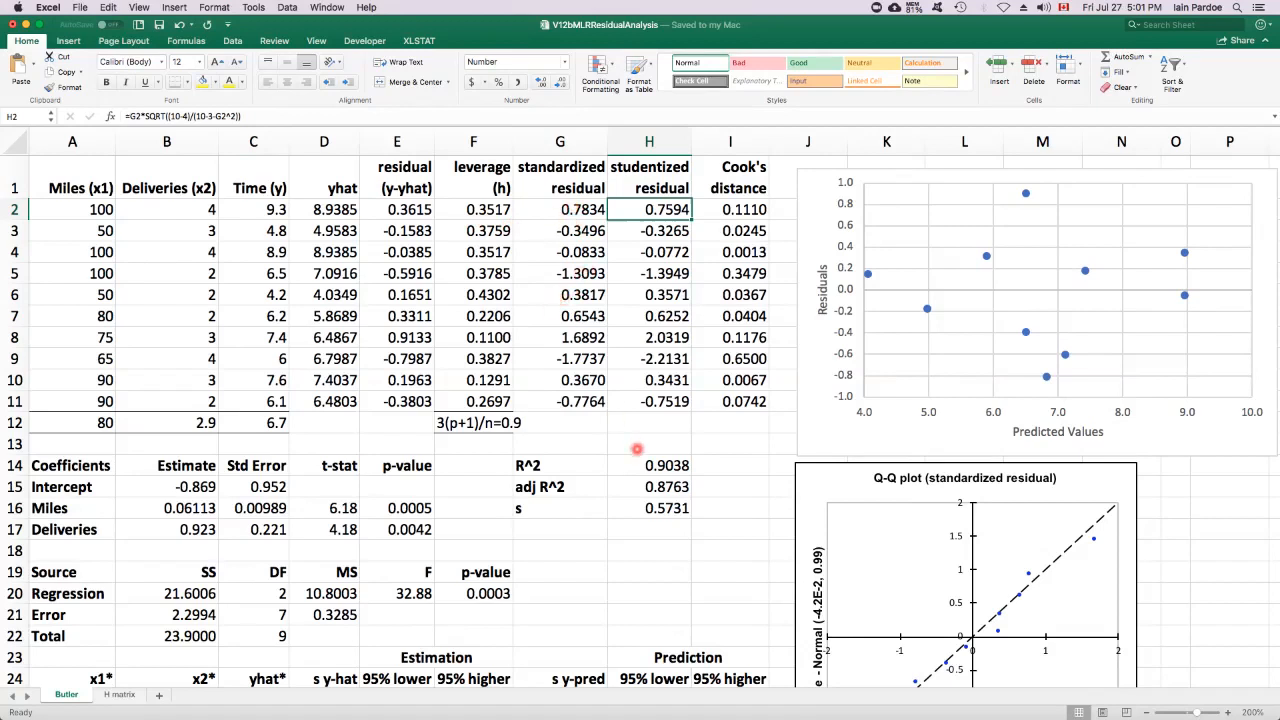
click(649, 508)
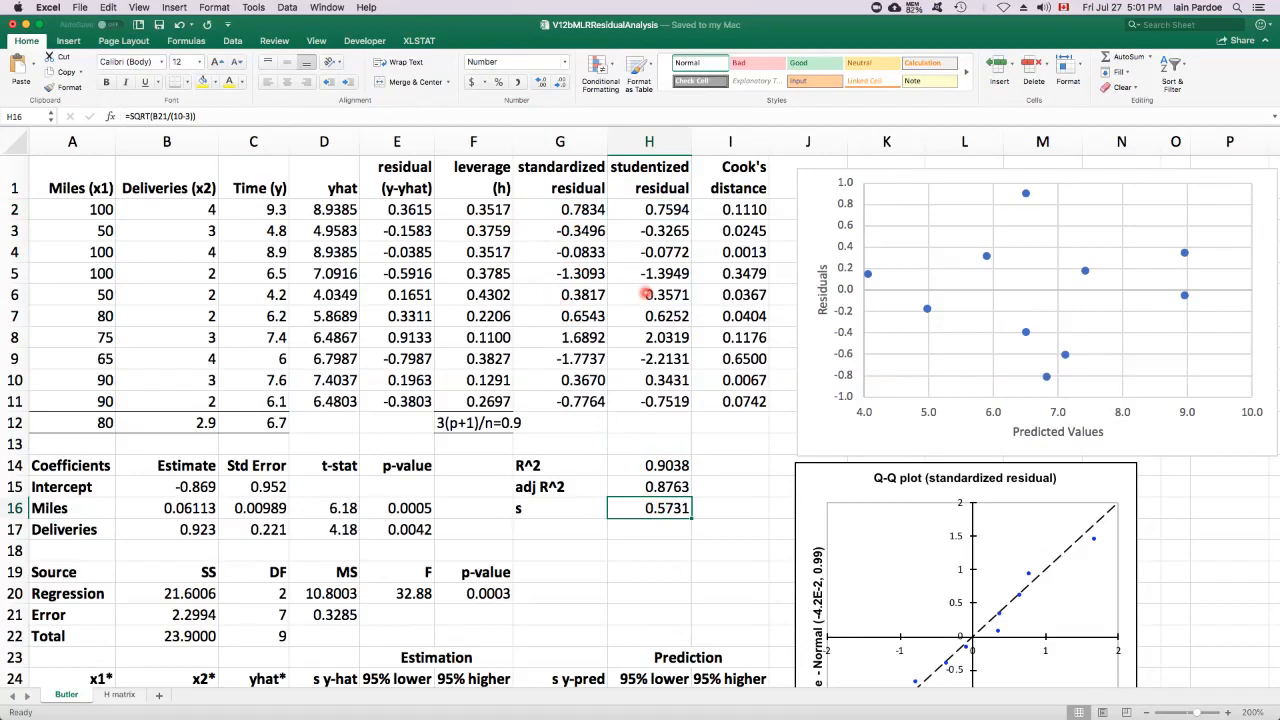
click(649, 209)
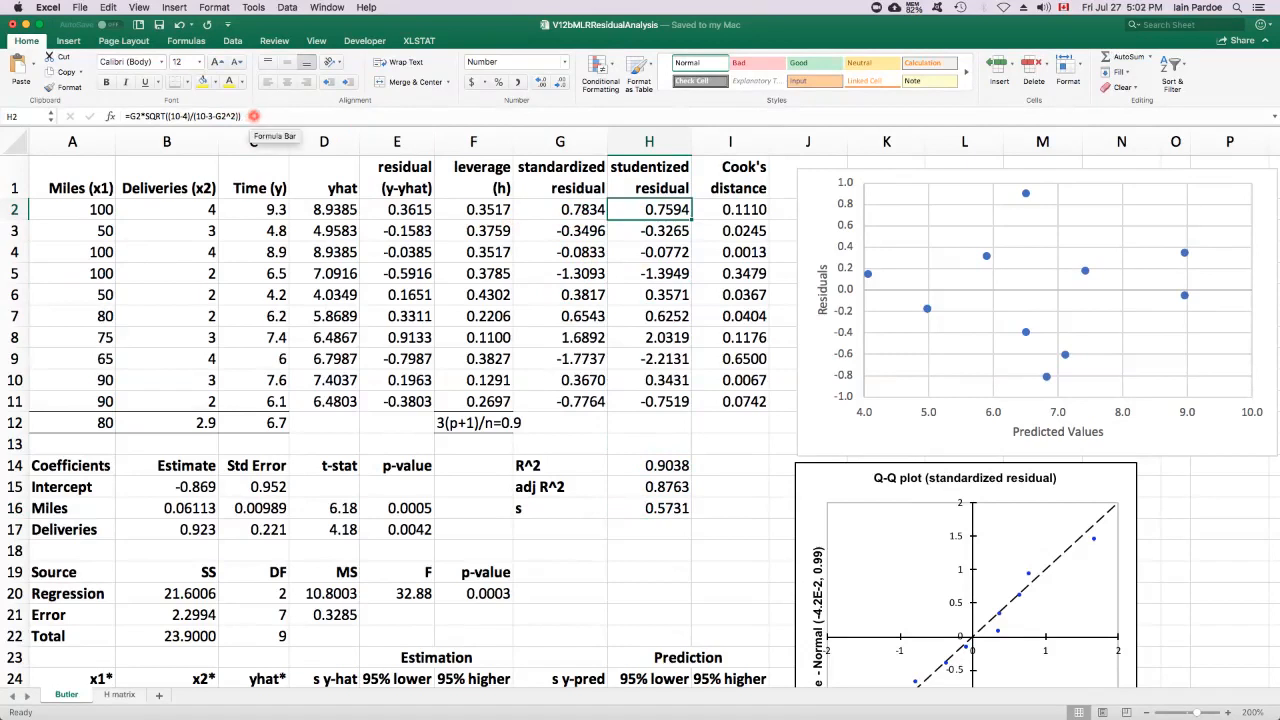
double_click(649, 209)
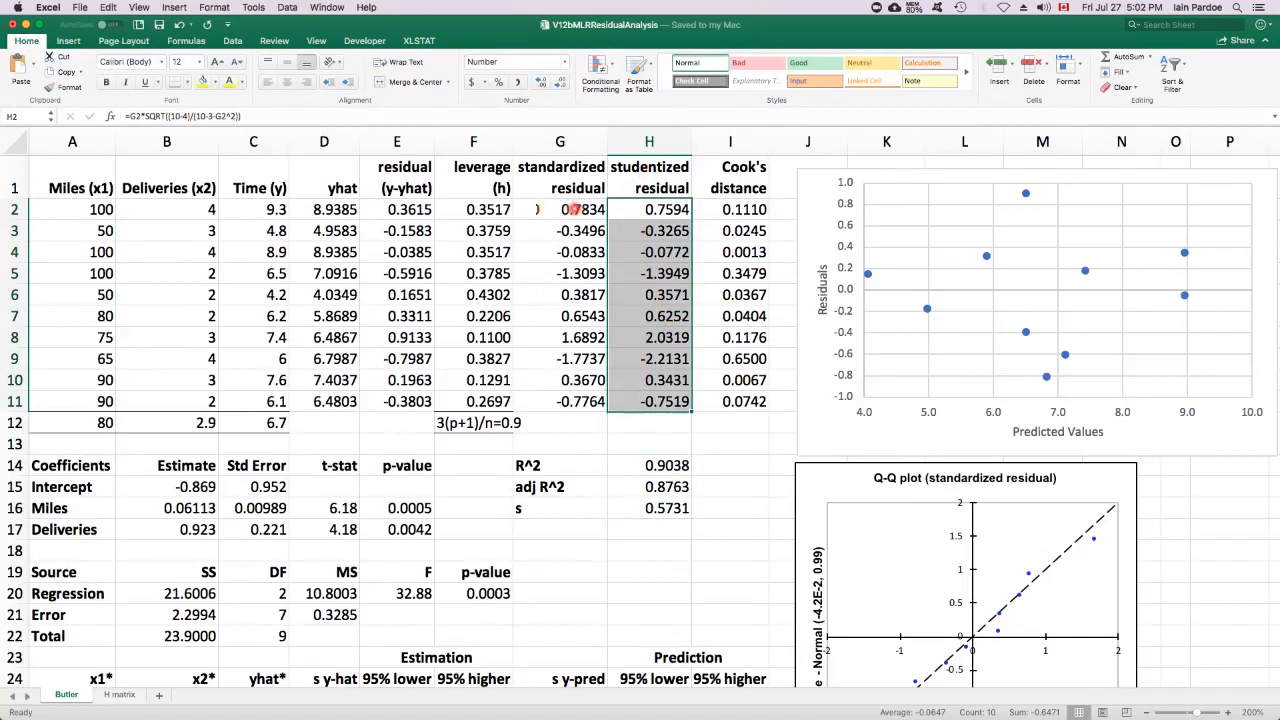
click(560, 209)
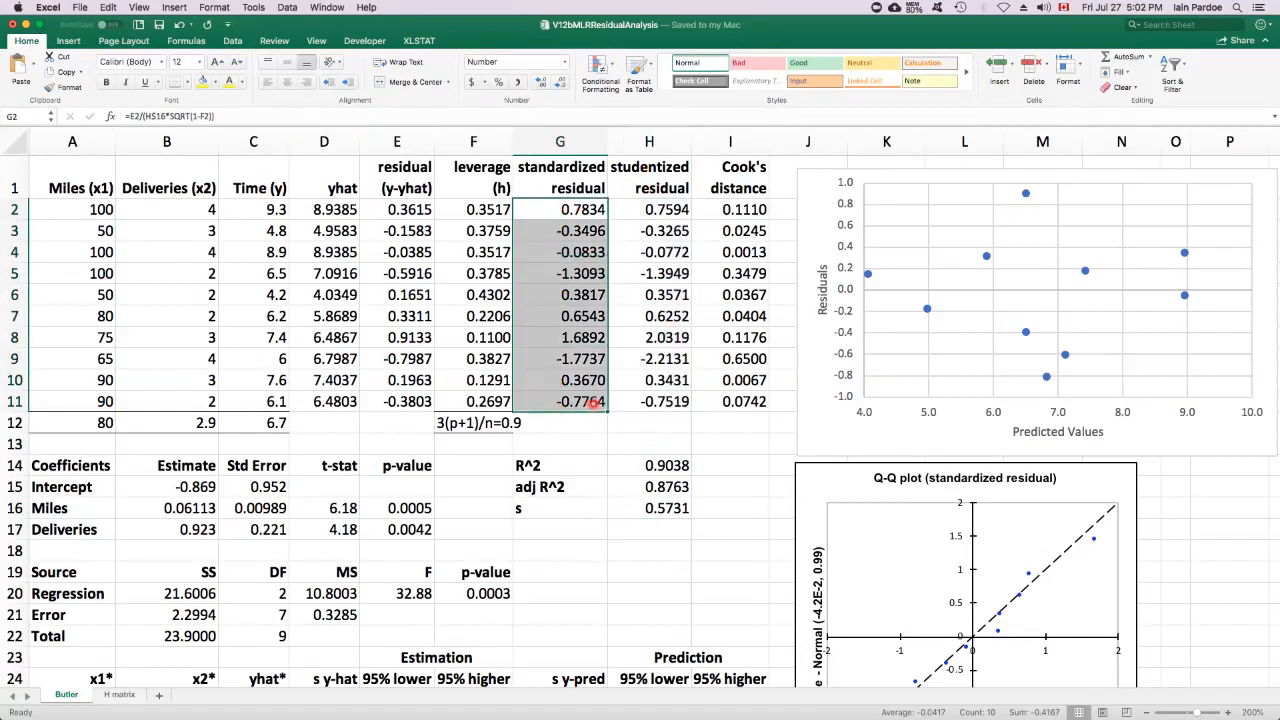
mouse_move(635, 321)
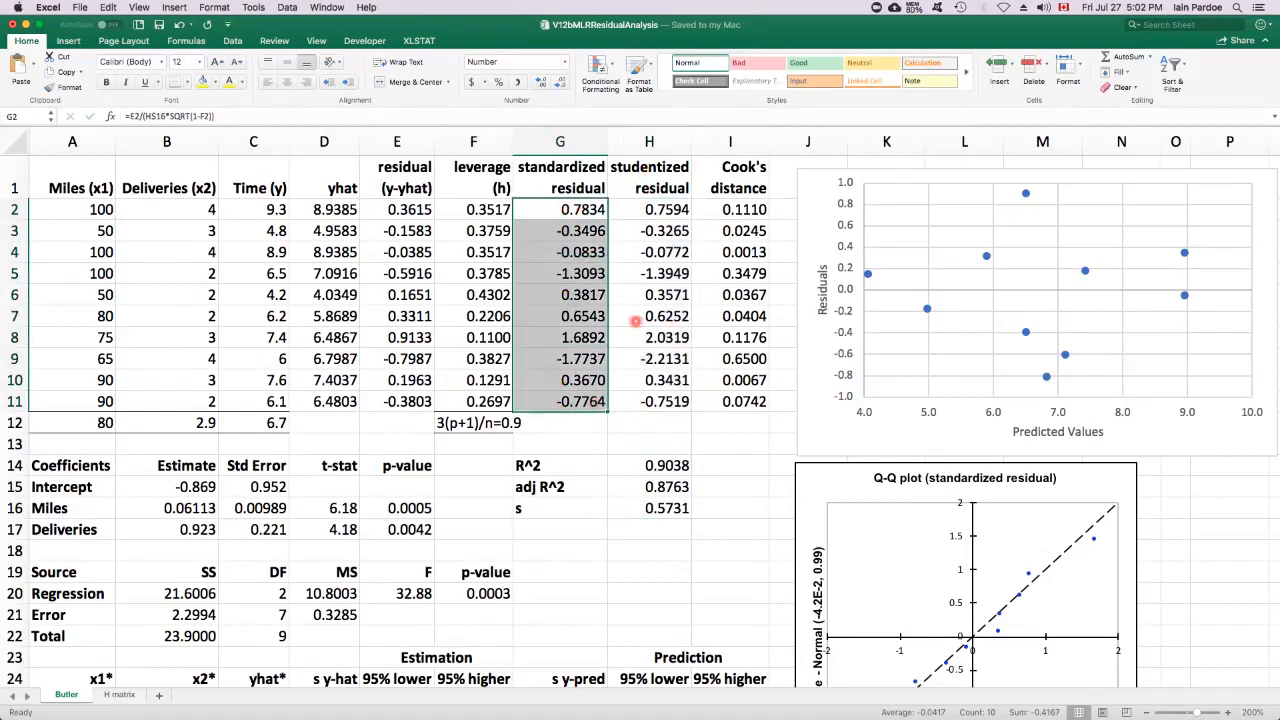
click(649, 209)
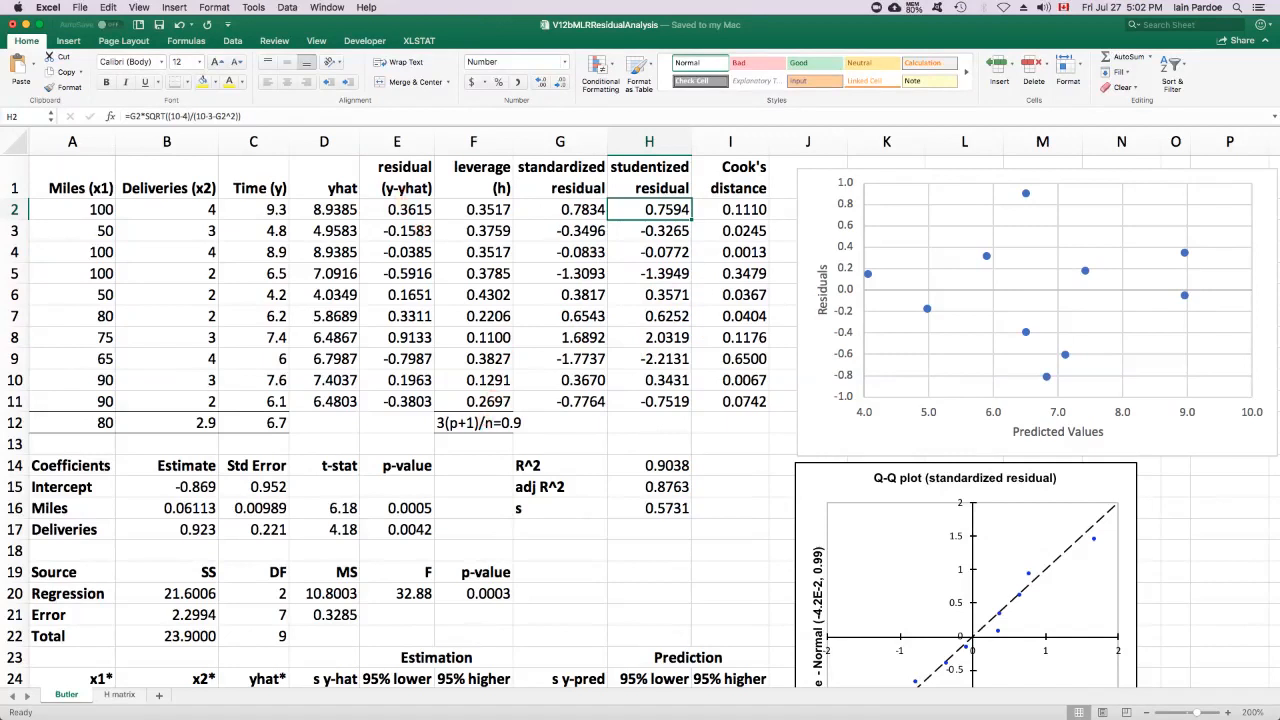
click(473, 294)
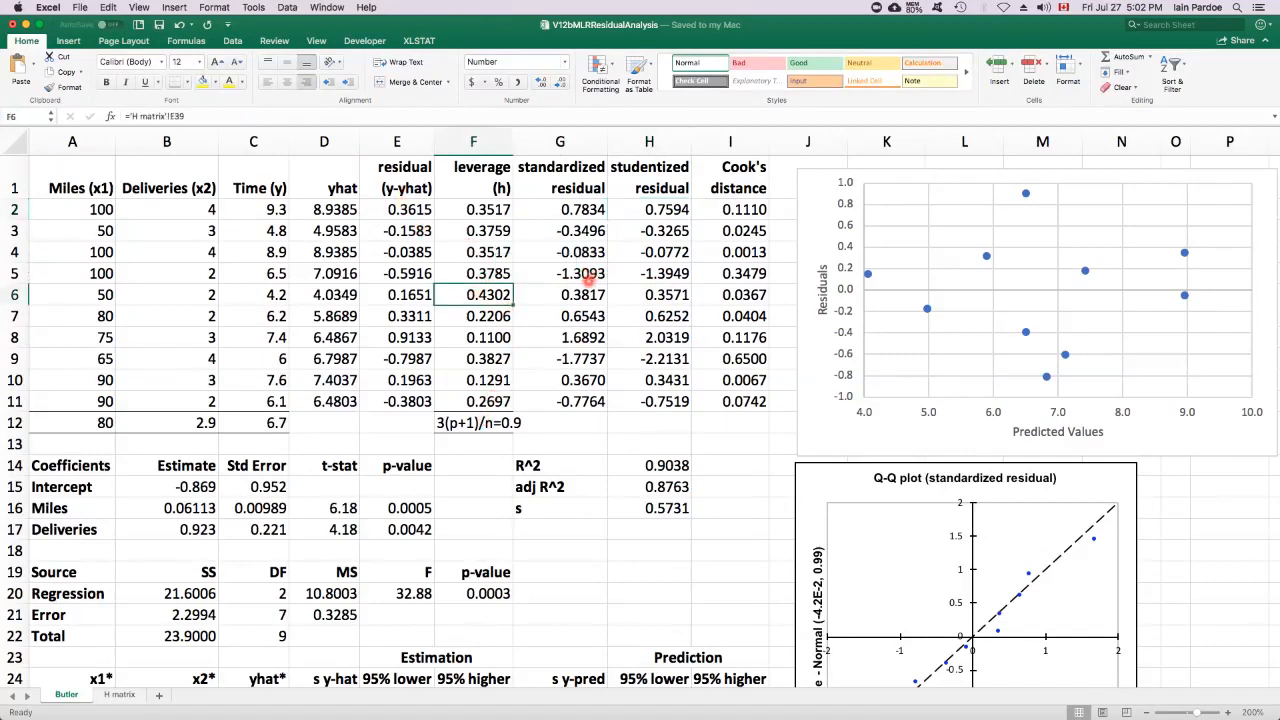
click(560, 273)
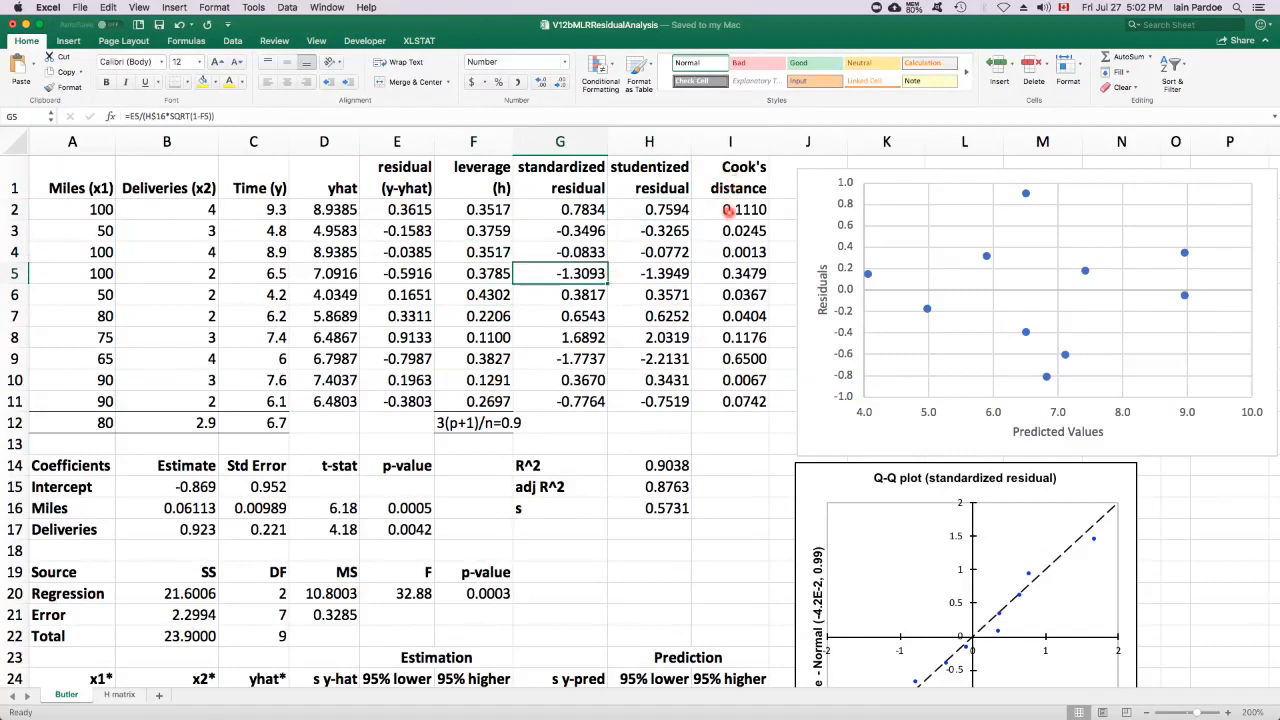
click(730, 177)
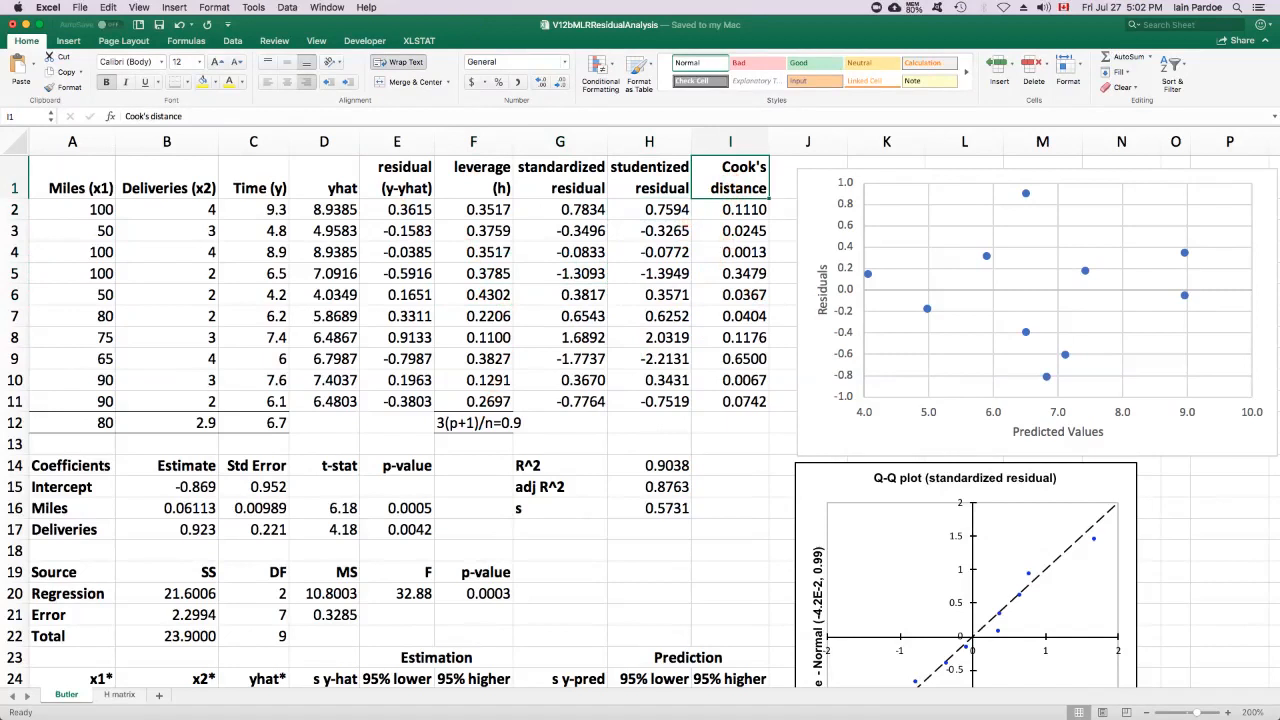
mouse_move(560, 205)
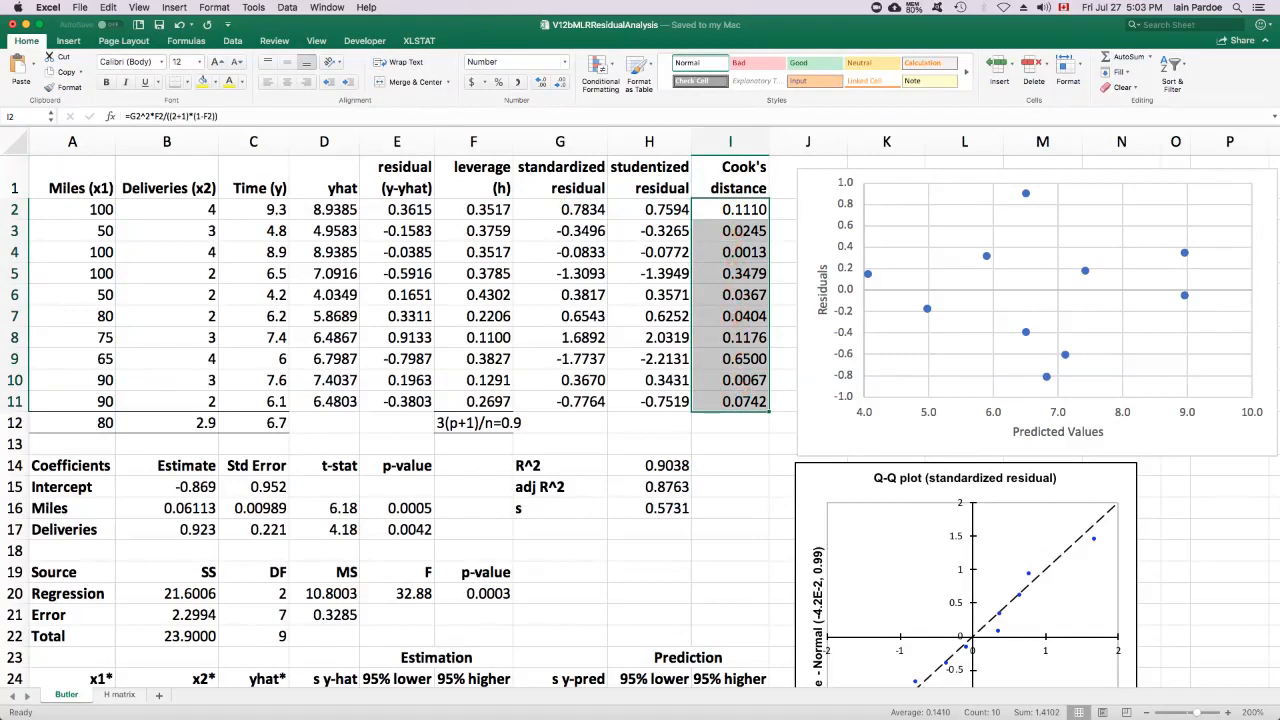
click(744, 358)
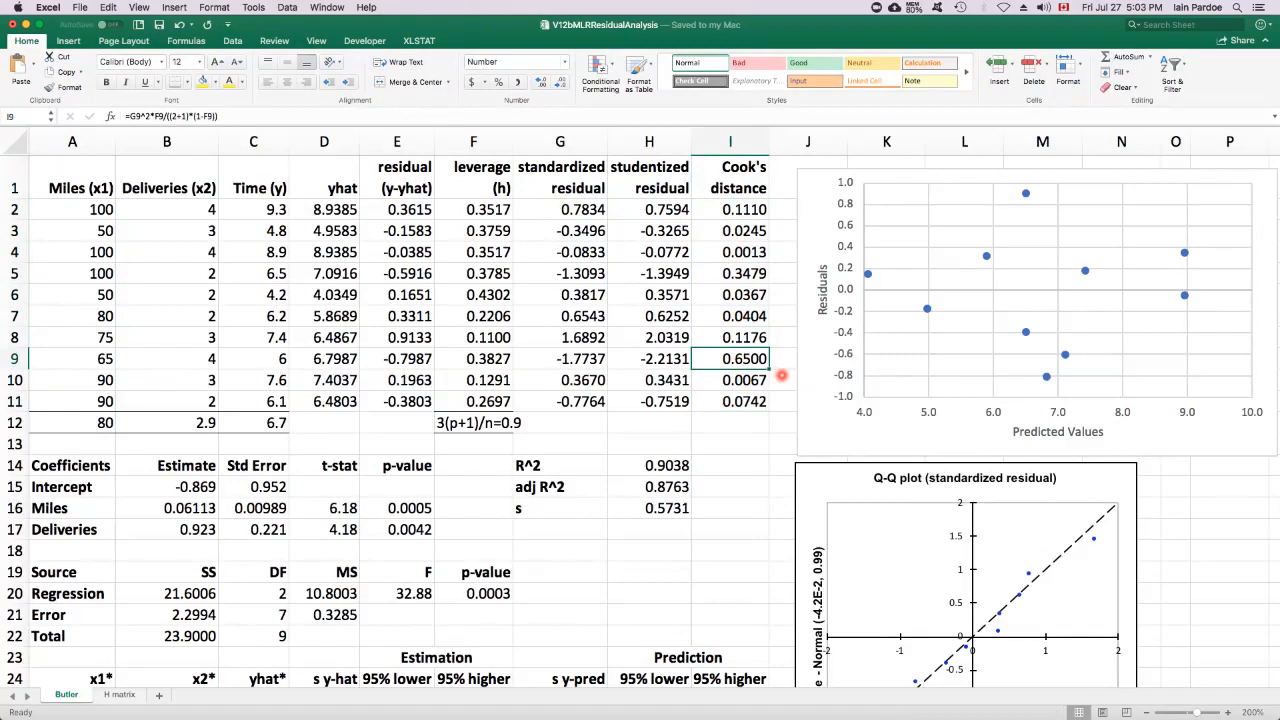
mouse_move(777, 394)
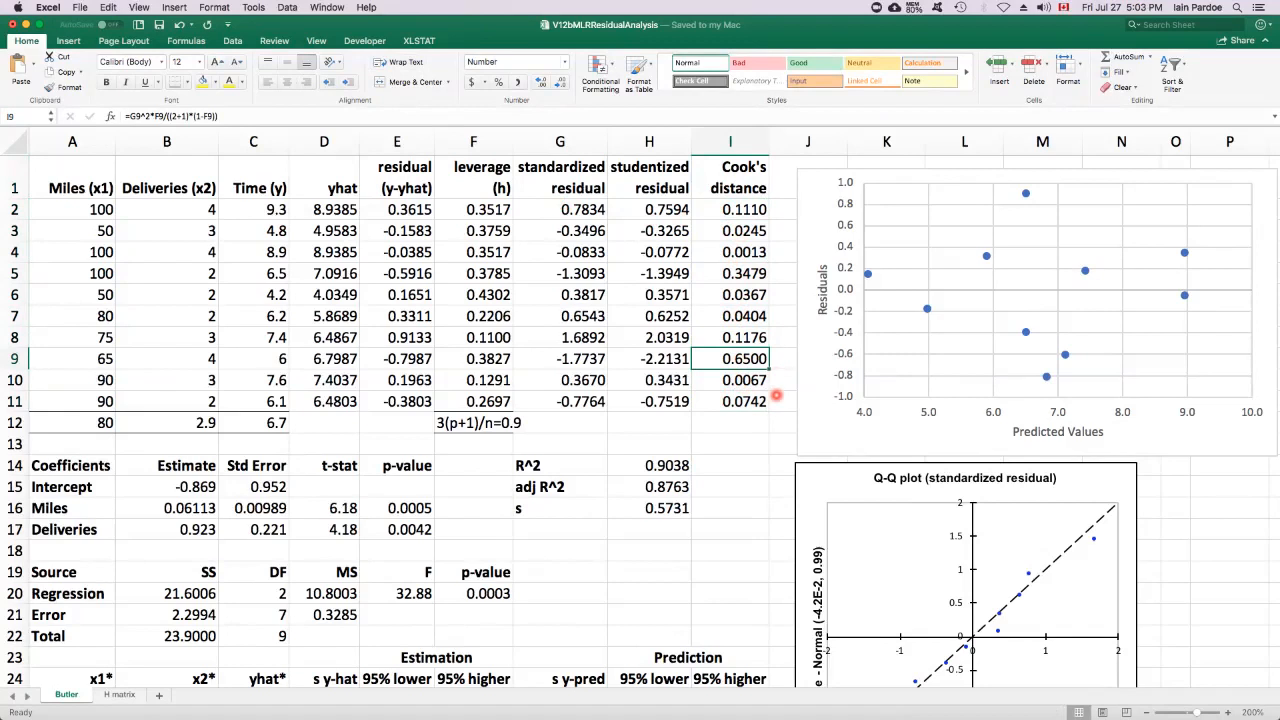
mouse_move(739, 421)
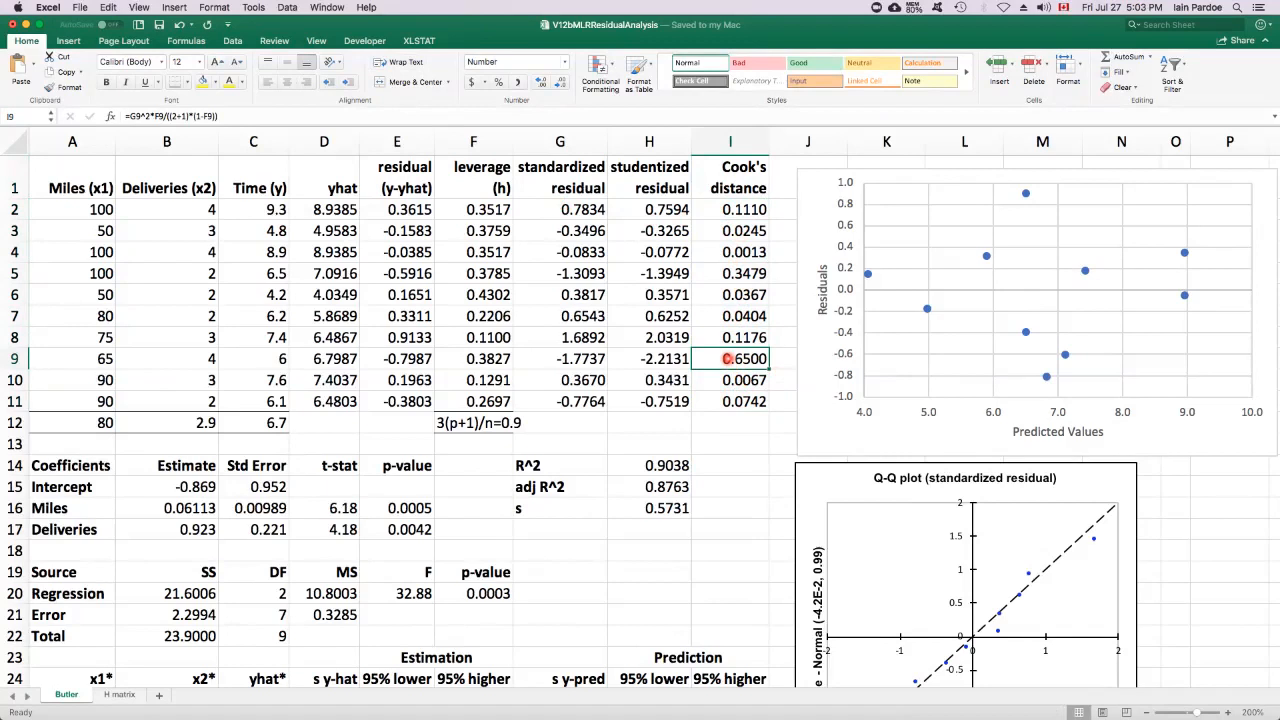
drag(253, 358, 743, 358)
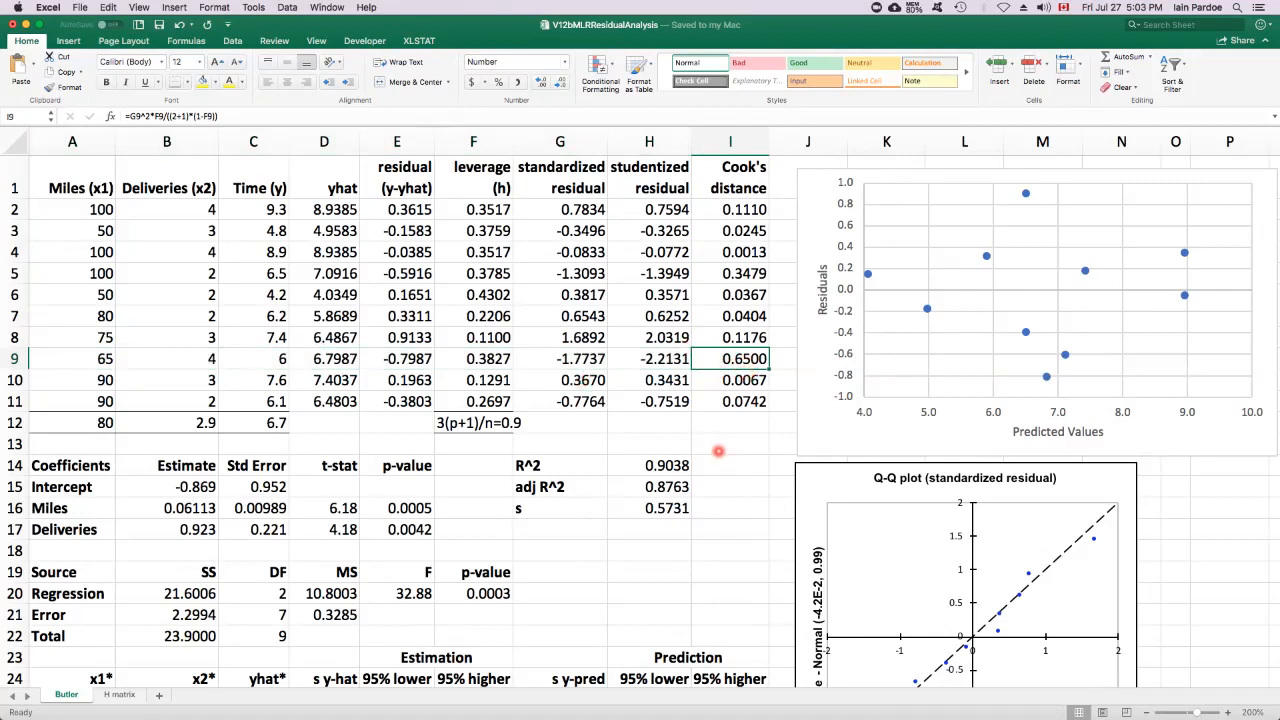
click(730, 422)
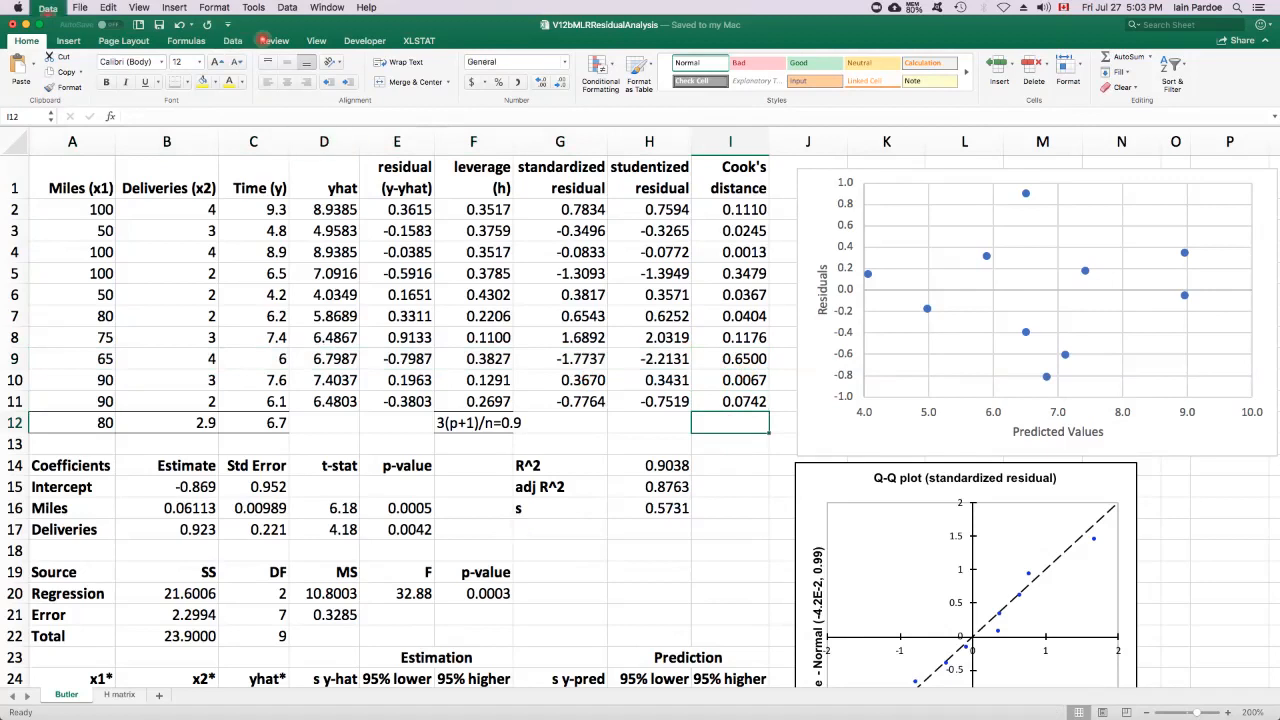
Run XLSTAT Linear regression with Time dependent, Miles and Deliveries explanatory.
click(419, 40)
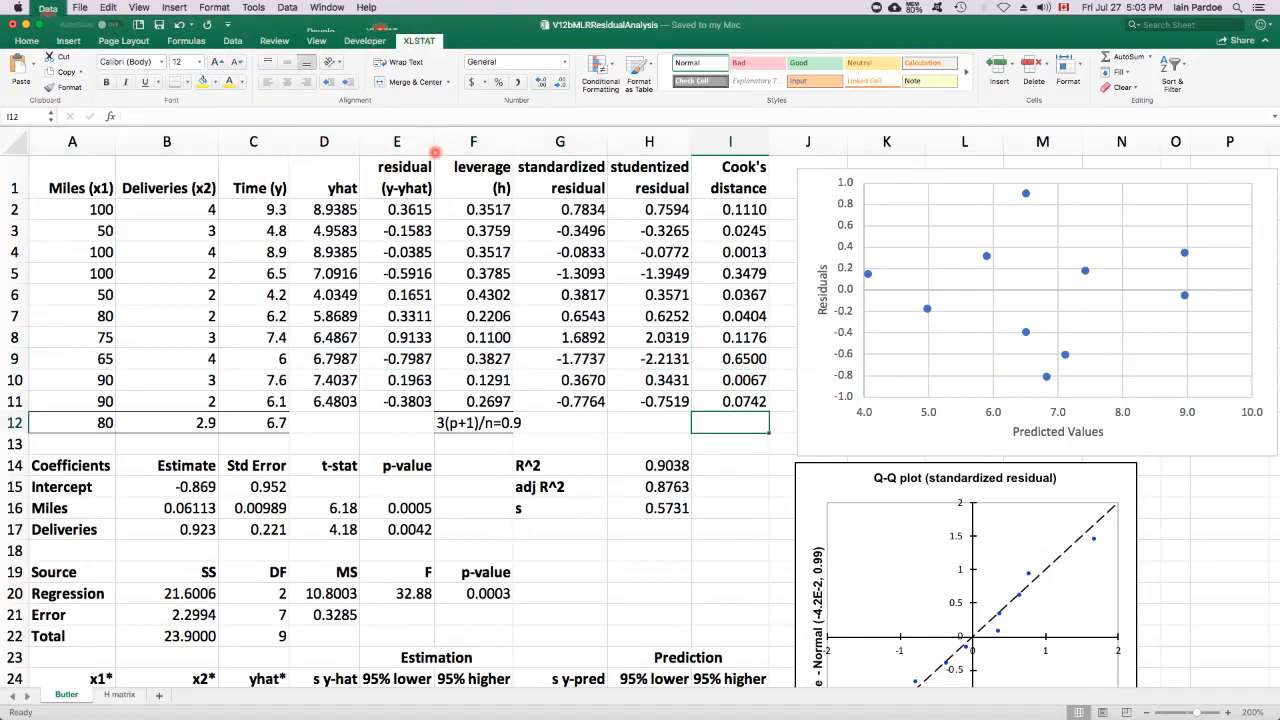
mouse_move(541, 230)
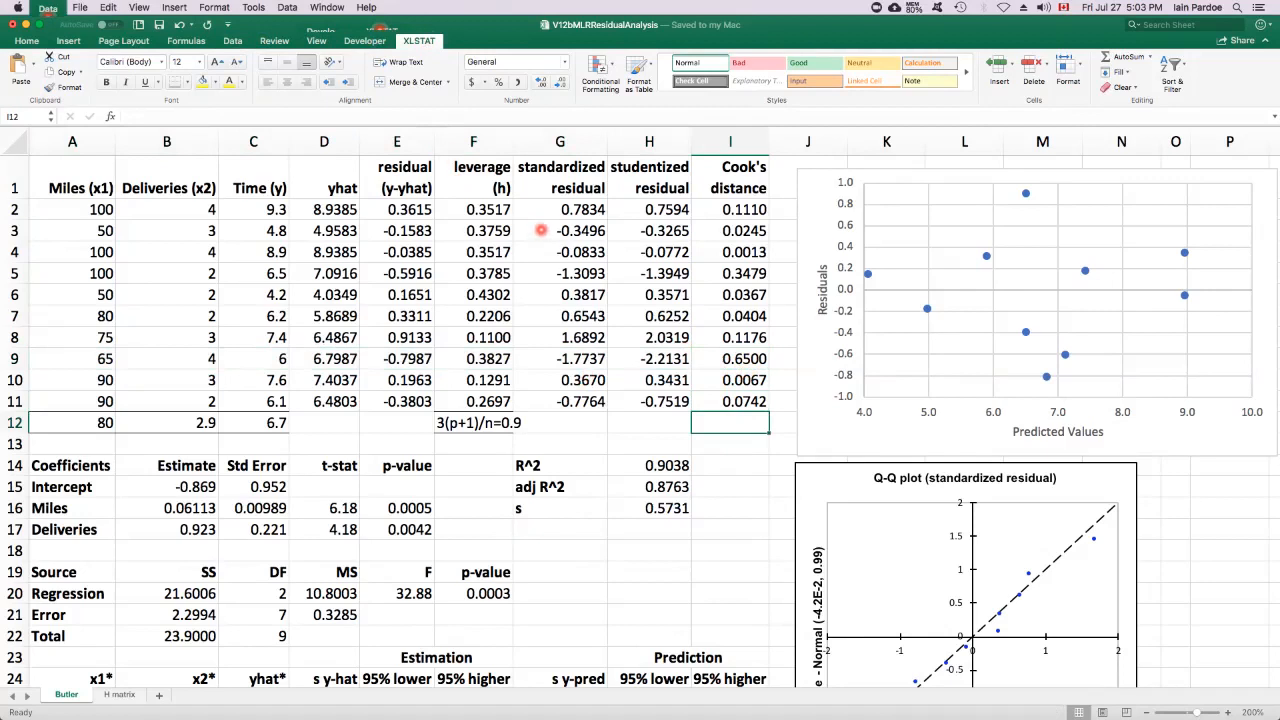
click(419, 41)
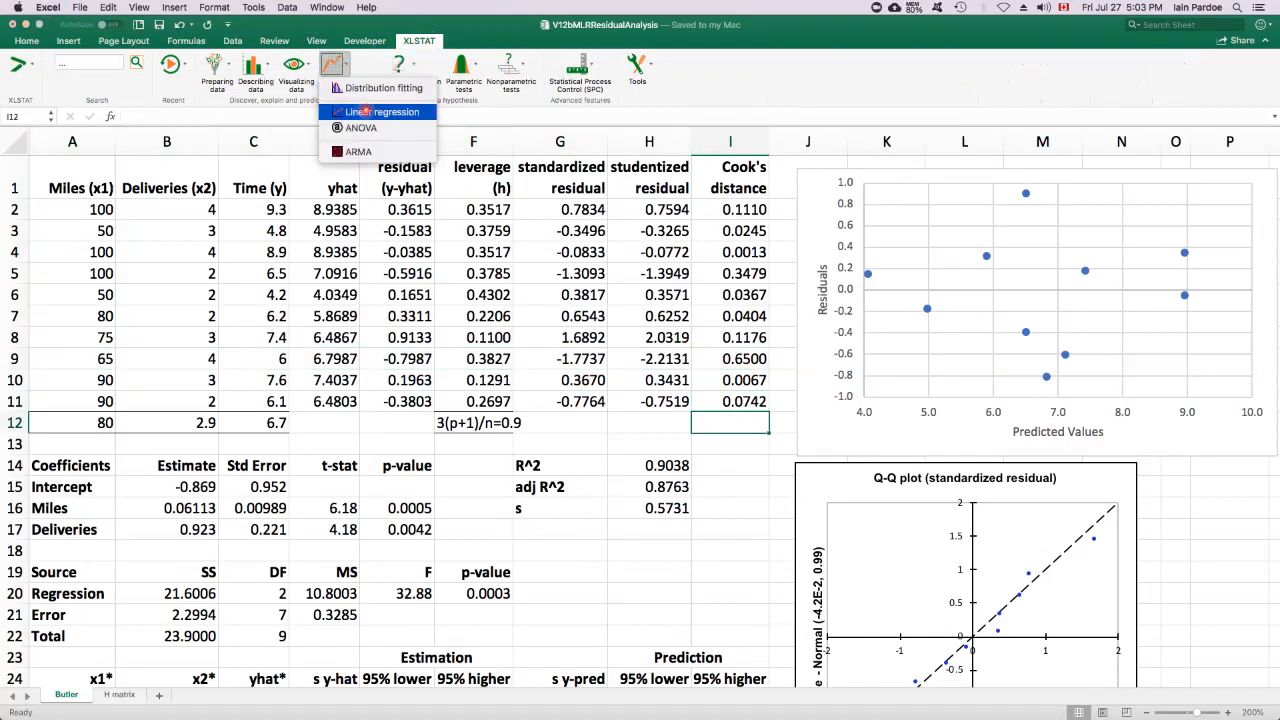
mouse_move(465, 215)
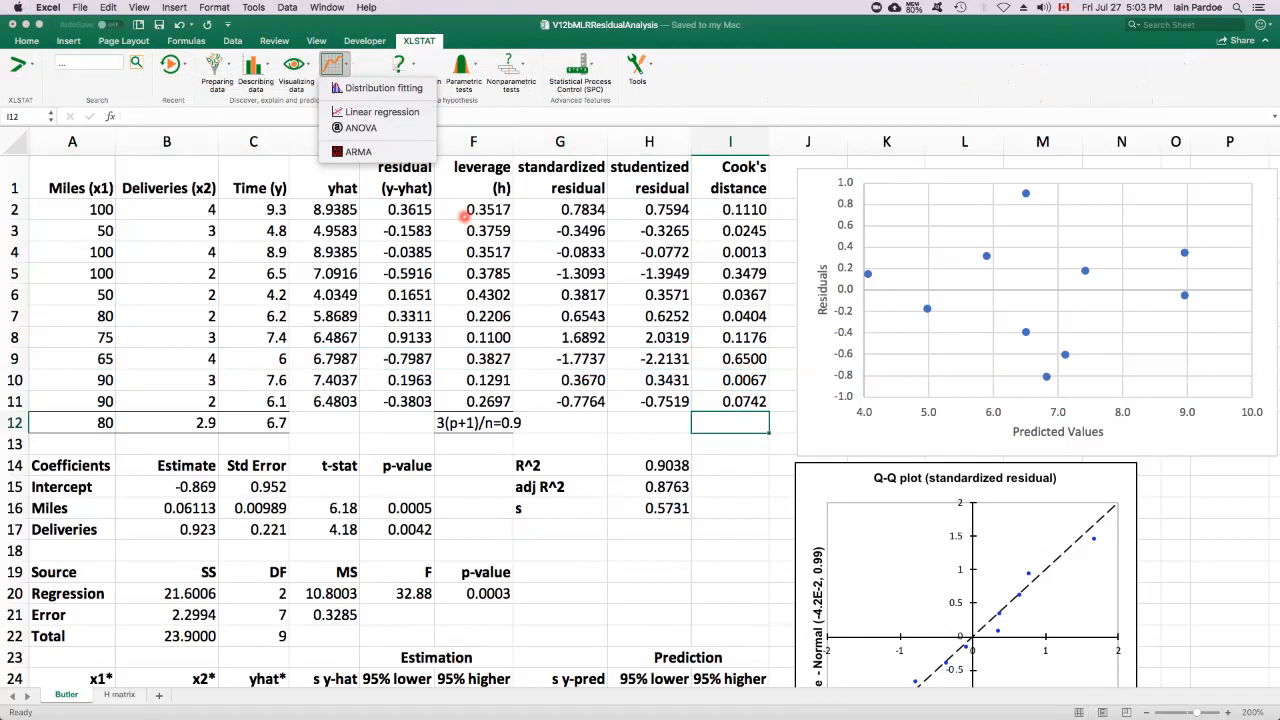
click(334, 75)
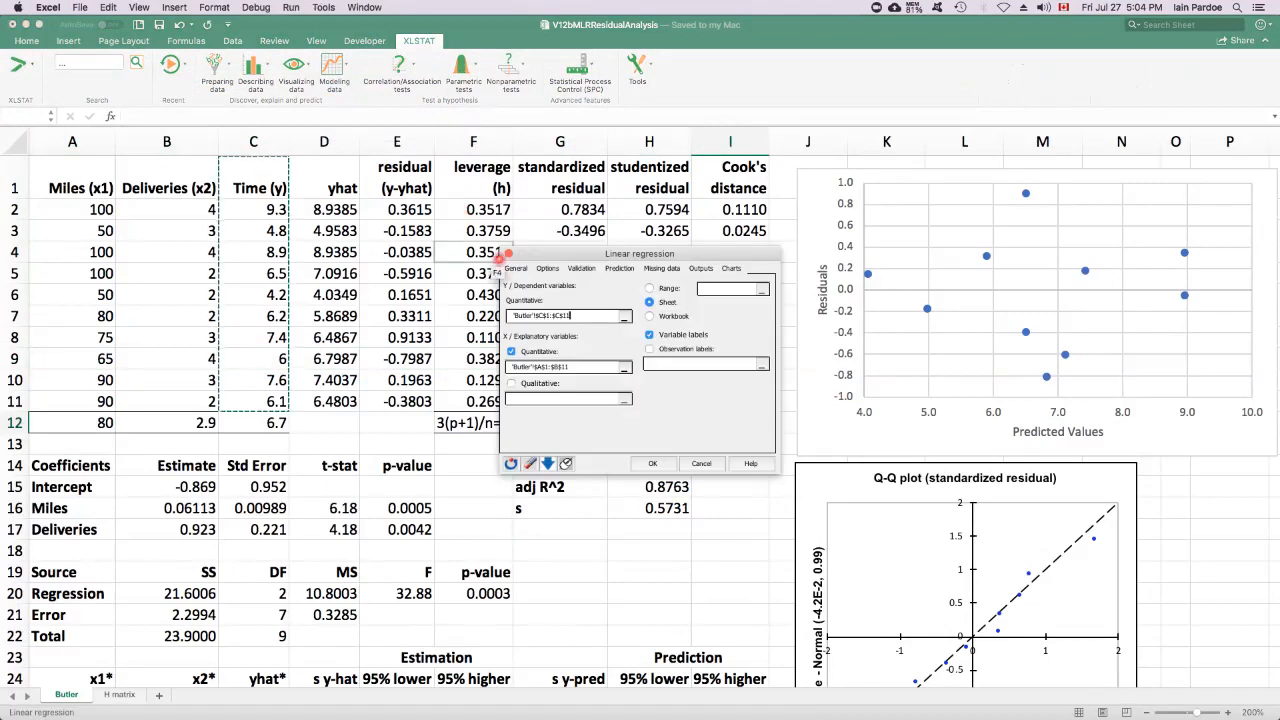
click(652, 463)
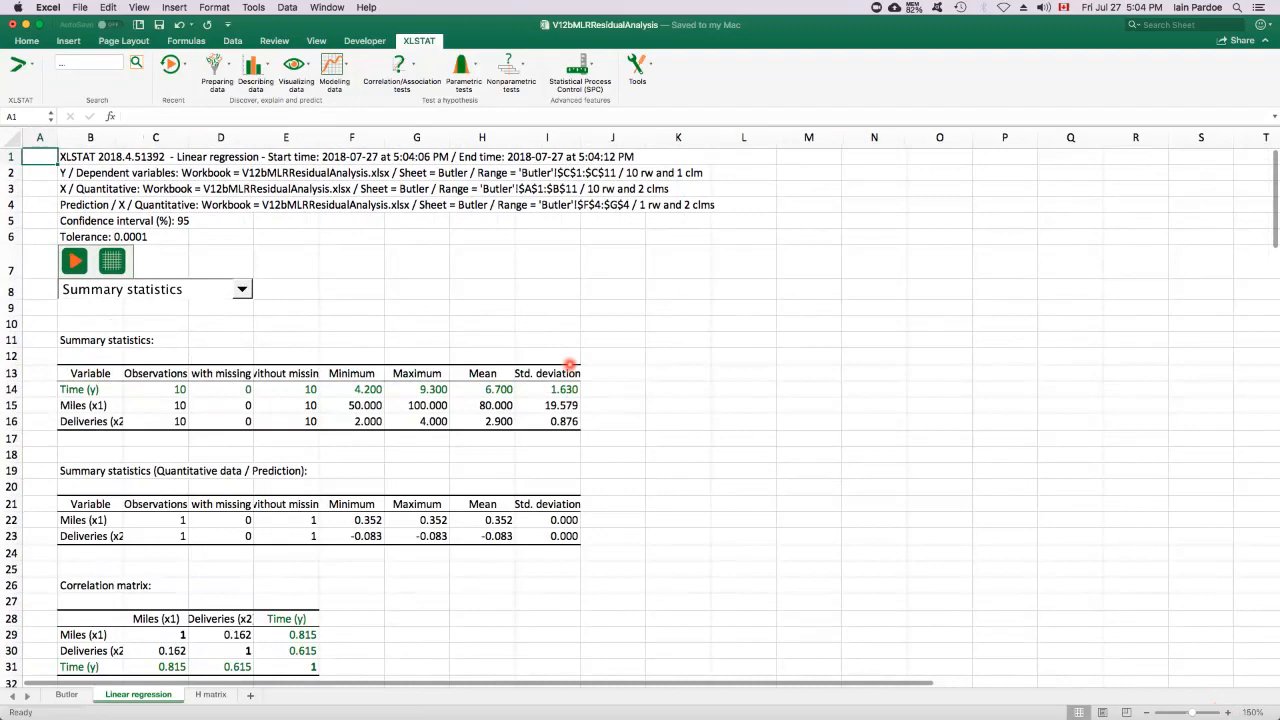
scroll(down, 3)
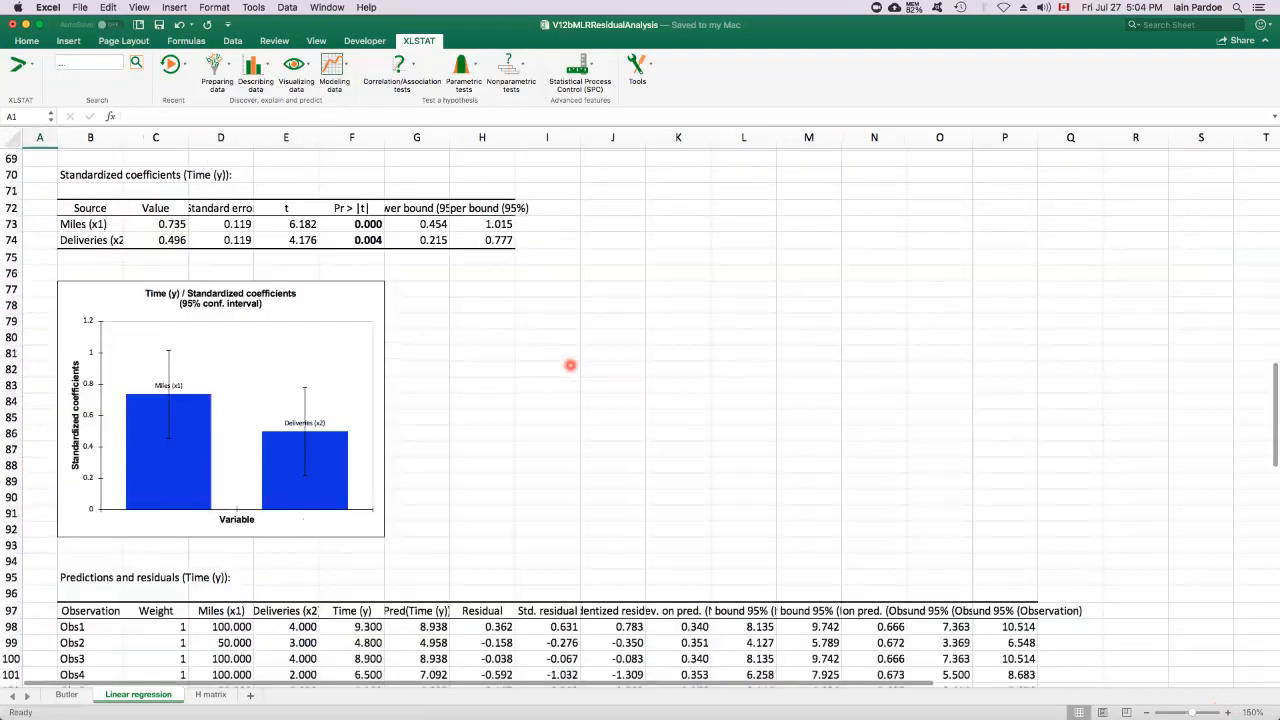
scroll(down, 3)
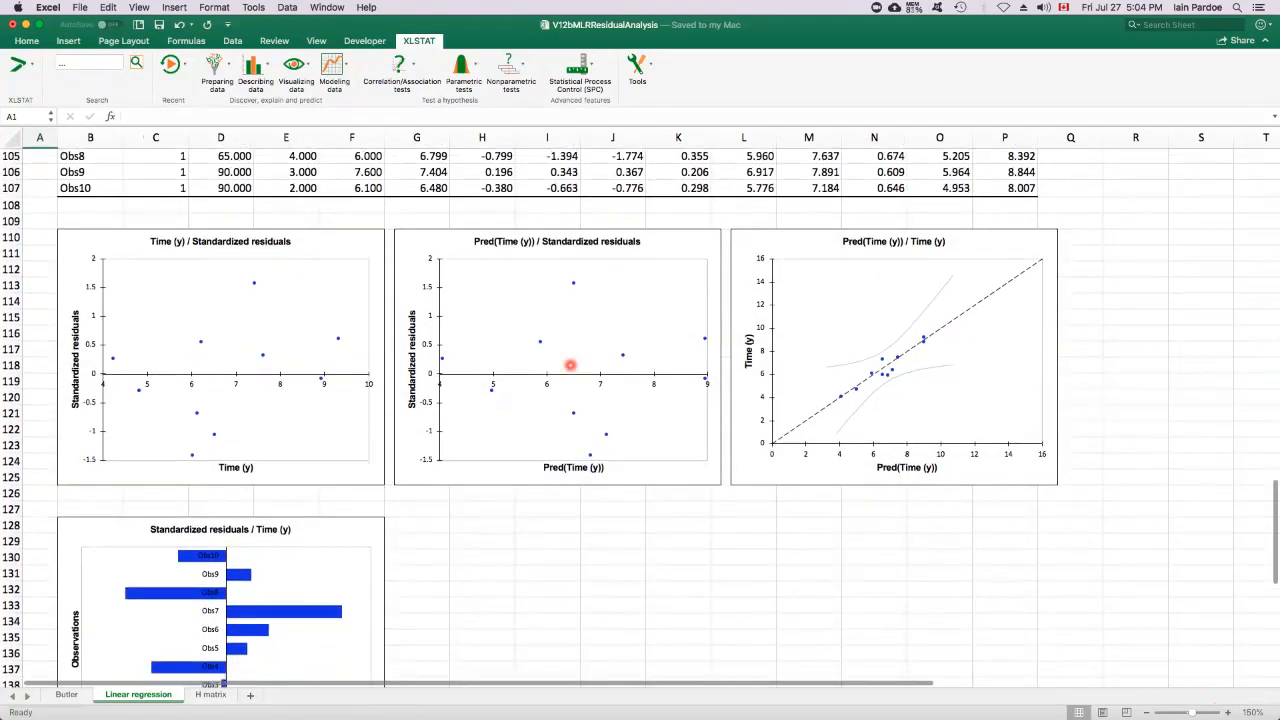
scroll(down, 3)
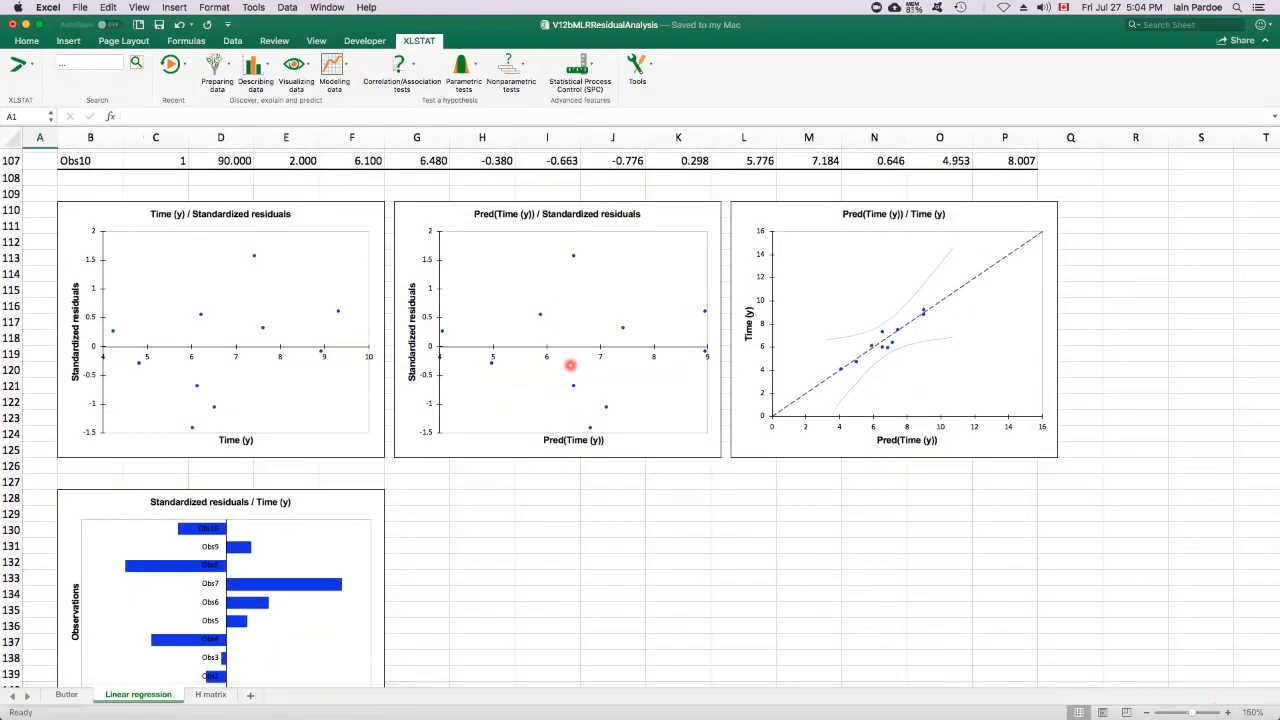
mouse_move(444, 218)
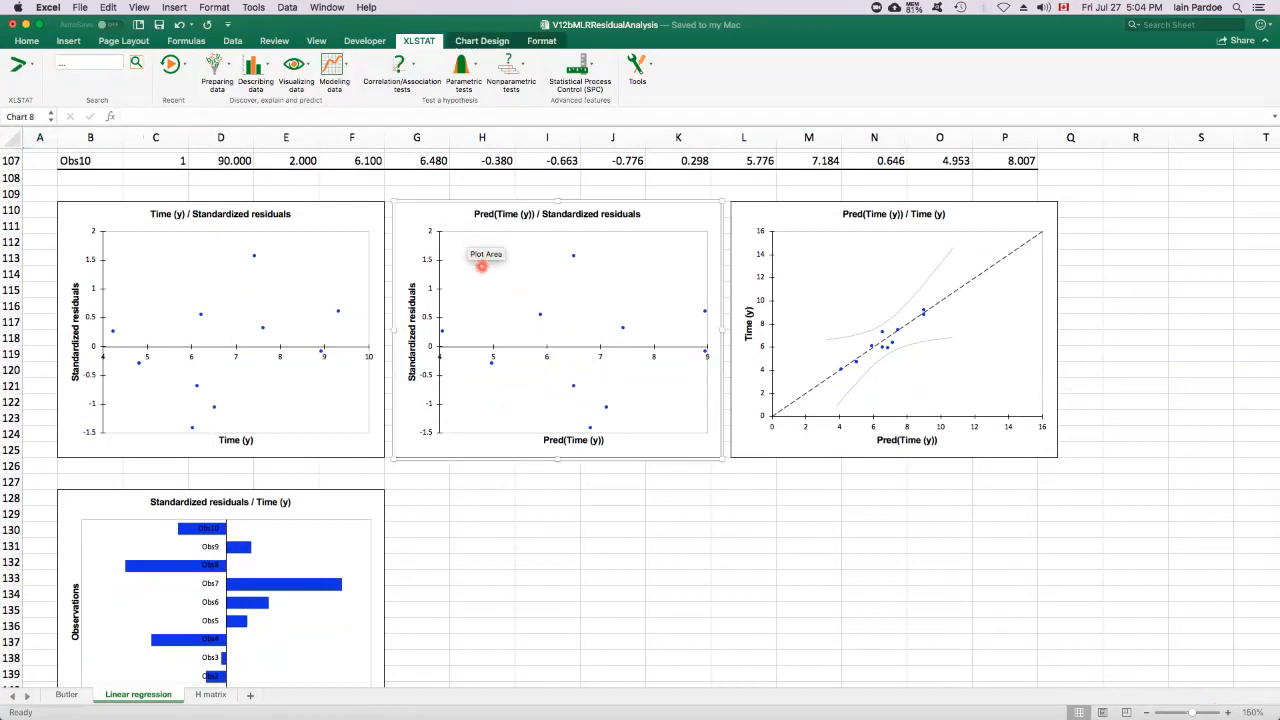
mouse_move(430, 260)
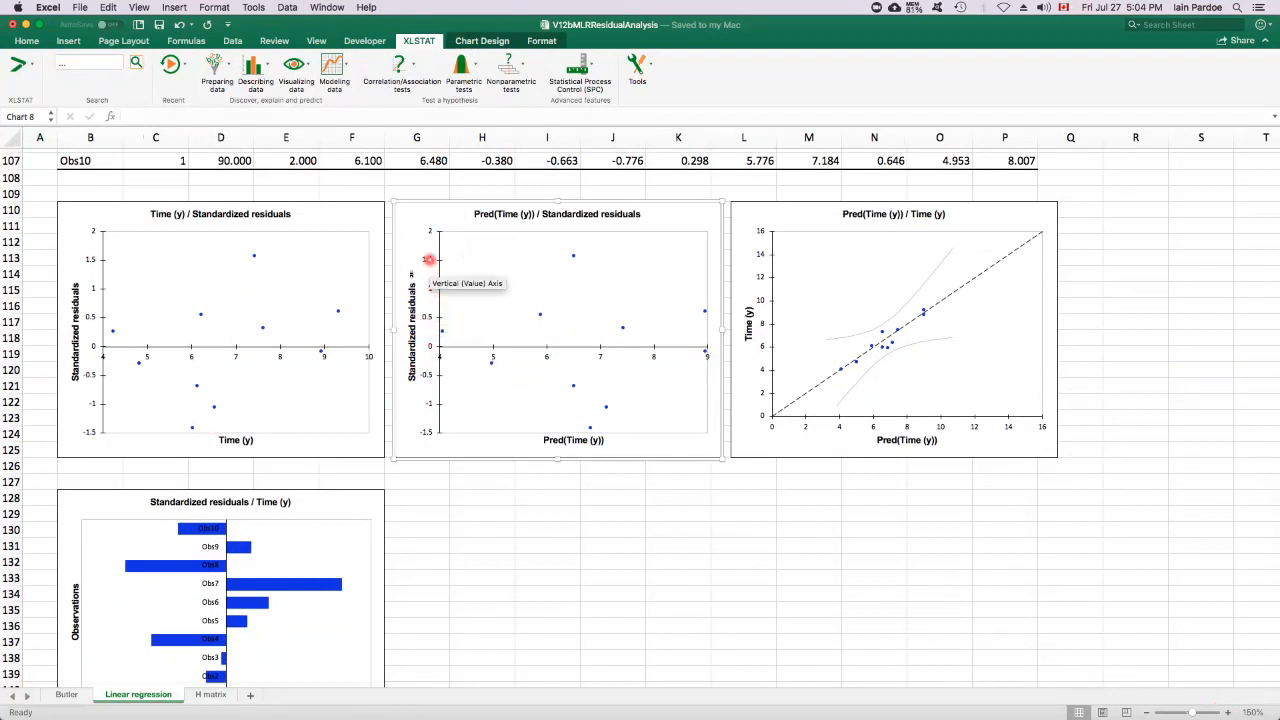
mouse_move(570, 437)
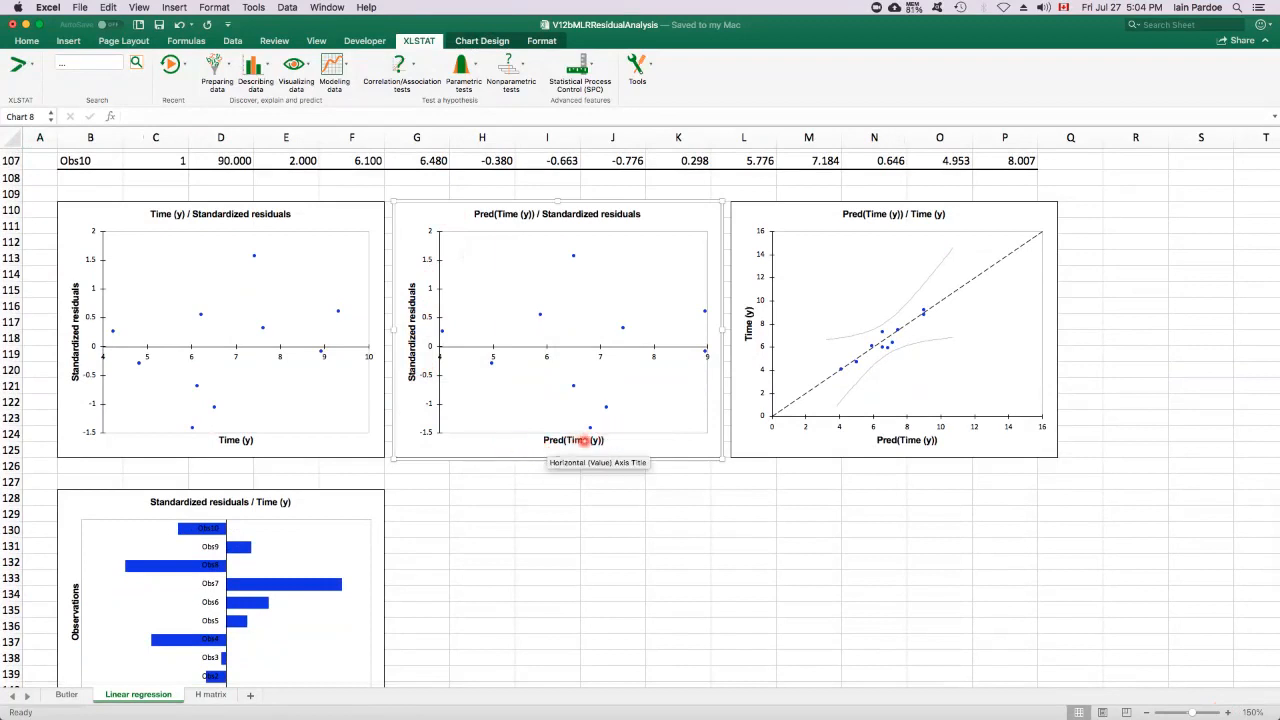
mouse_move(629, 443)
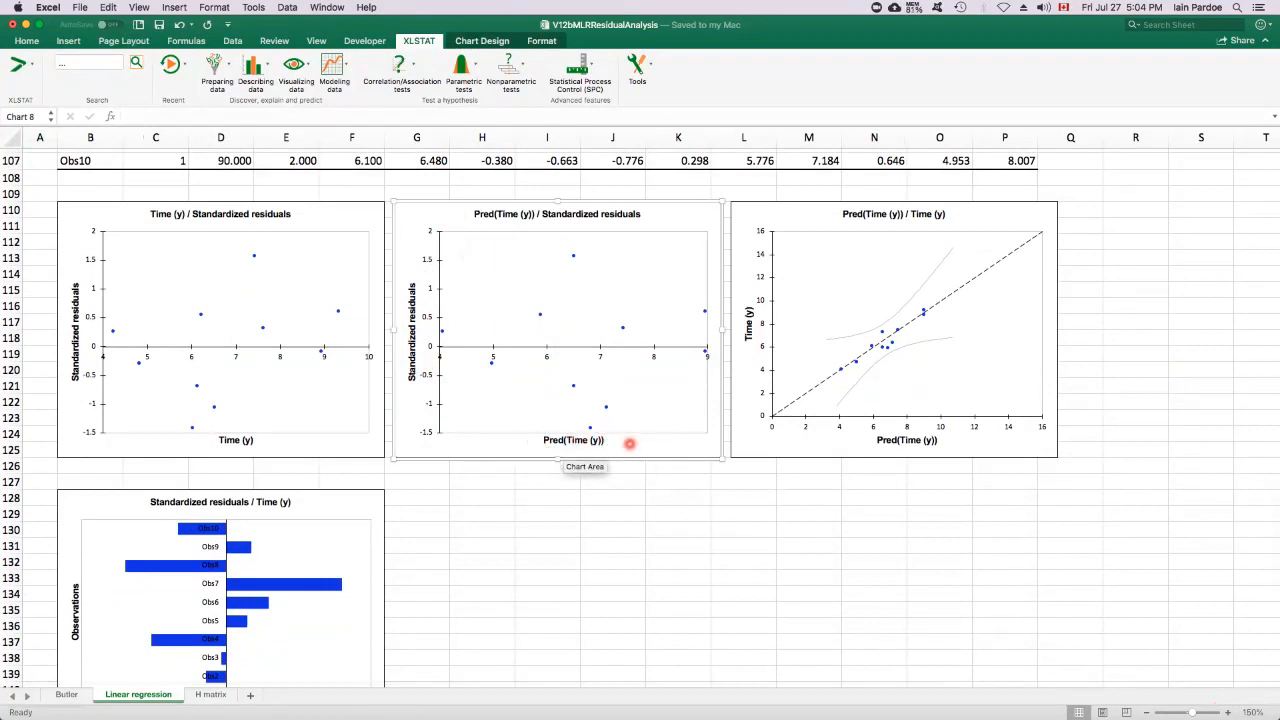
mouse_move(638, 399)
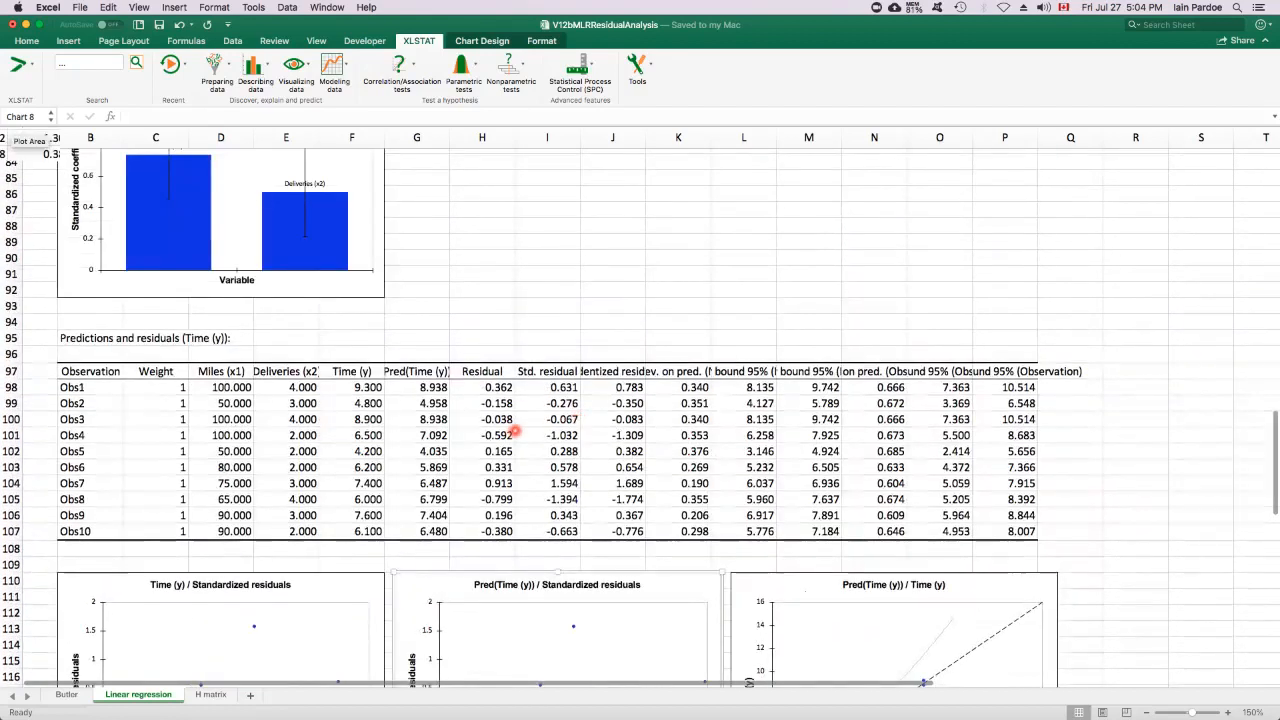
mouse_move(607, 381)
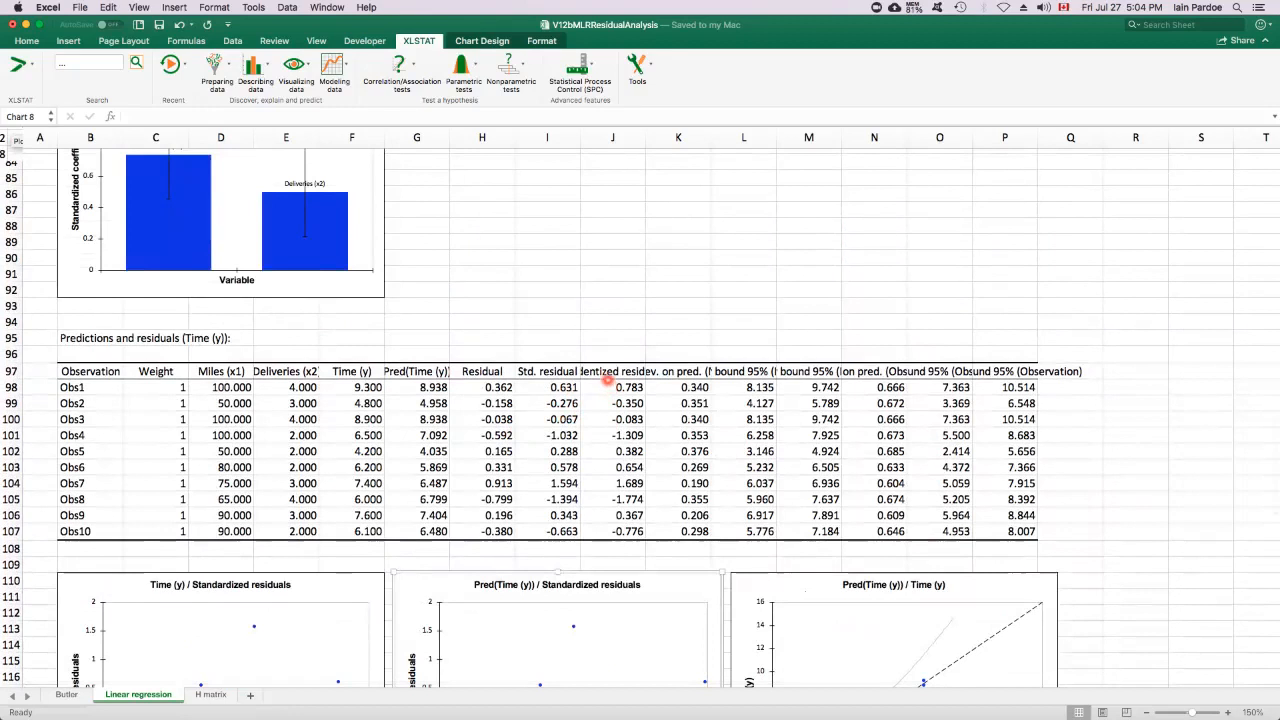
Select studentized residuals J97:J107 and open XLSTAT's Describing data menu.
click(613, 387)
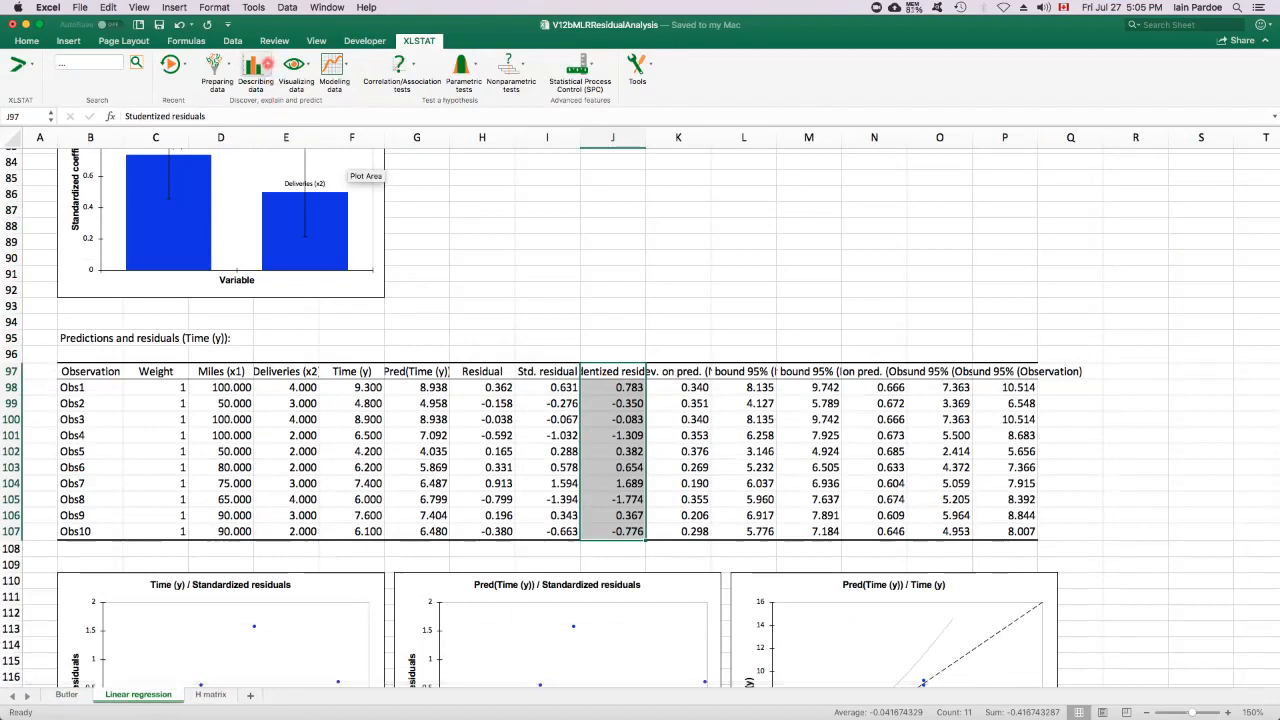
click(255, 70)
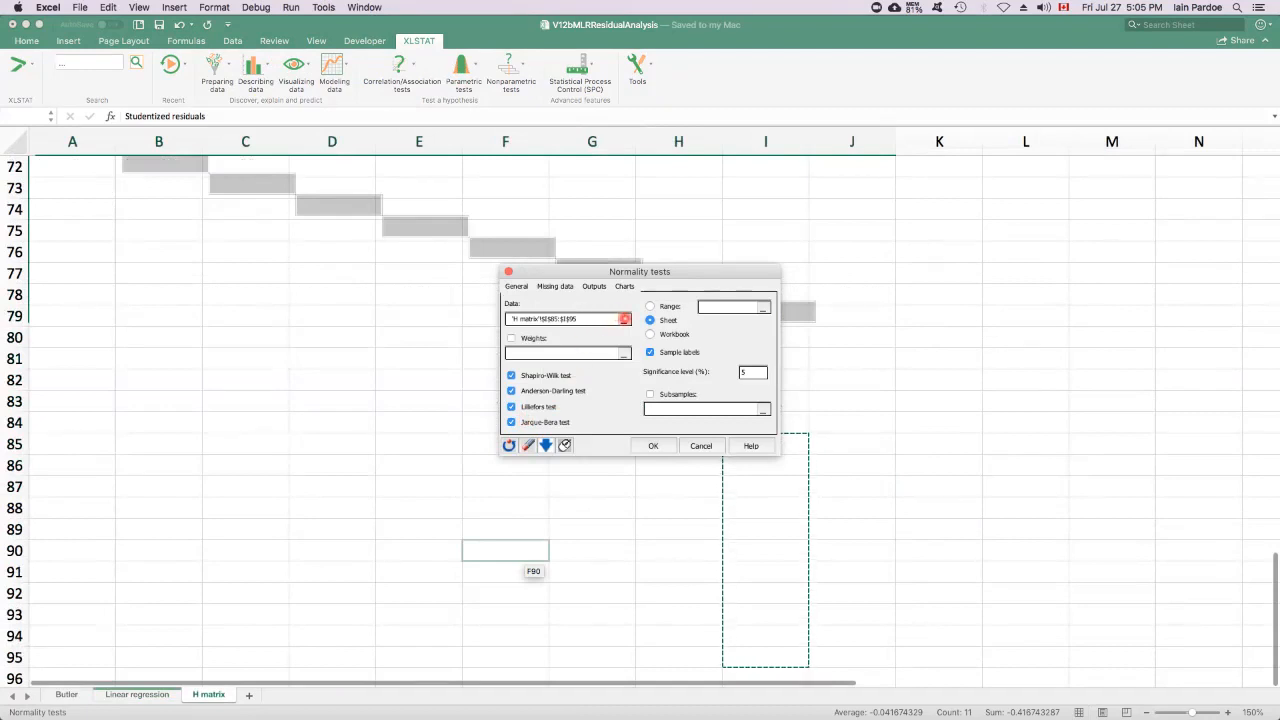
Set the data range to J97:J107 on the Linear regression sheet, then view the Q-Q plot.
click(625, 318)
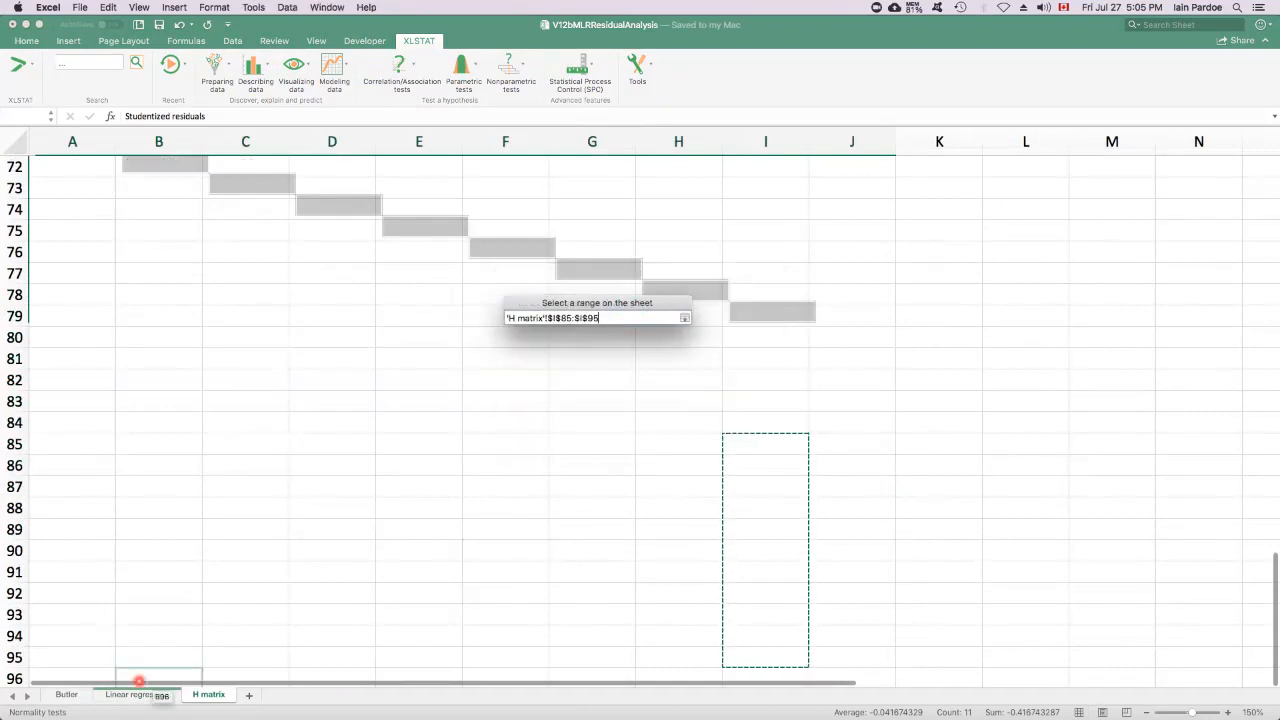
click(138, 694)
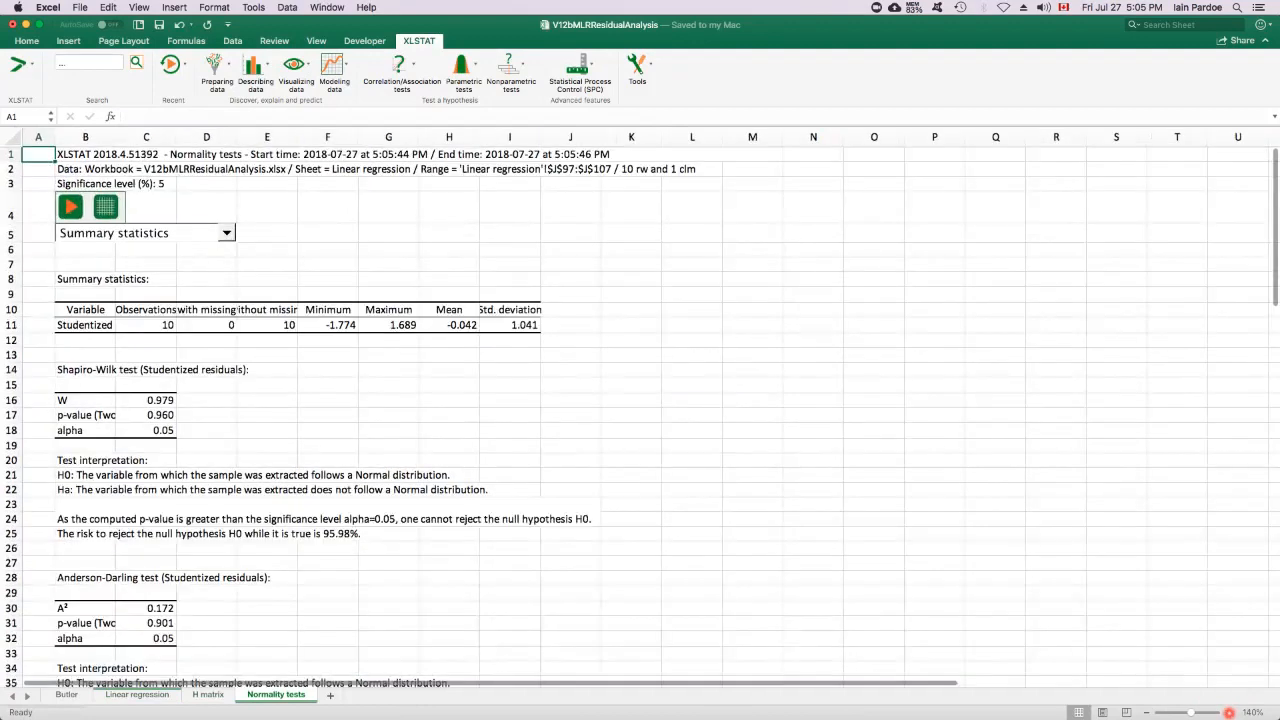
scroll(down, 3)
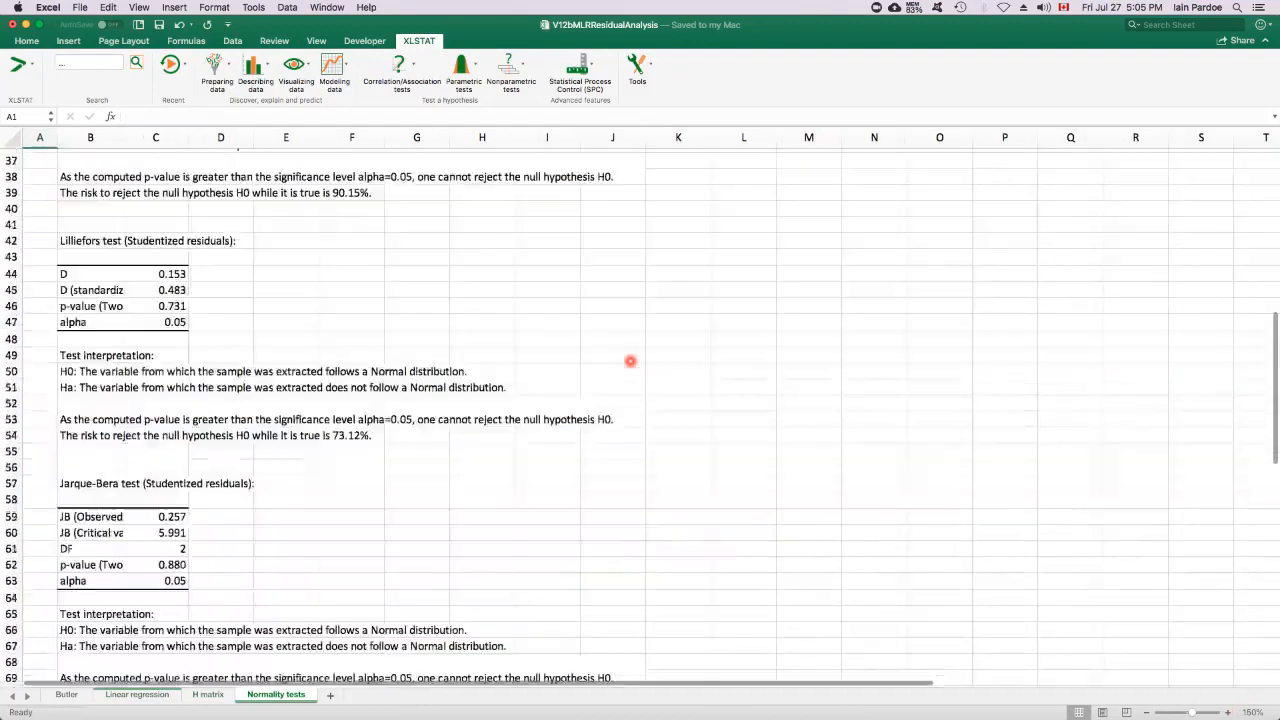
scroll(down, 3)
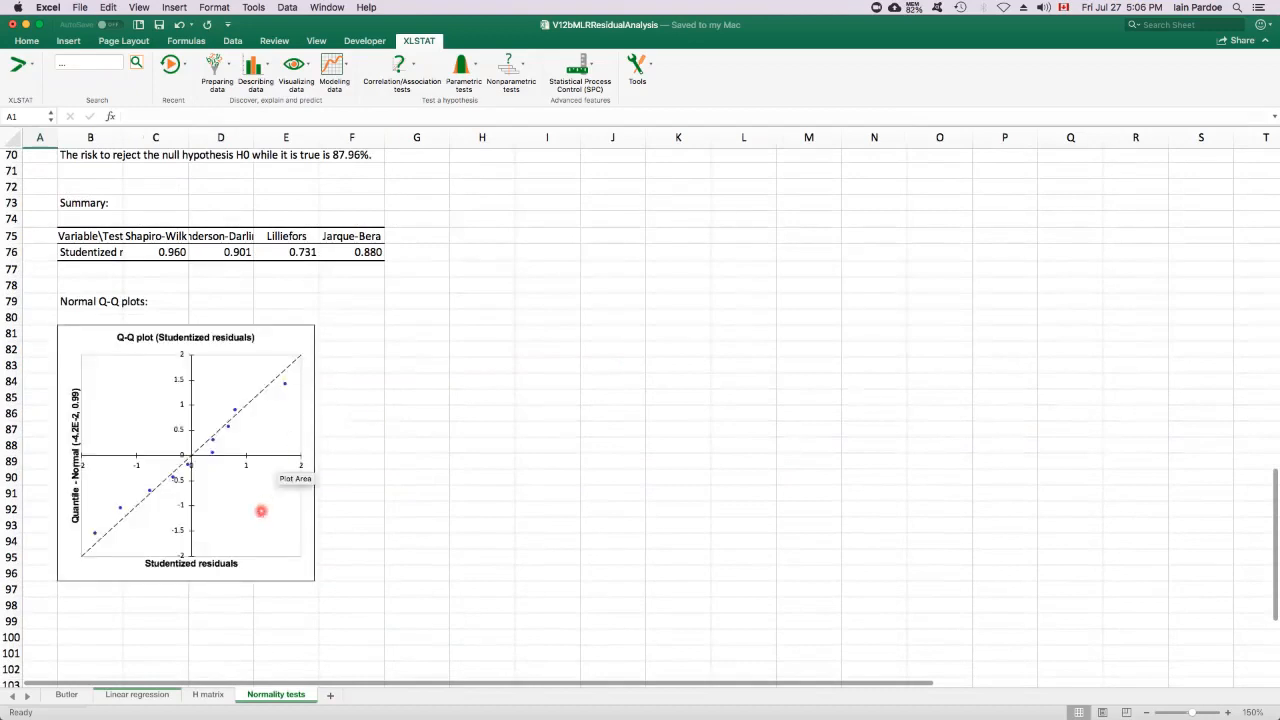
click(260, 510)
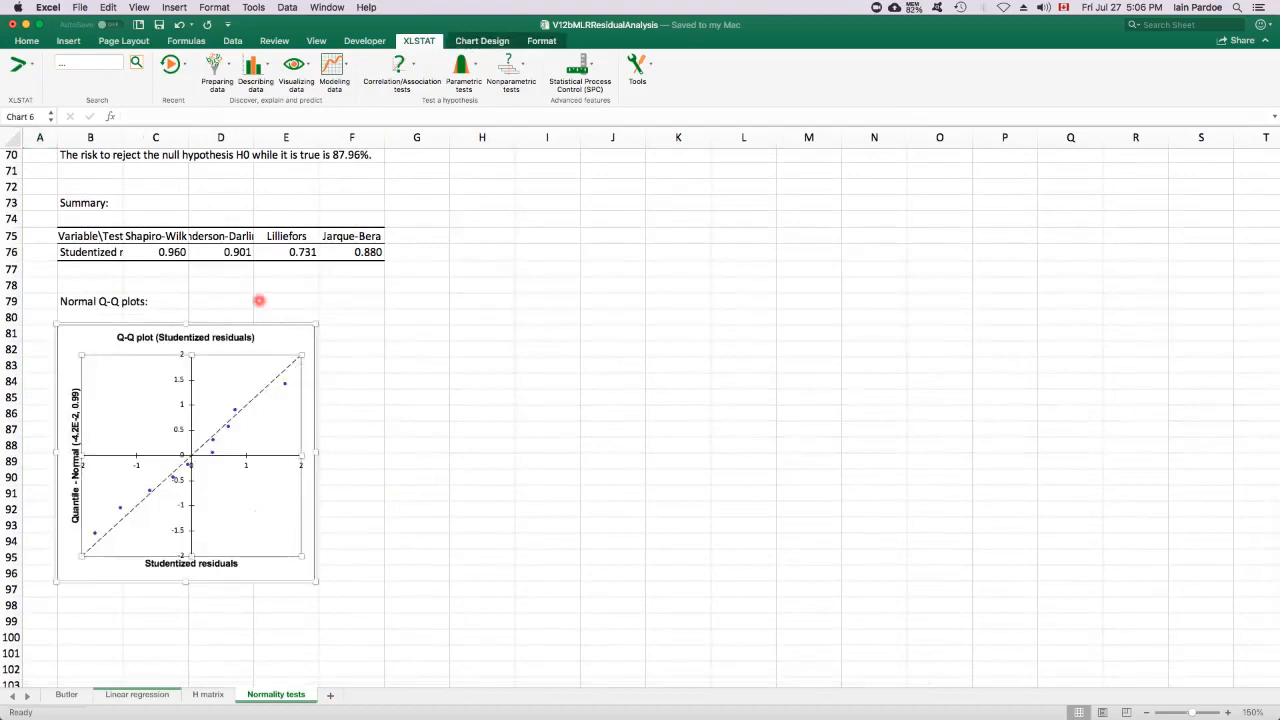